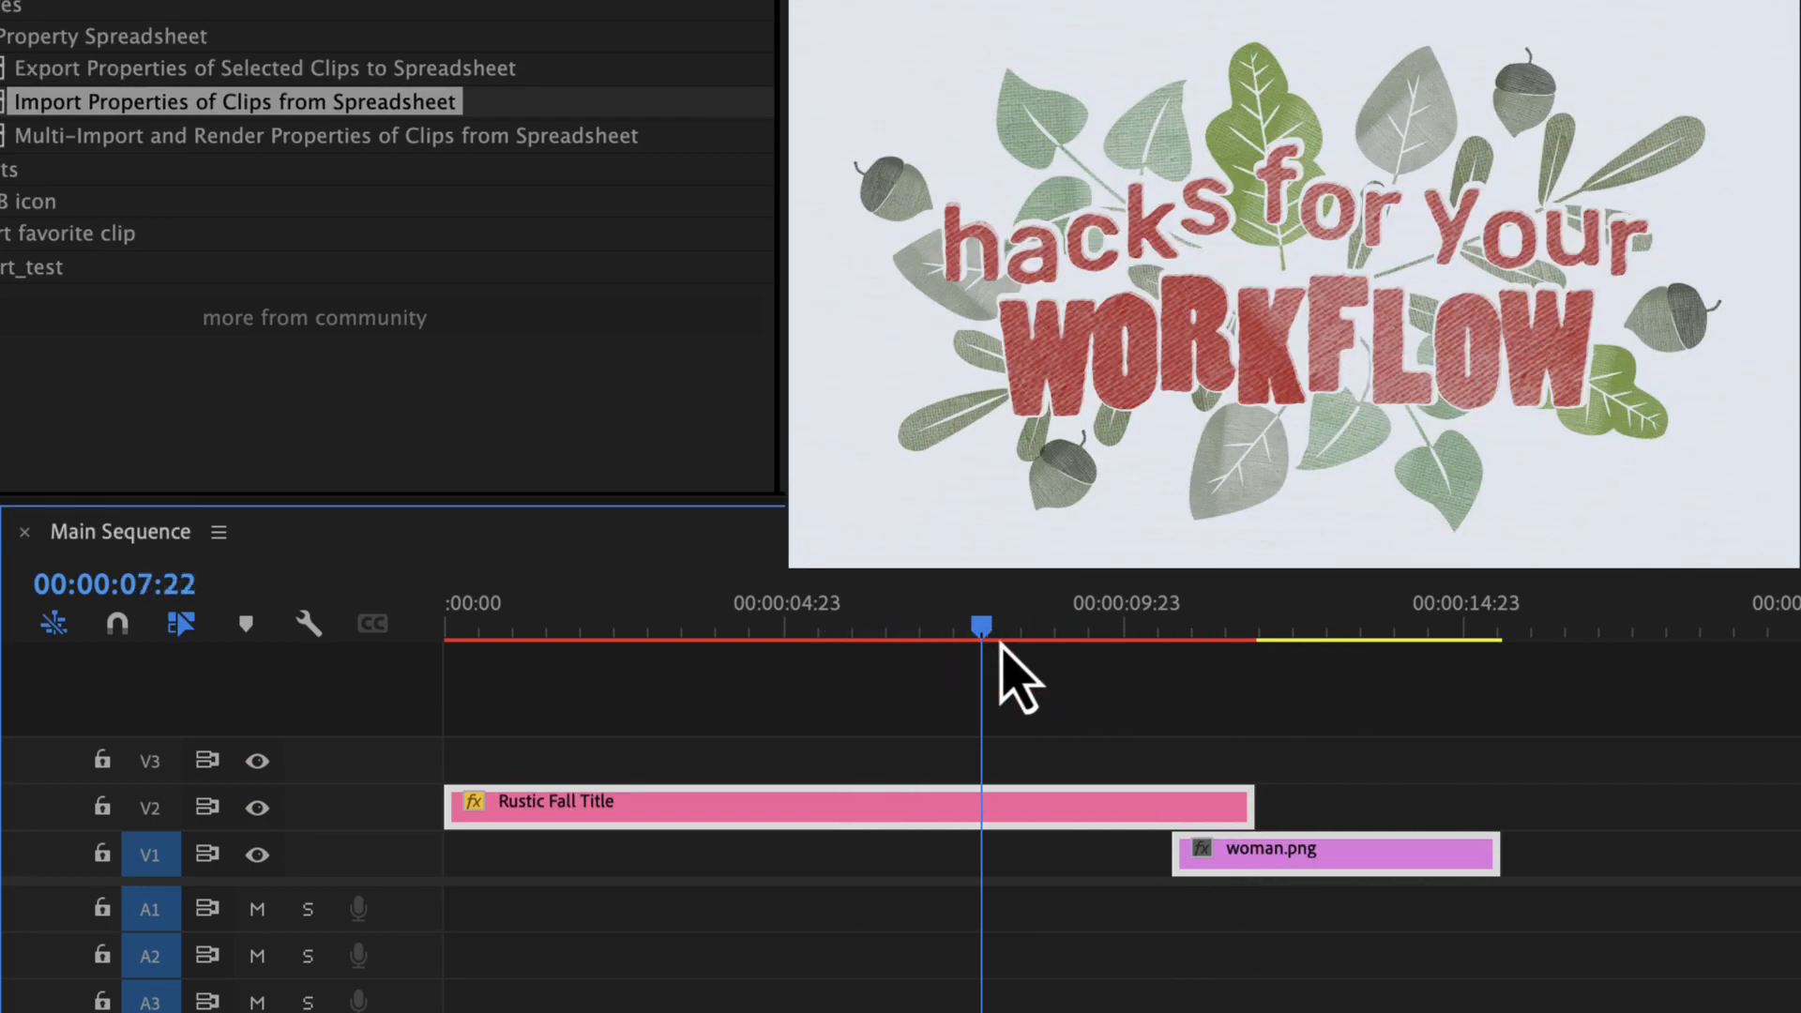
Step: Edit the spreadsheet title values and import them so the title shows orange 'save time EASILY'
drag(979, 625, 927, 625)
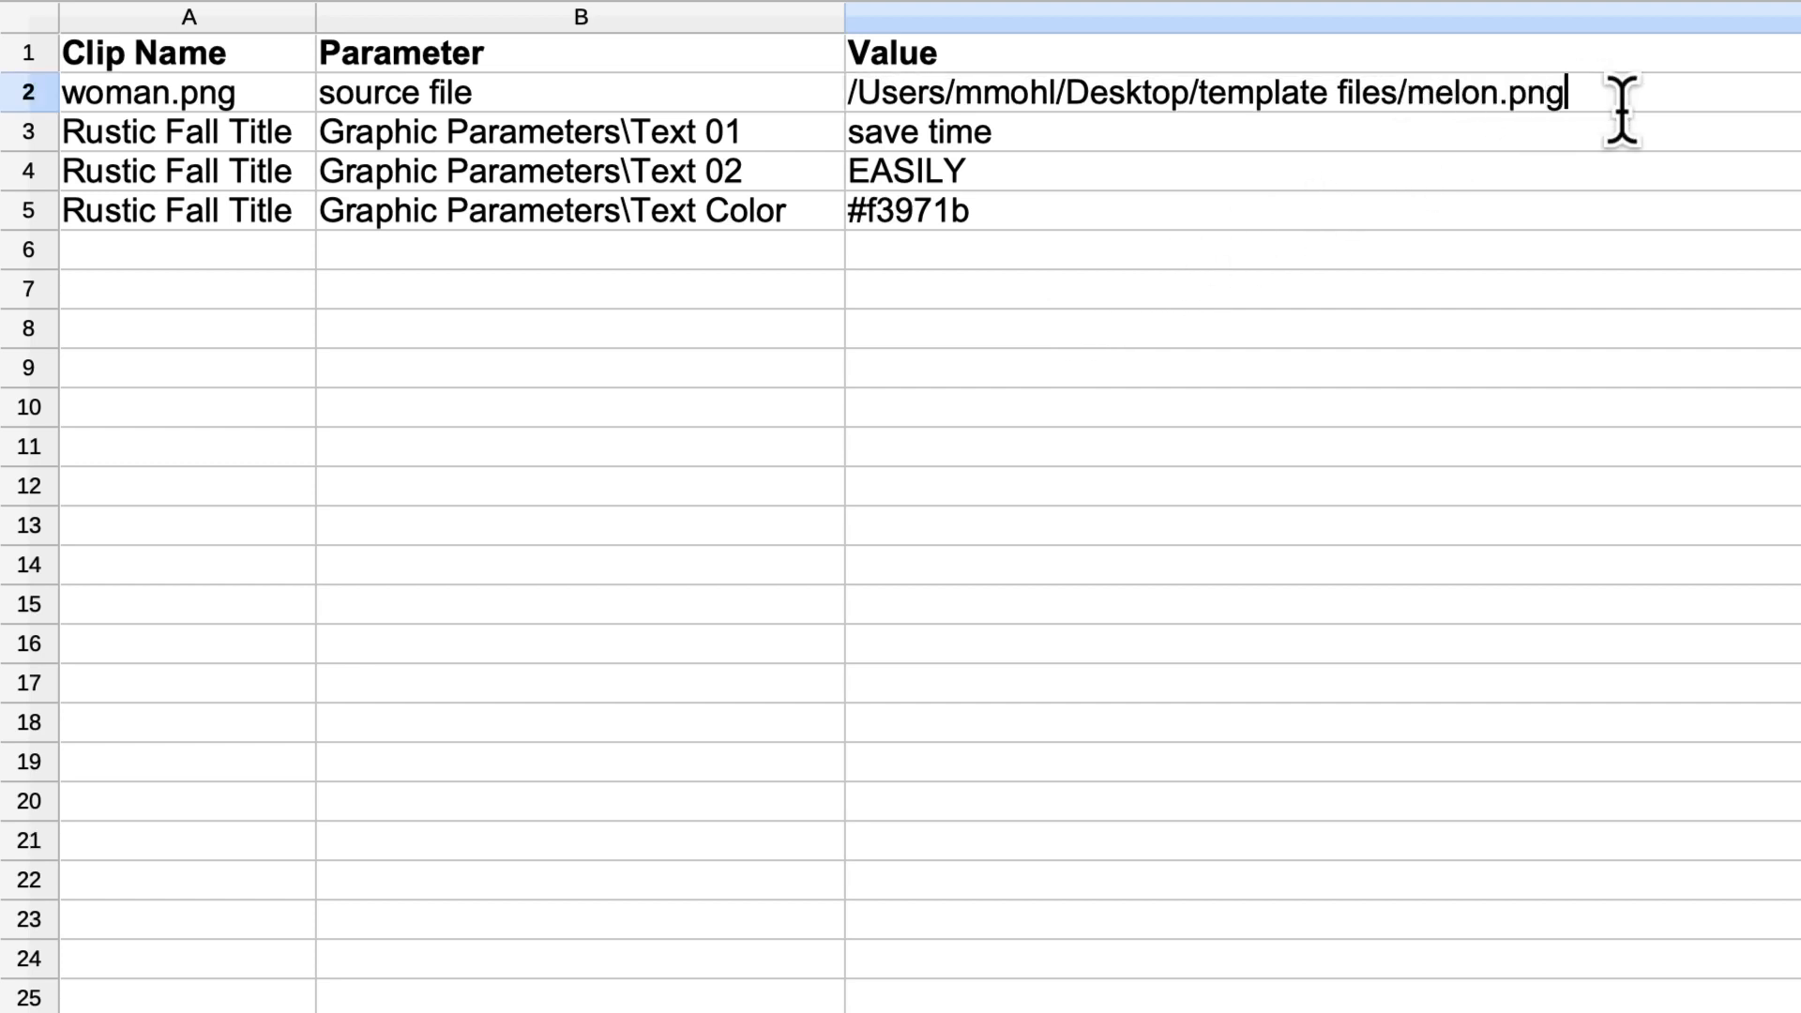
text(hacks for your)
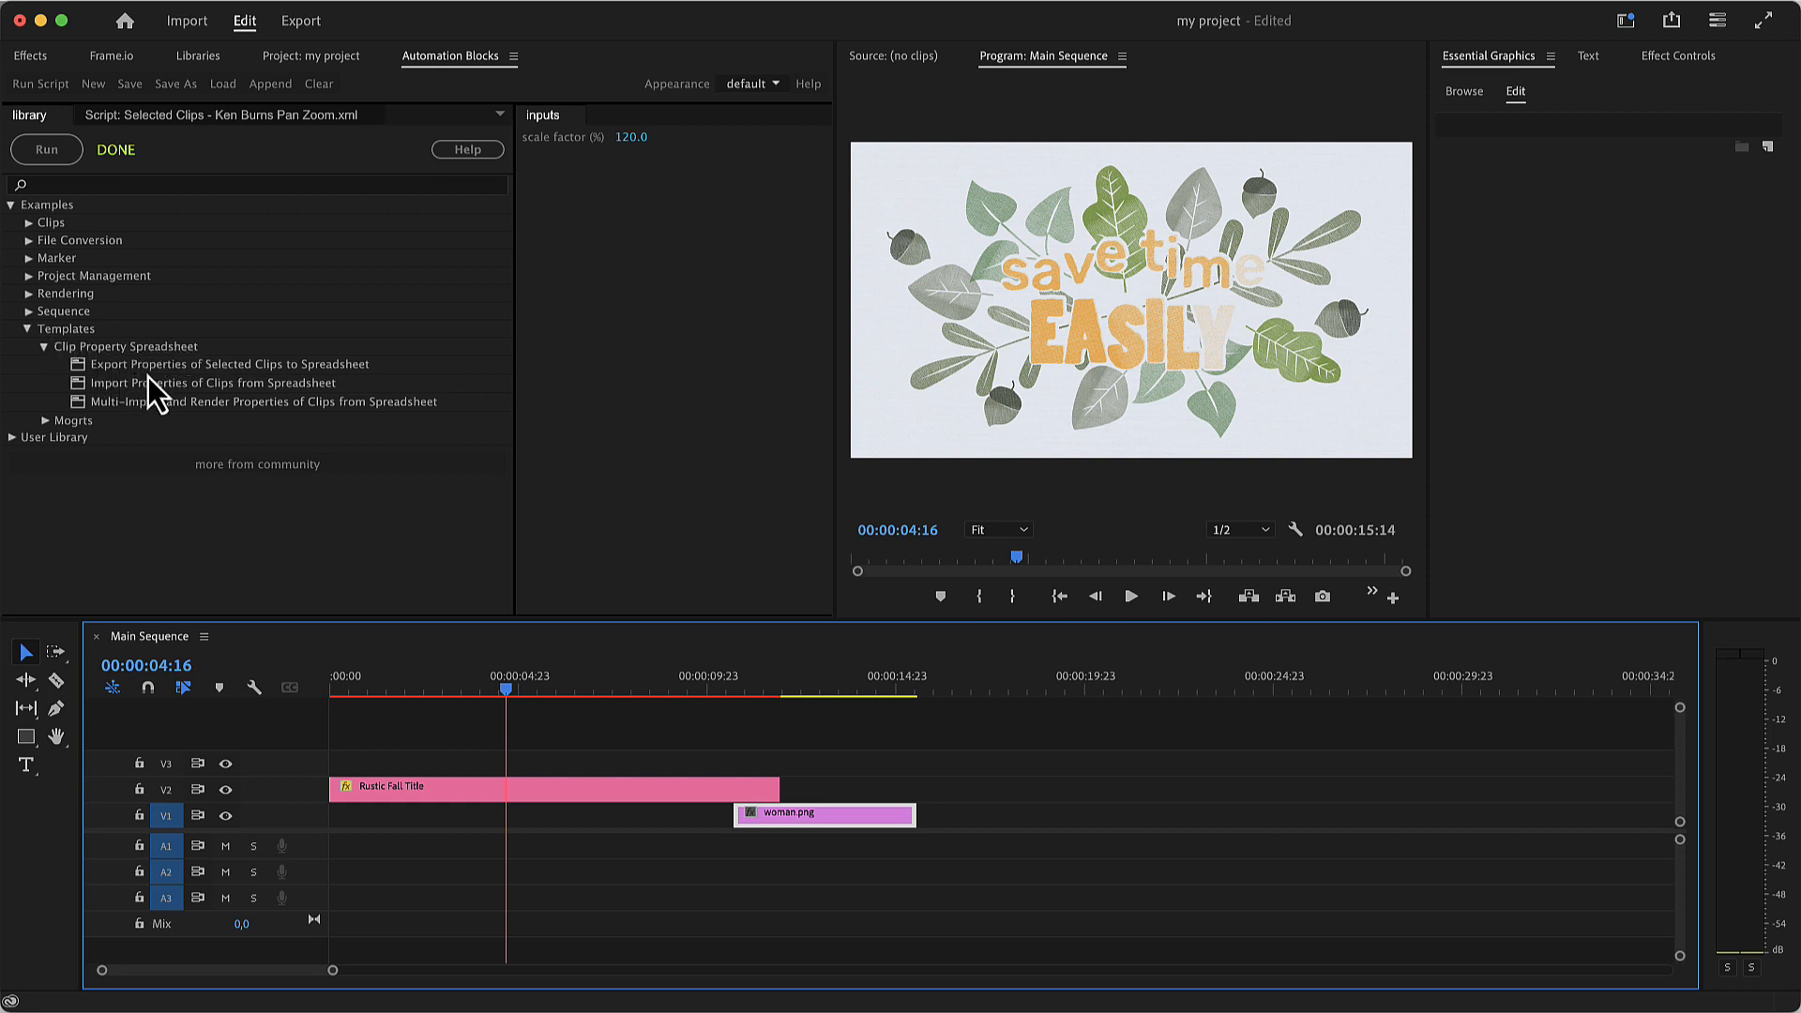
Step: Load the Export Properties script and set its save file to 'clip properties.csv'
click(225, 364)
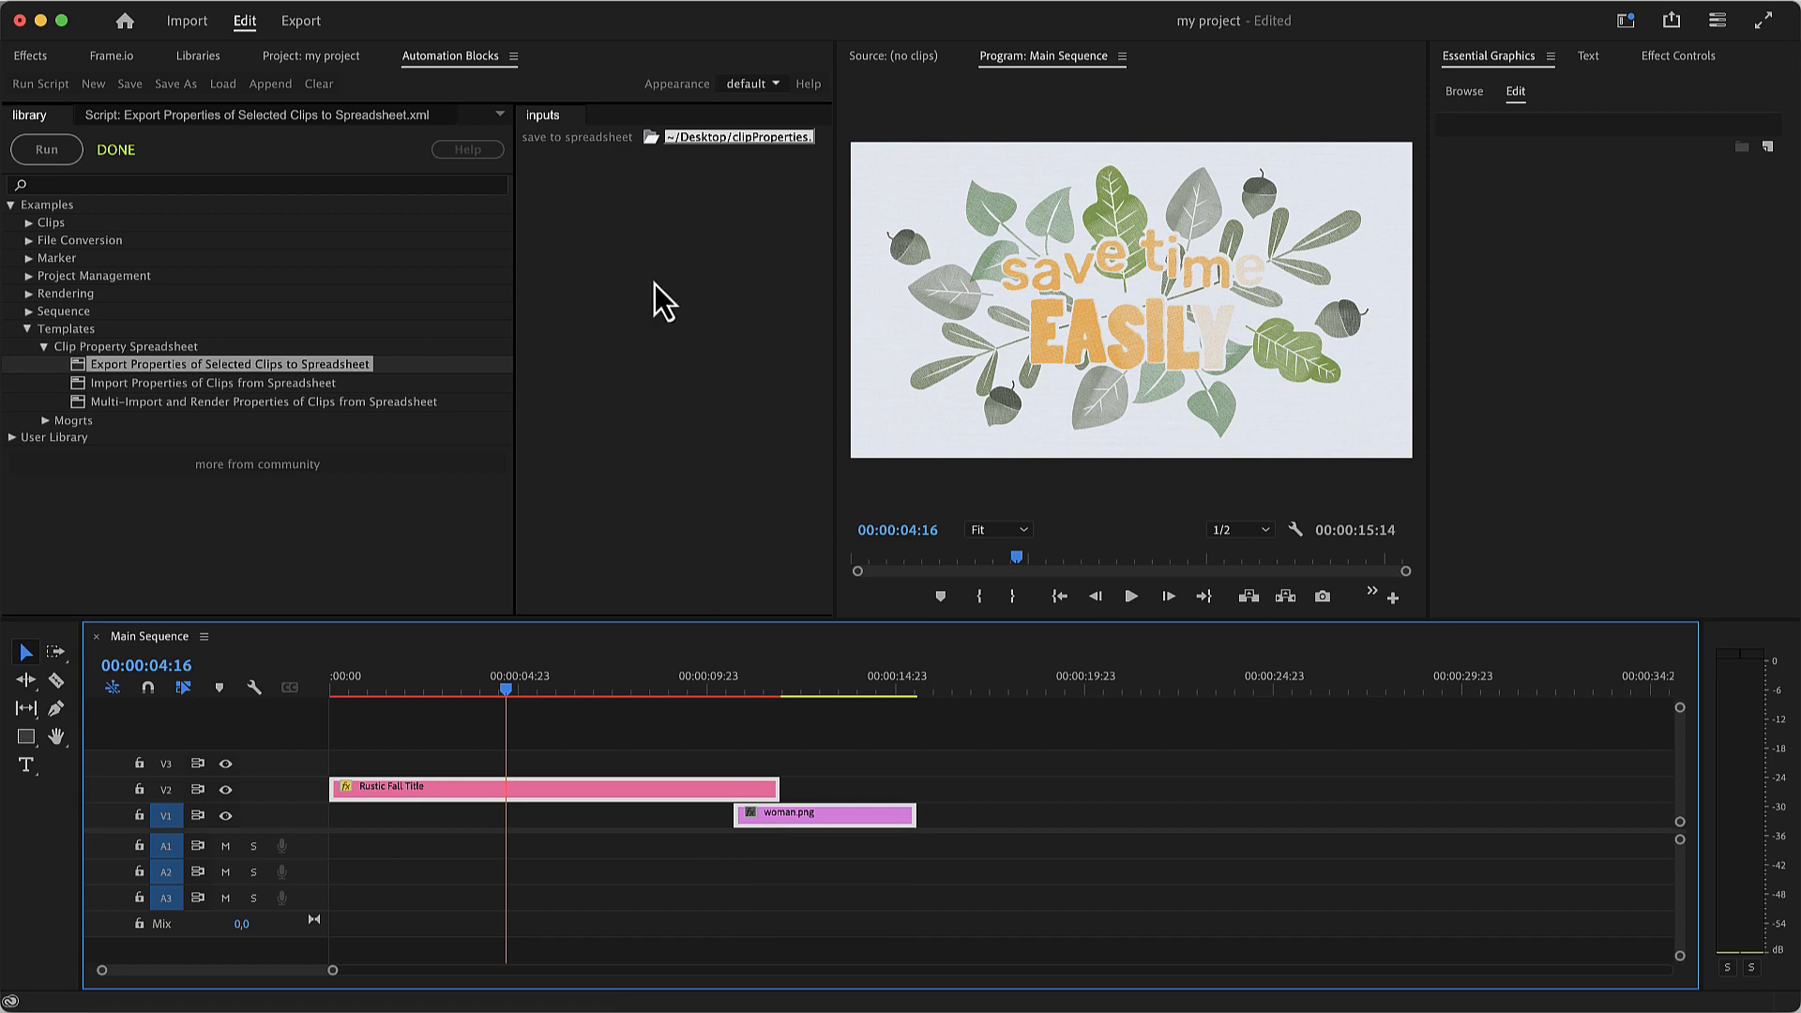
click(649, 138)
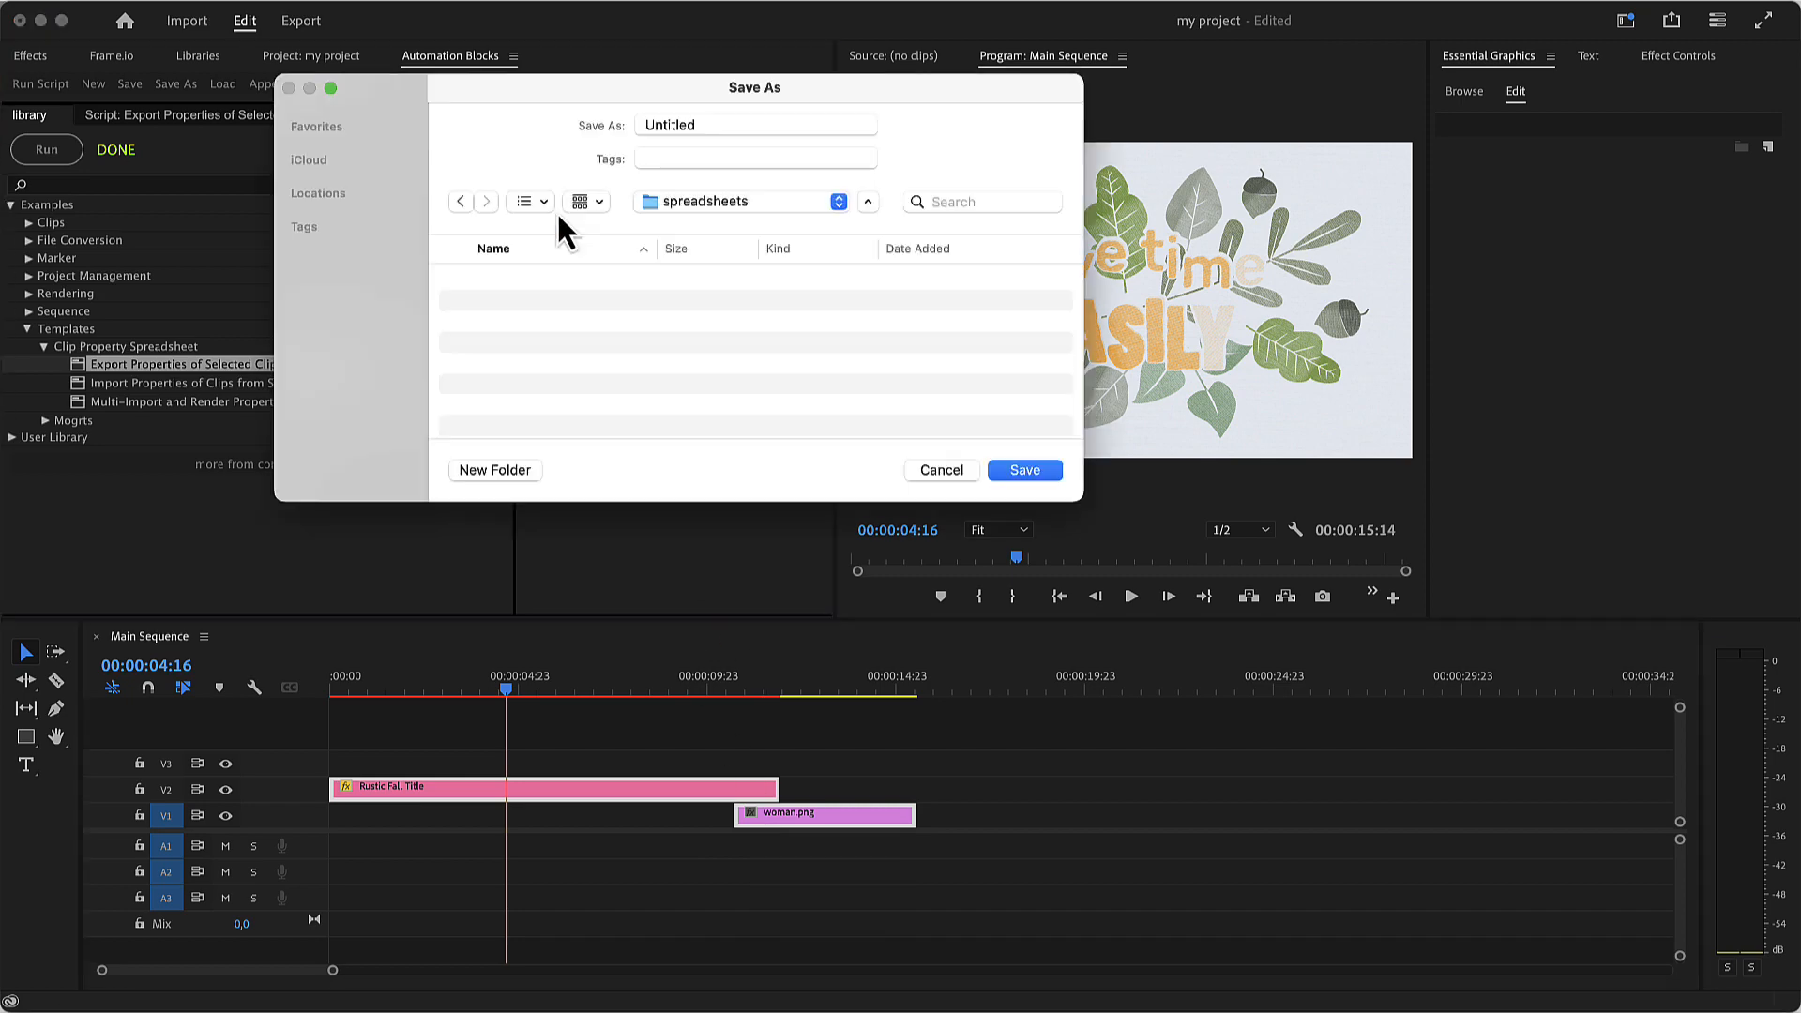
text(clip properties)
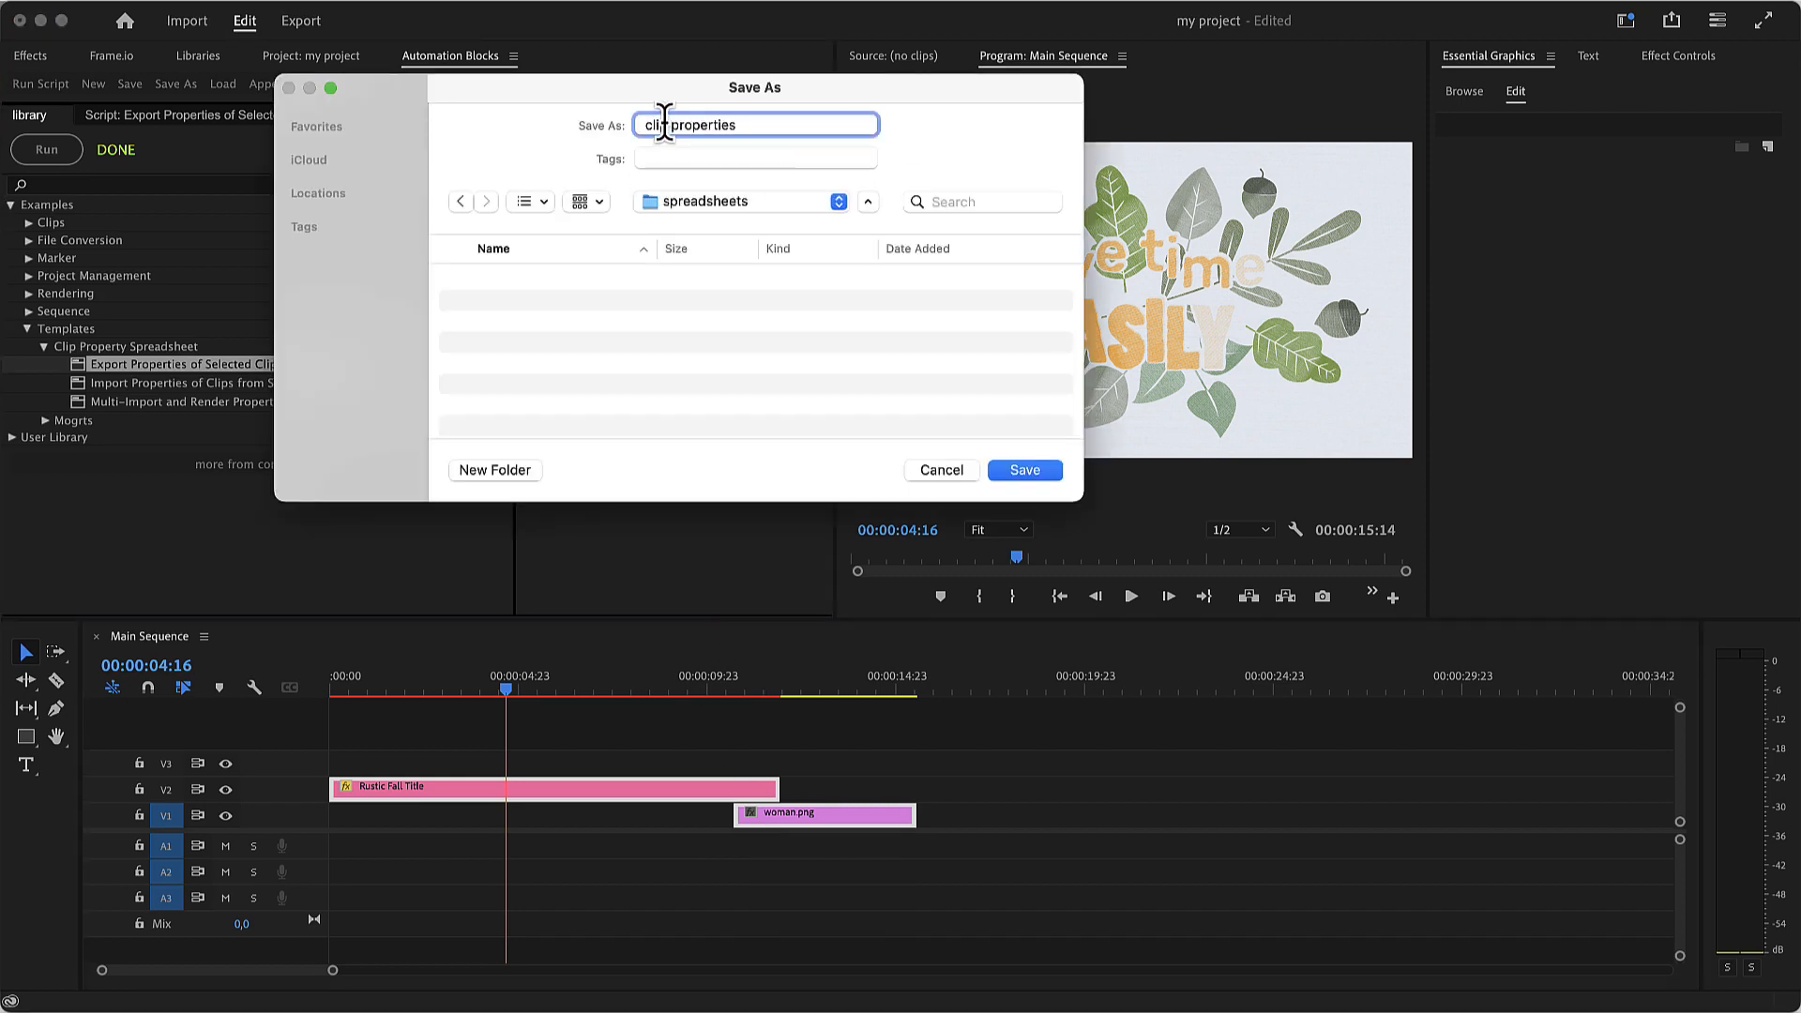
text(.csv)
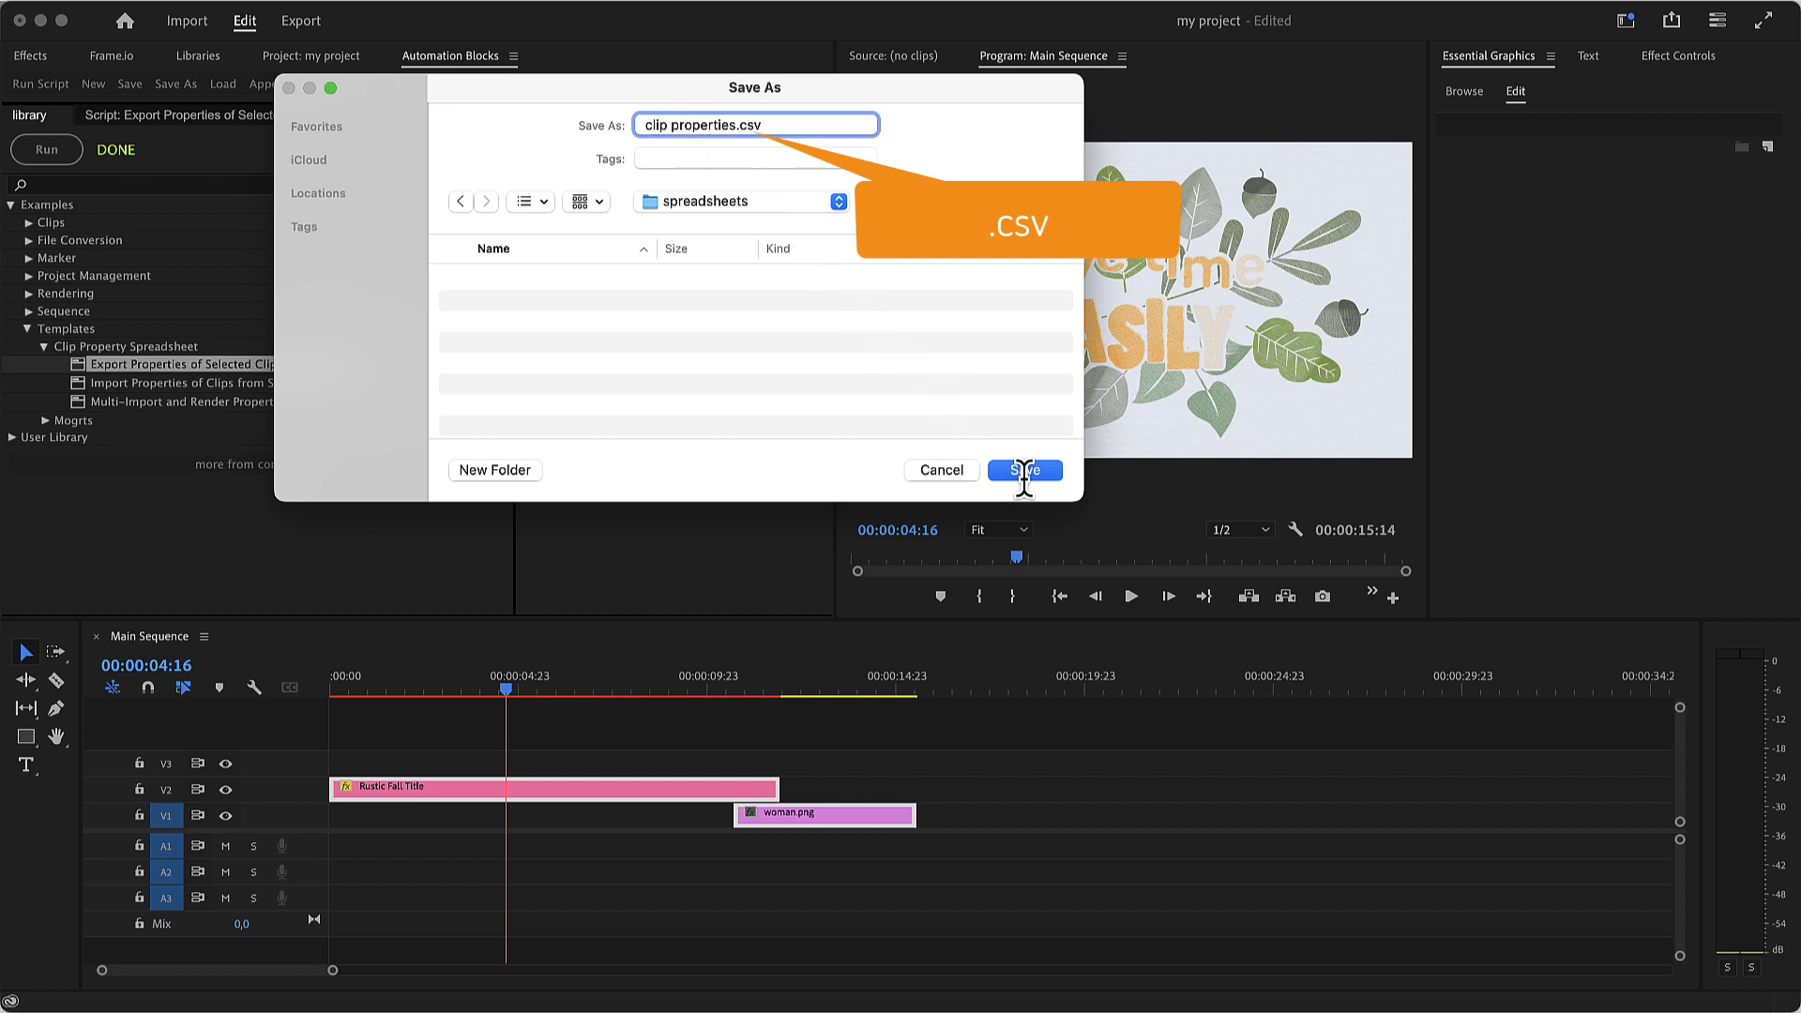
click(1024, 470)
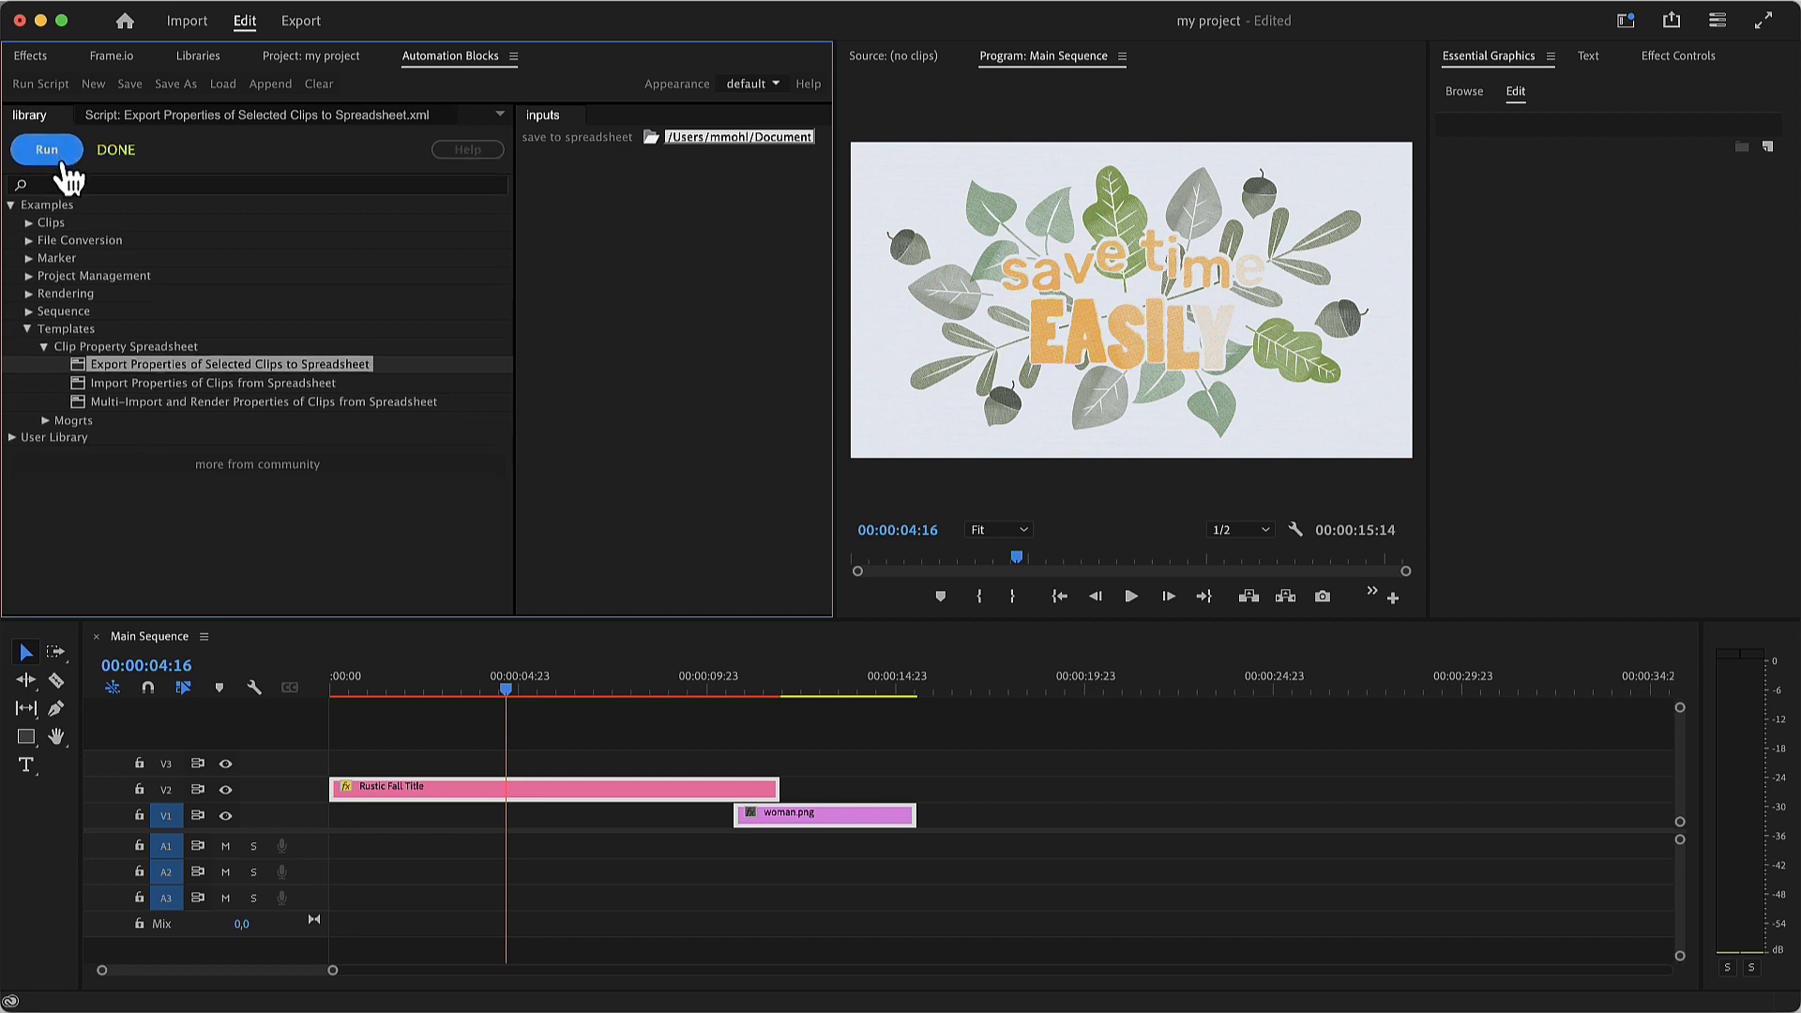
Step: Run the clip property export and open clip properties.csv in OpenOffice Calc
click(45, 149)
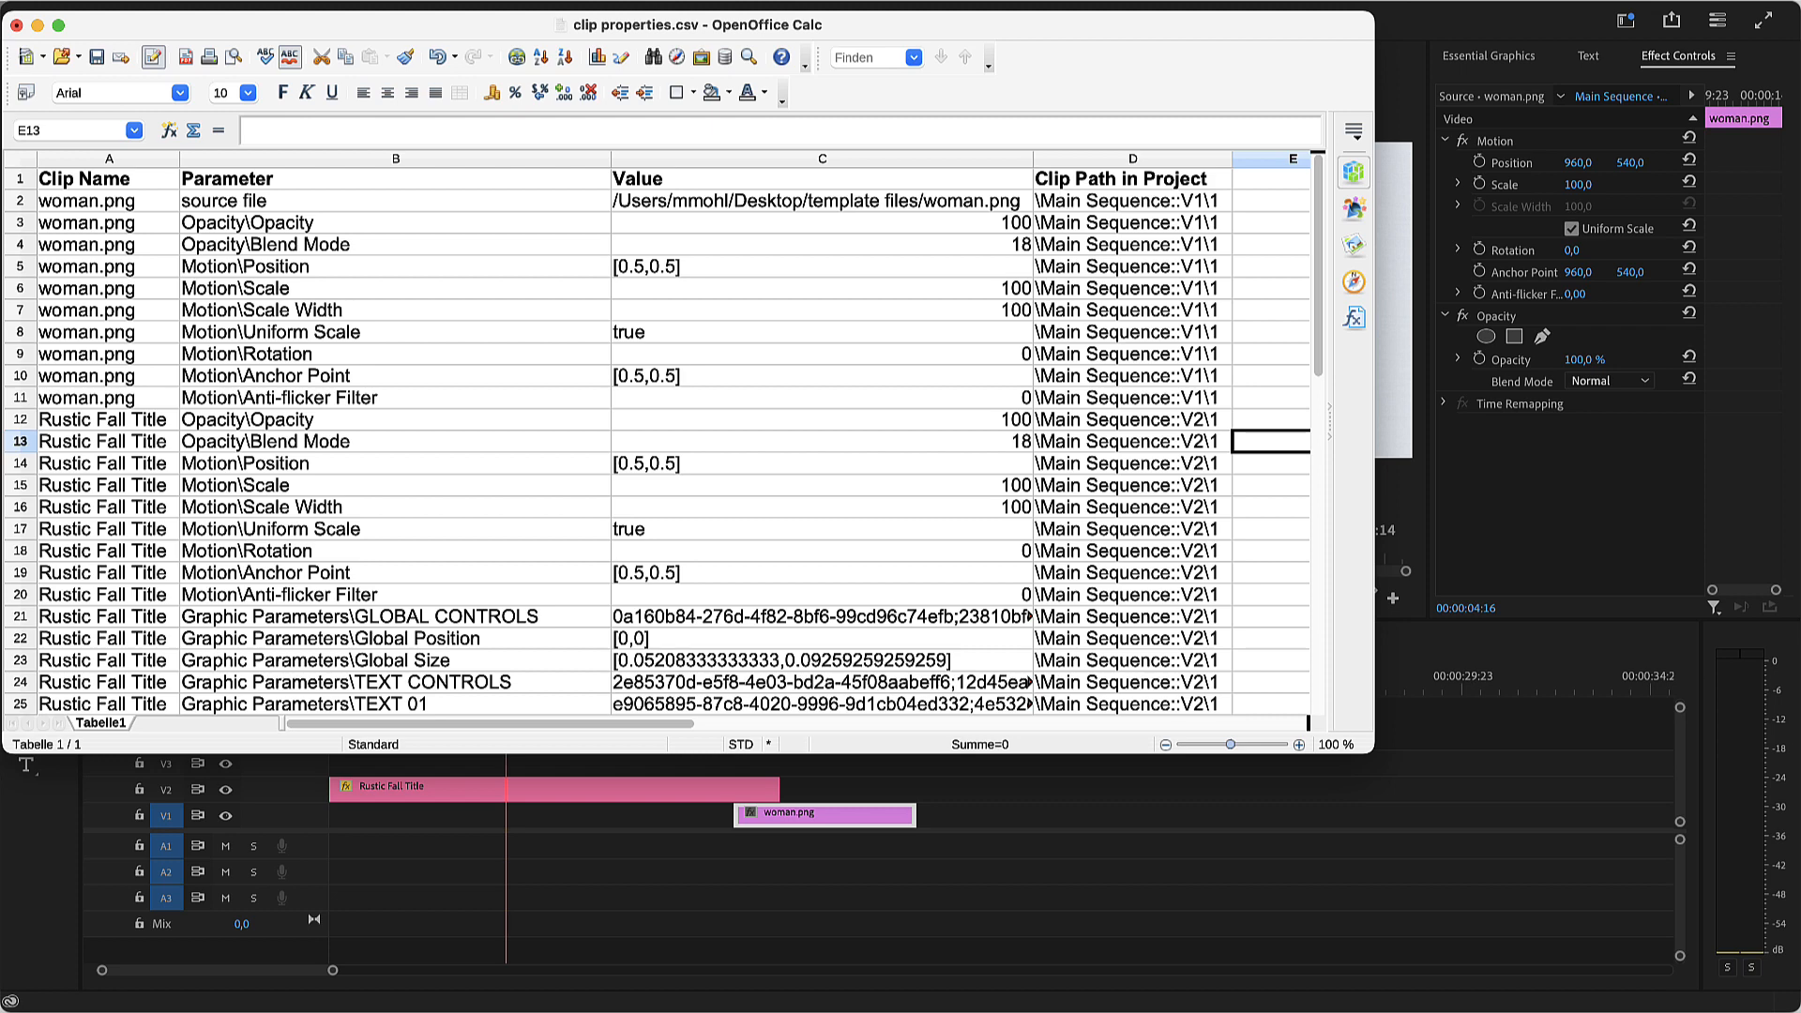
click(106, 157)
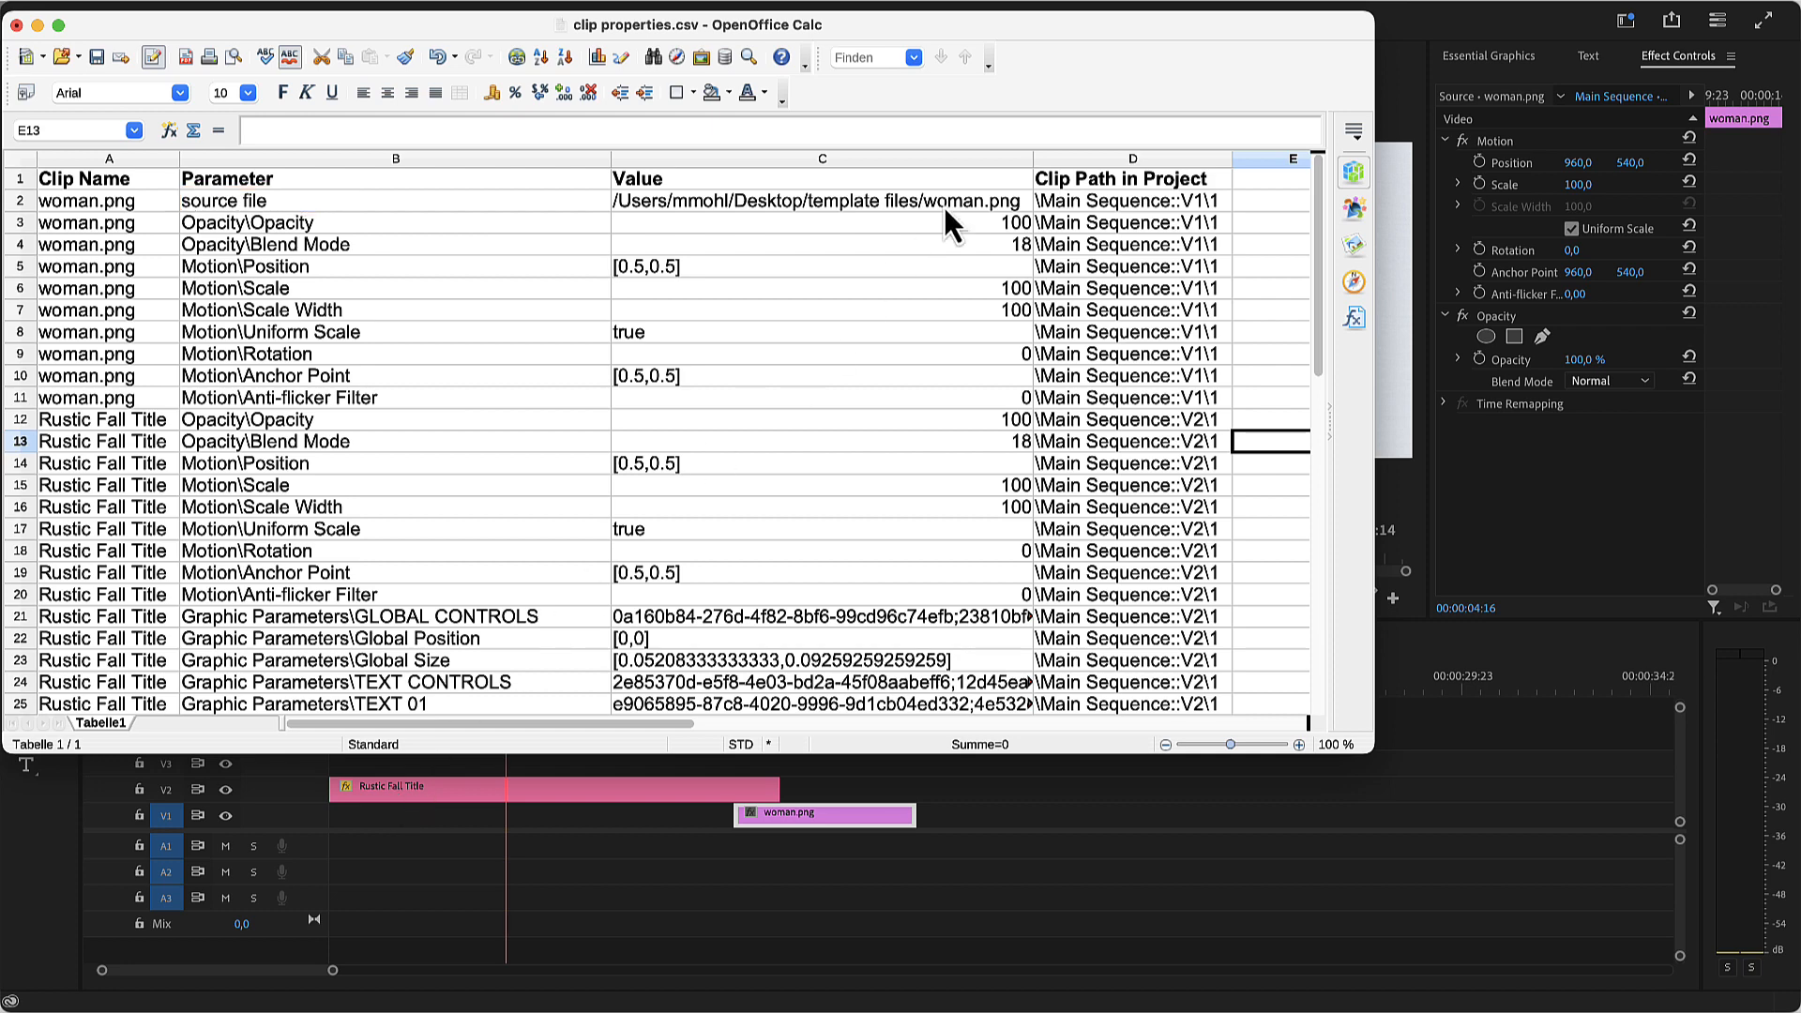
Step: Replace the file name woman with melon in cell C2's source path
double_click(971, 200)
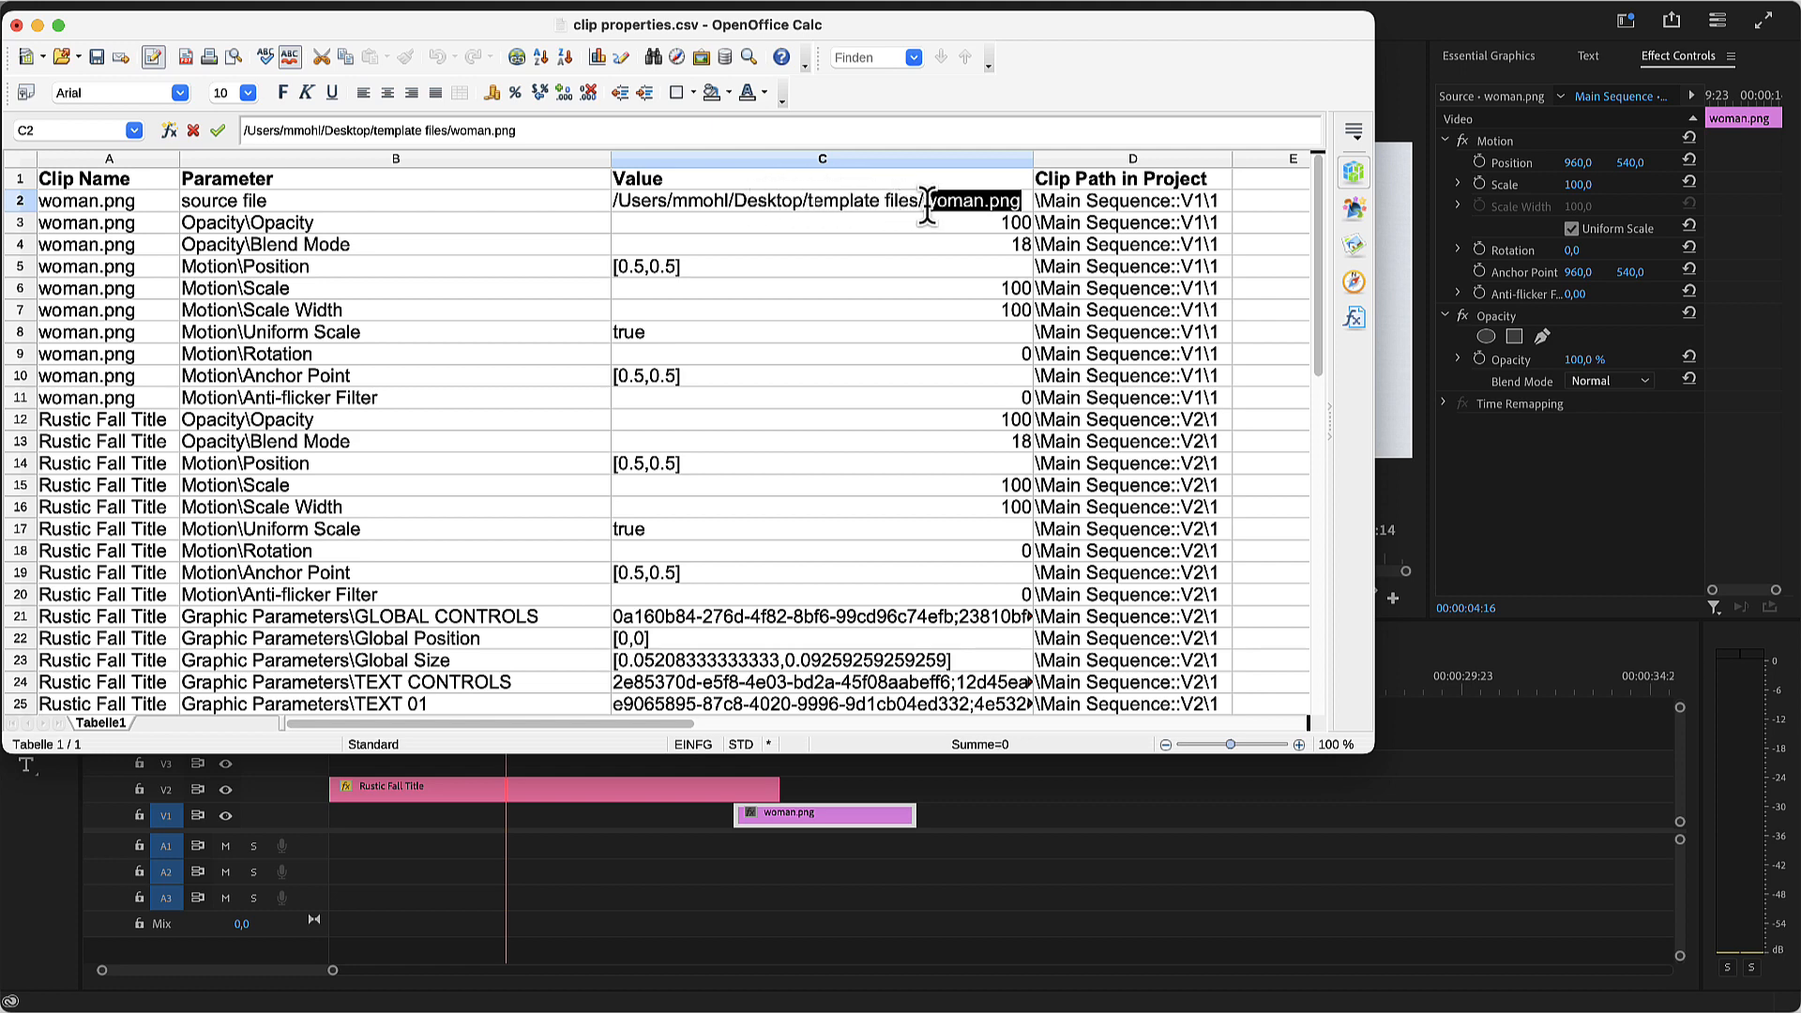
double_click(962, 201)
text(el)
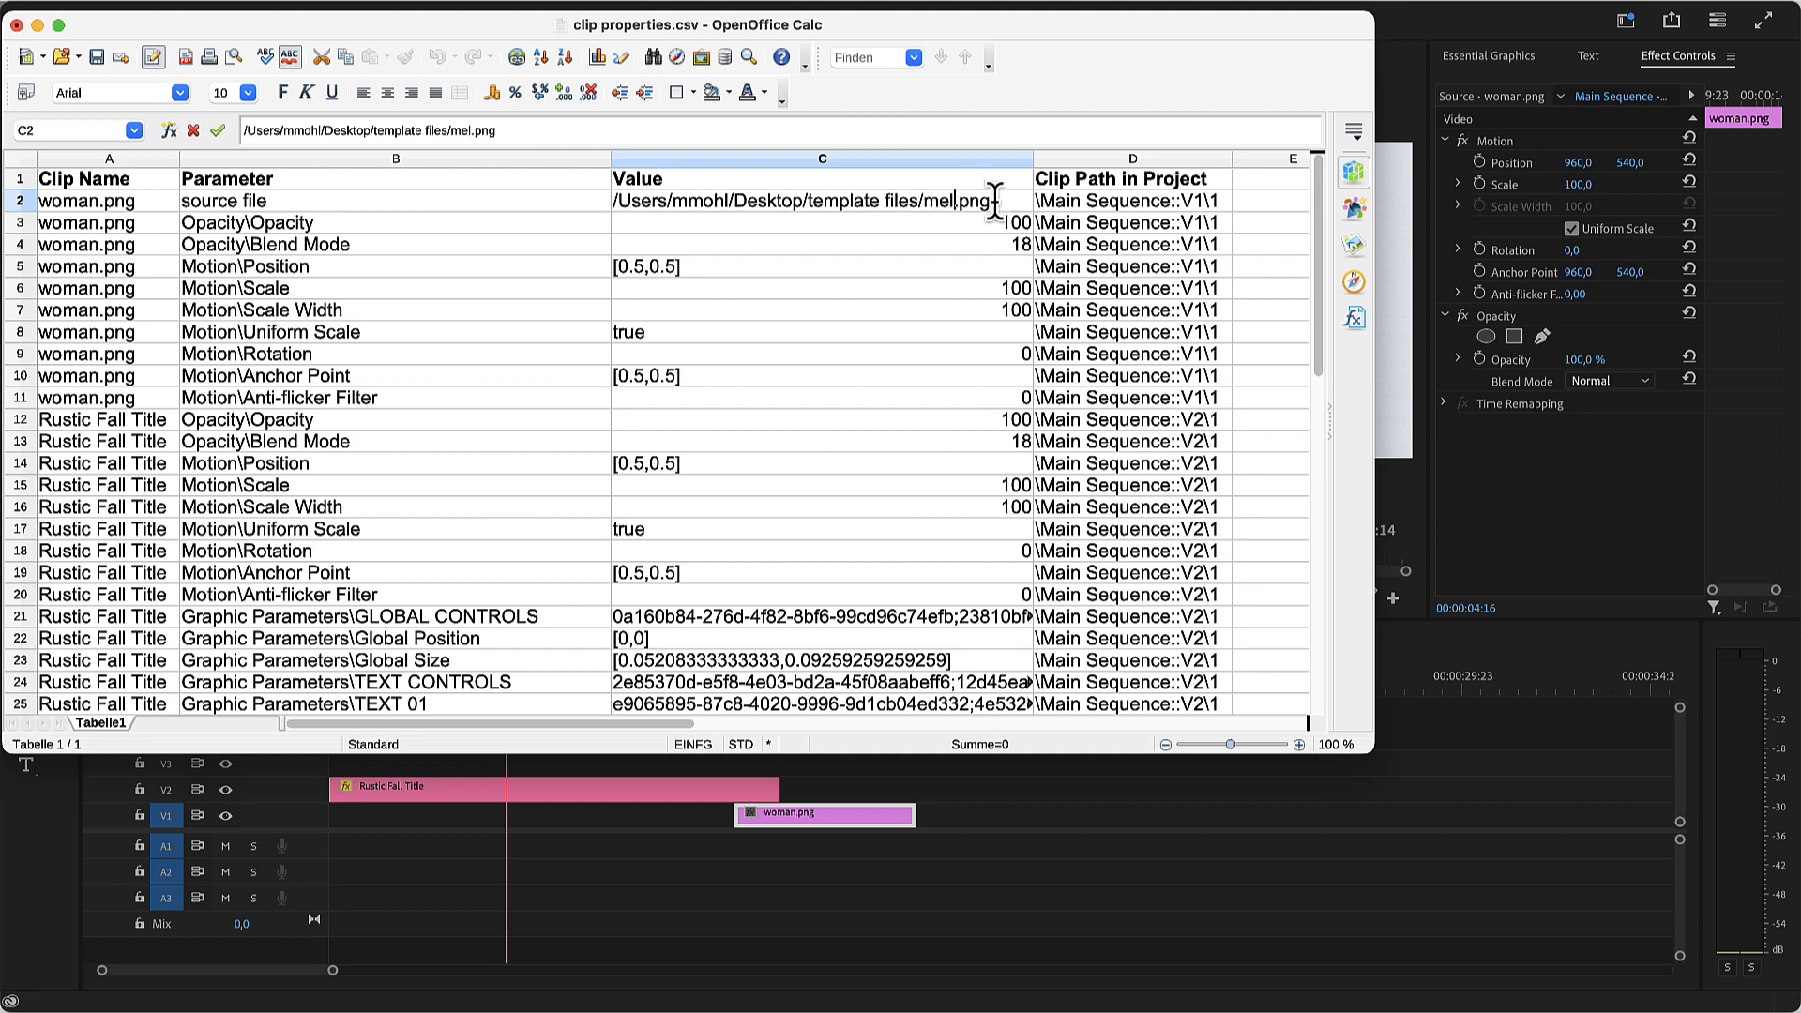
text(on)
key(Enter)
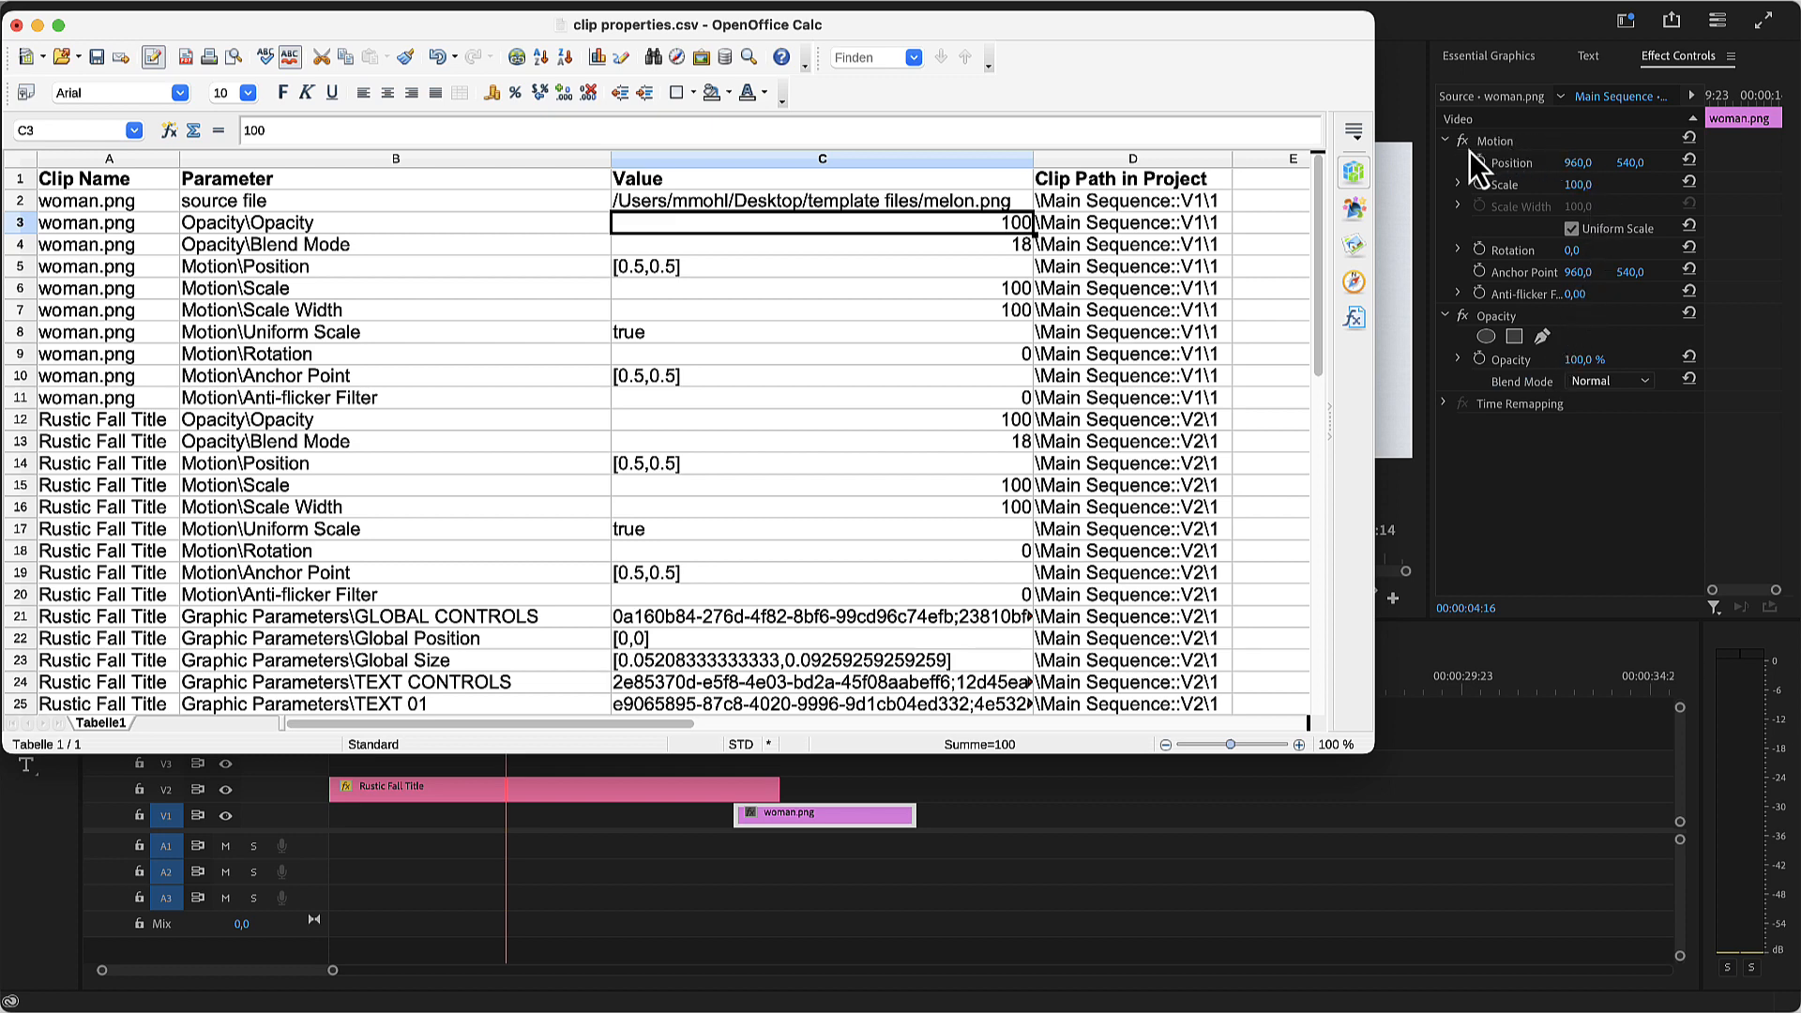
mouse_move(1453, 188)
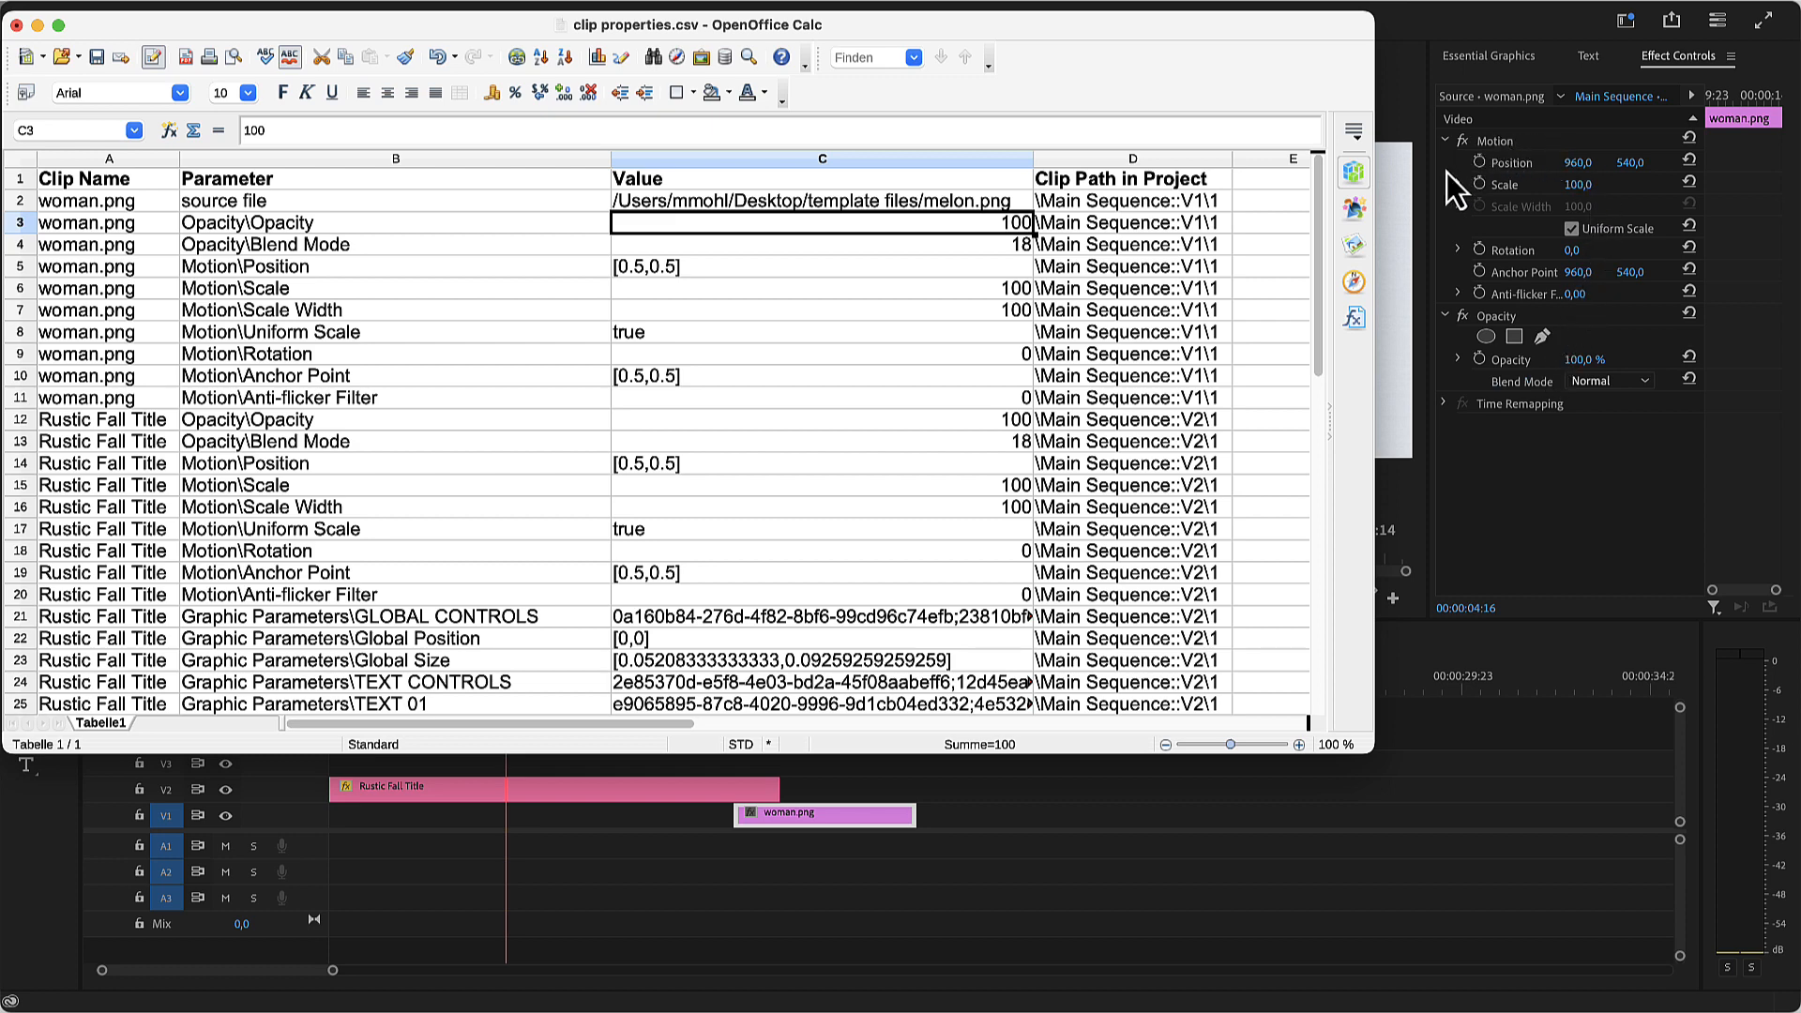
mouse_move(1572, 247)
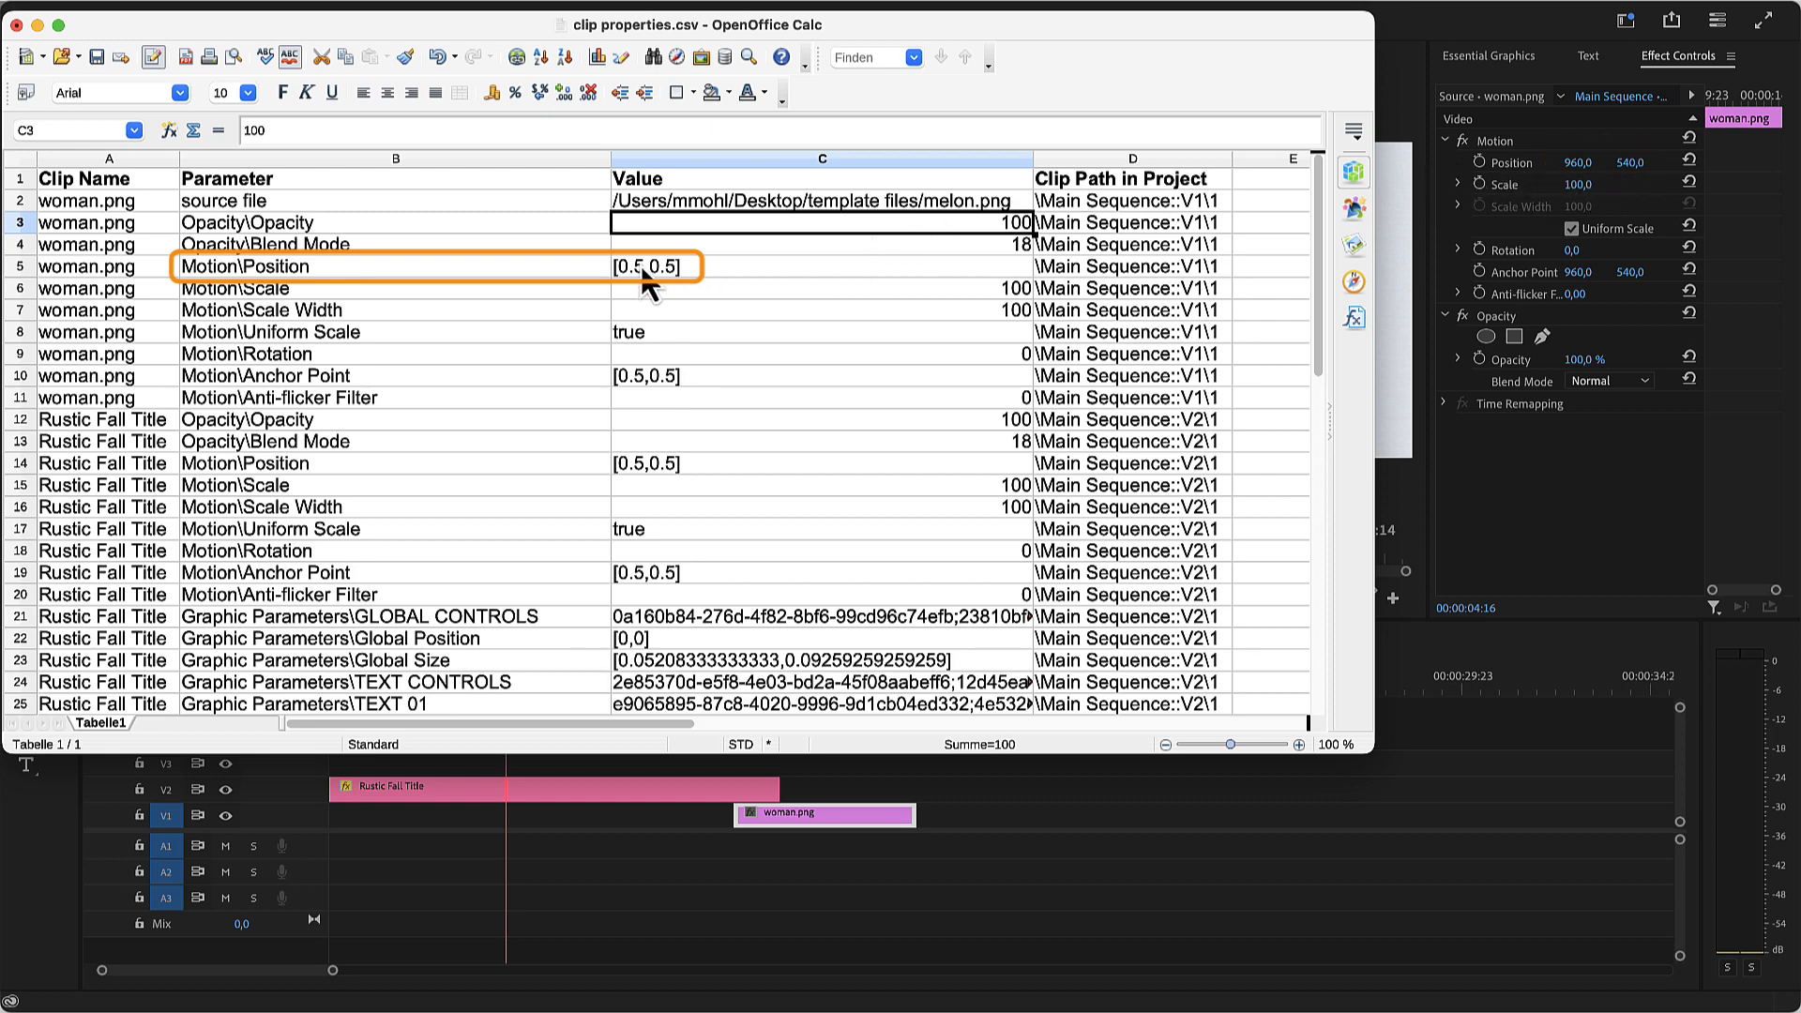
mouse_move(661, 293)
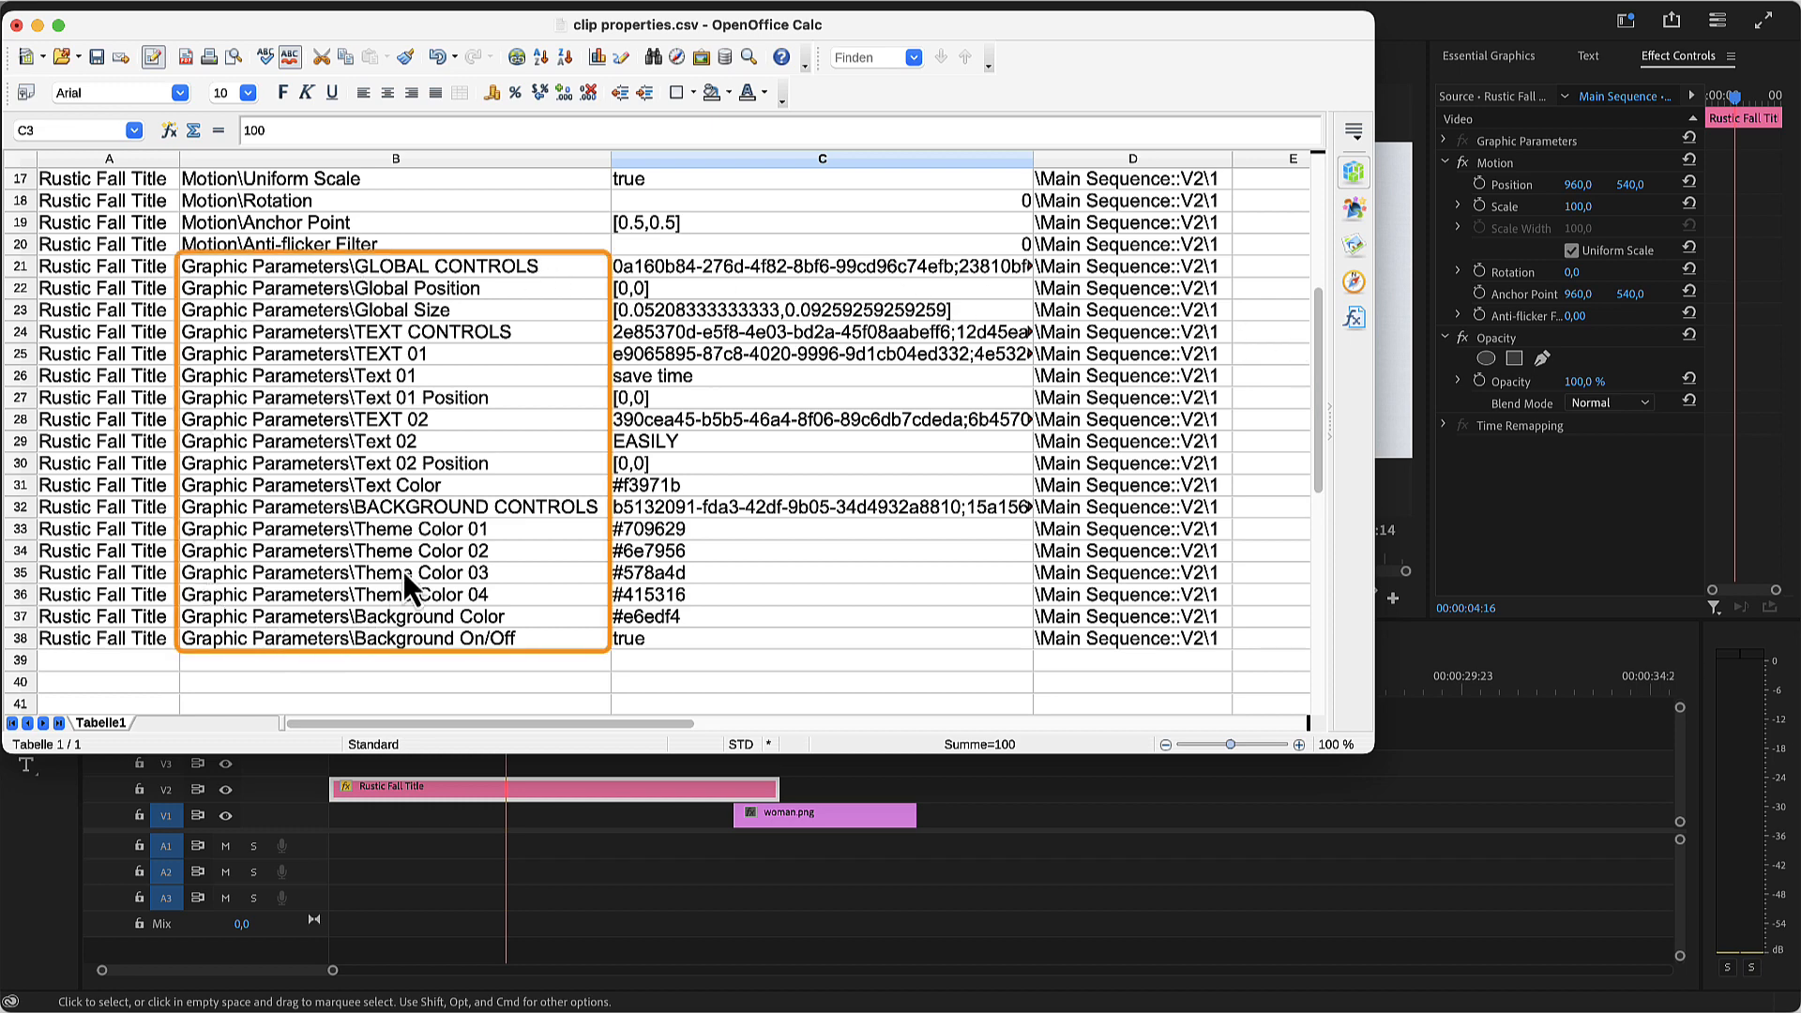
mouse_move(1182, 169)
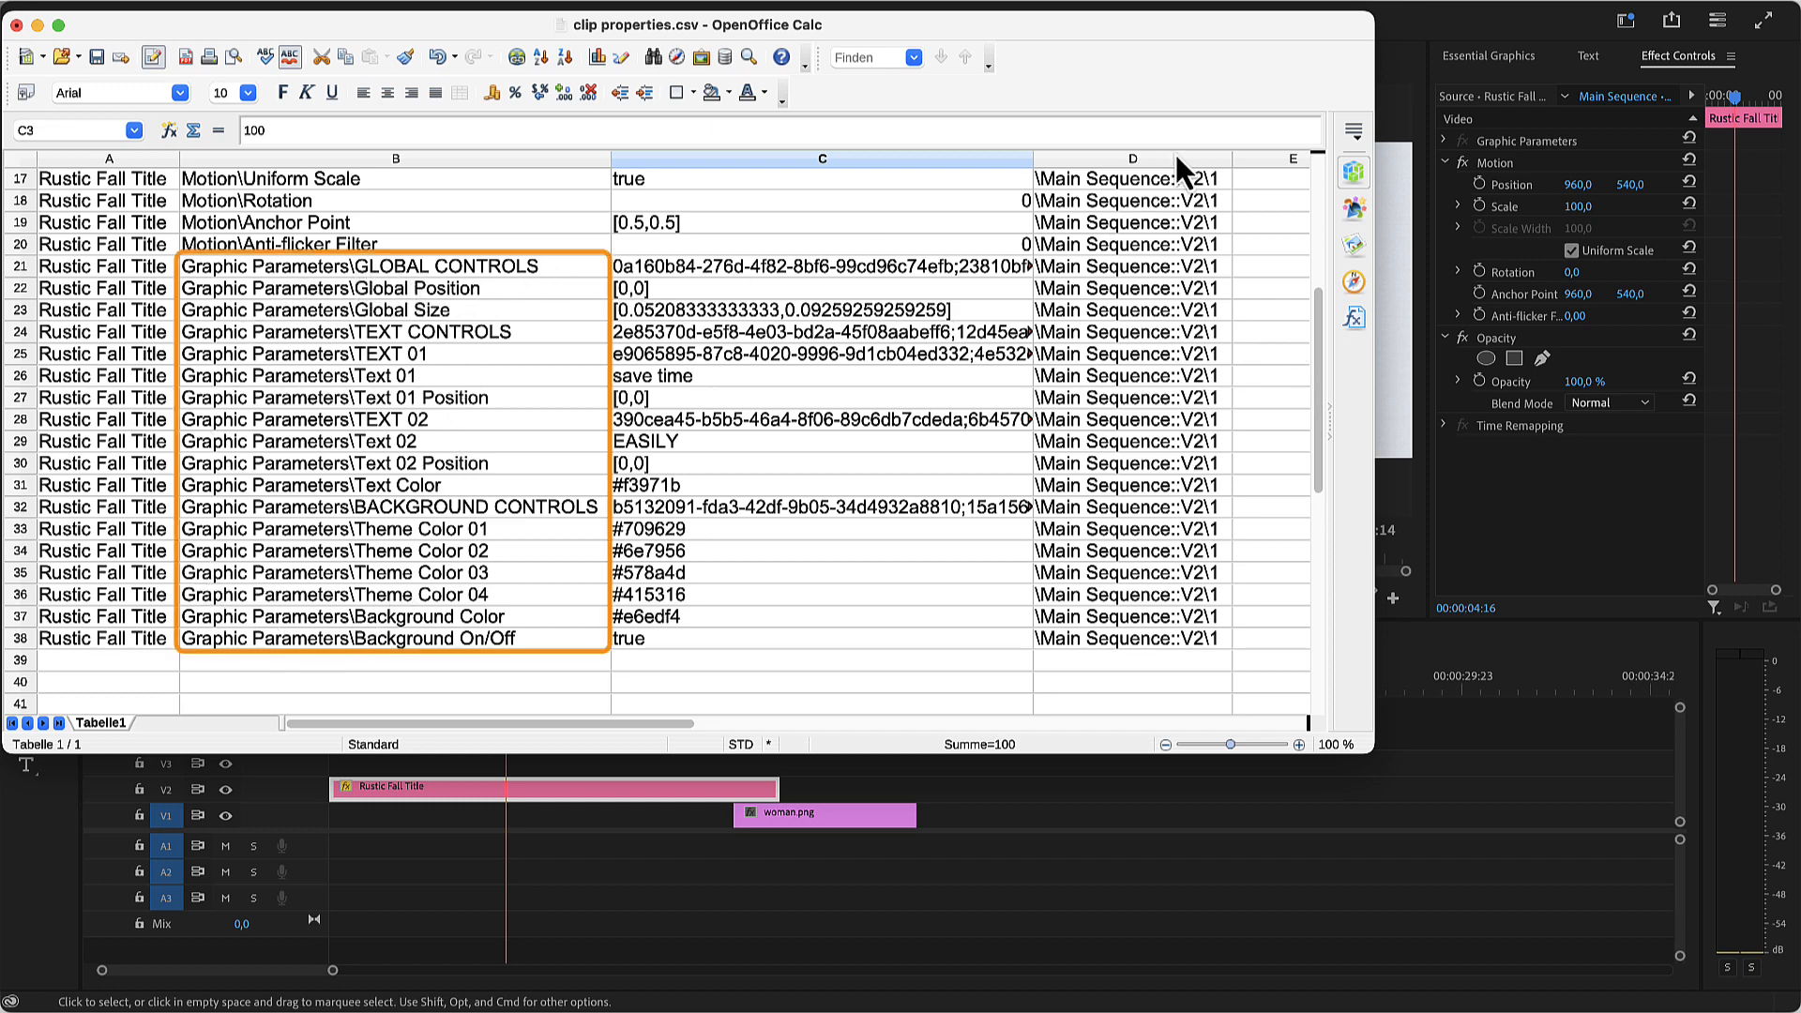
click(1491, 55)
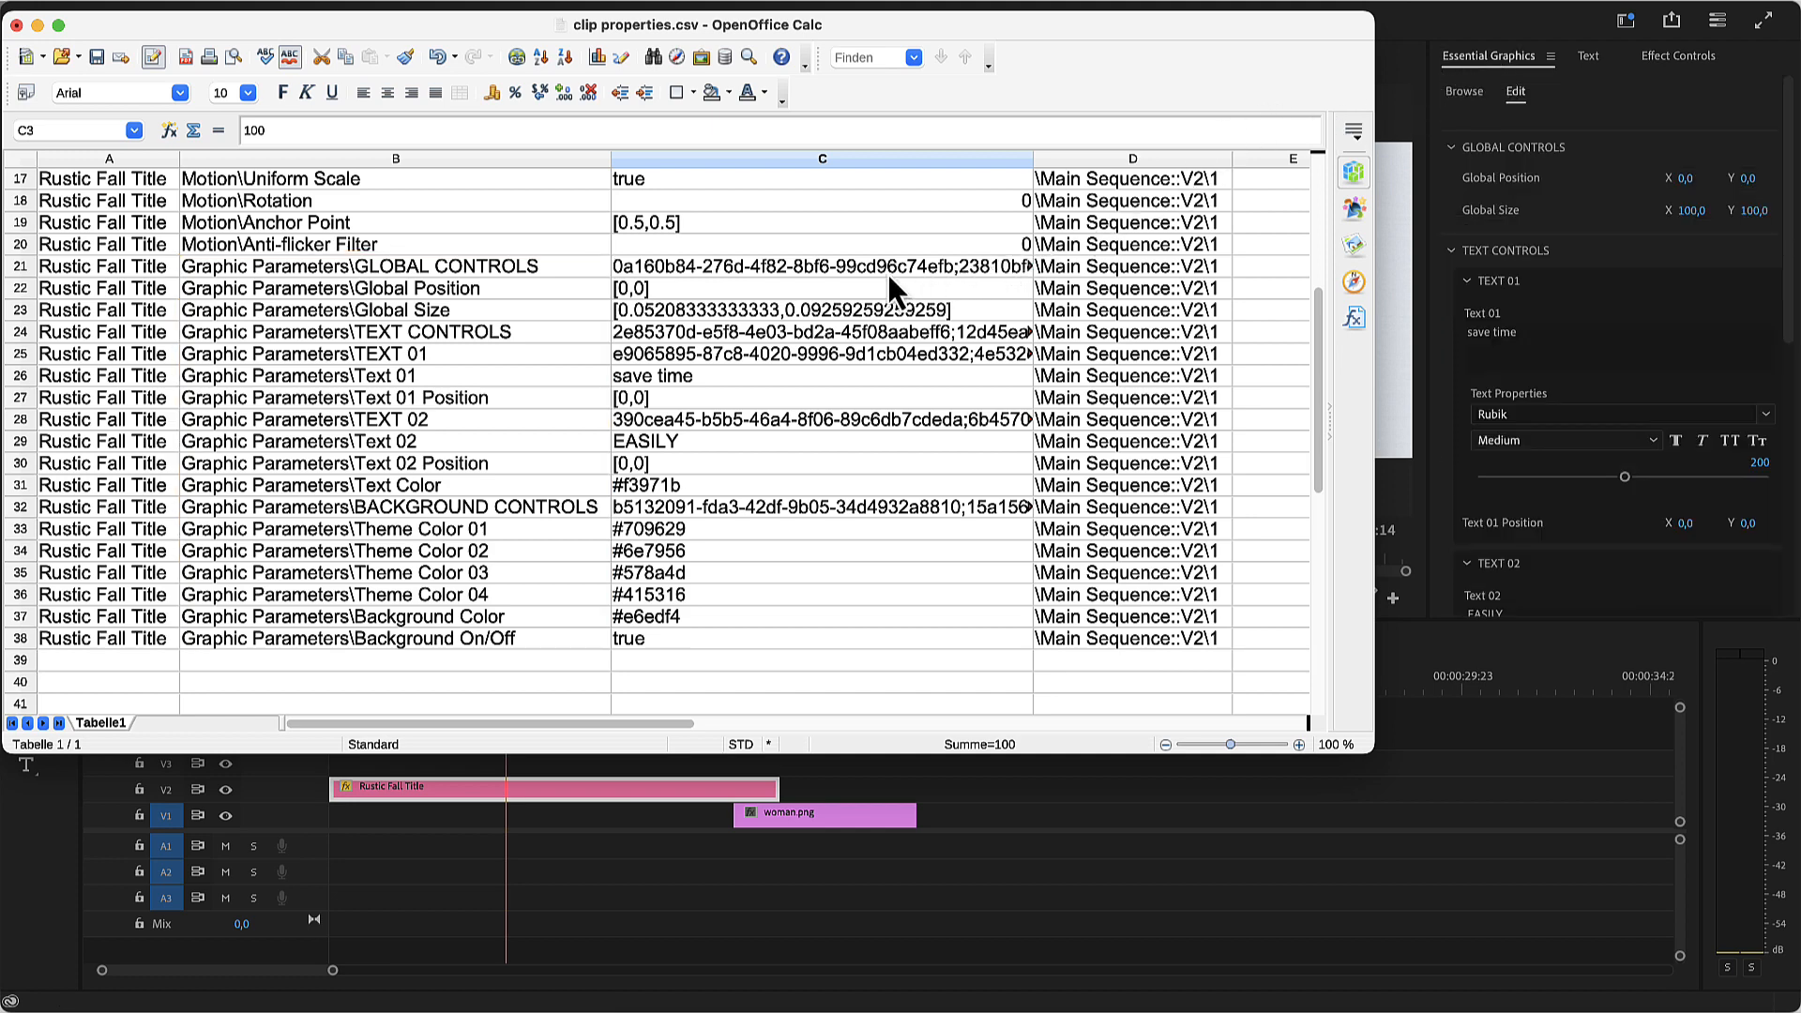
mouse_move(655, 277)
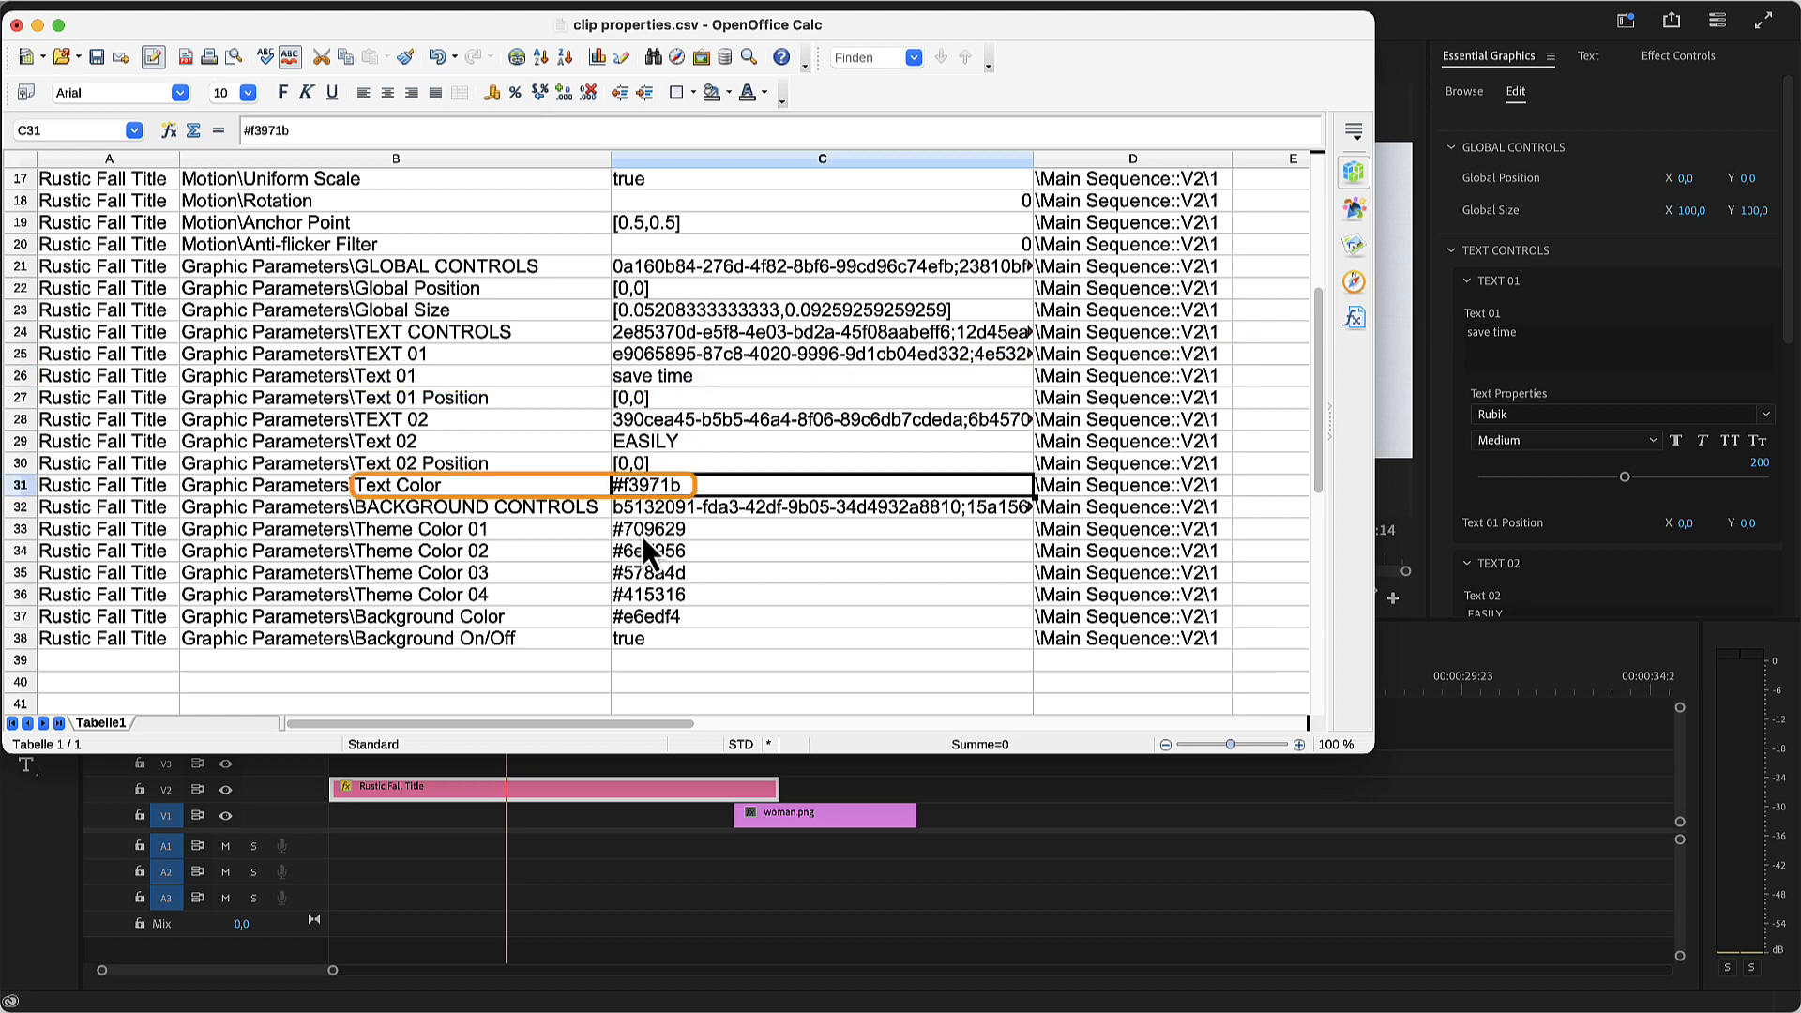
click(652, 639)
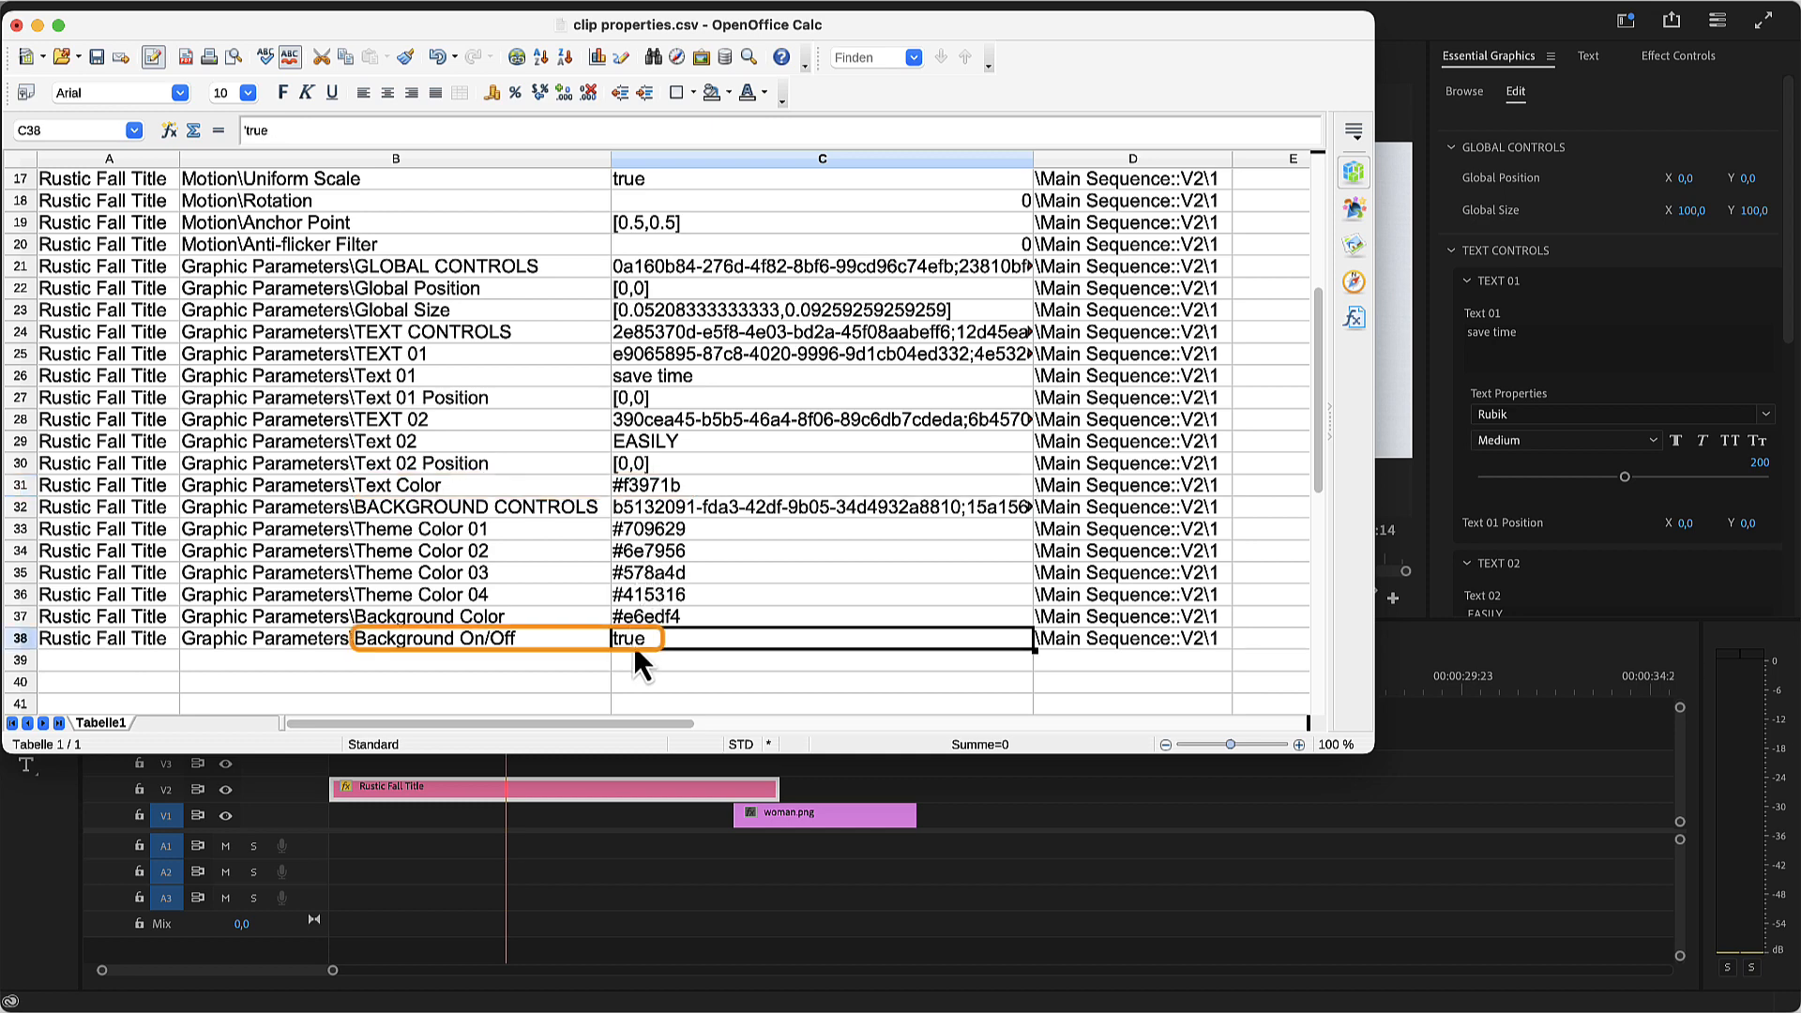
scroll(down, 3)
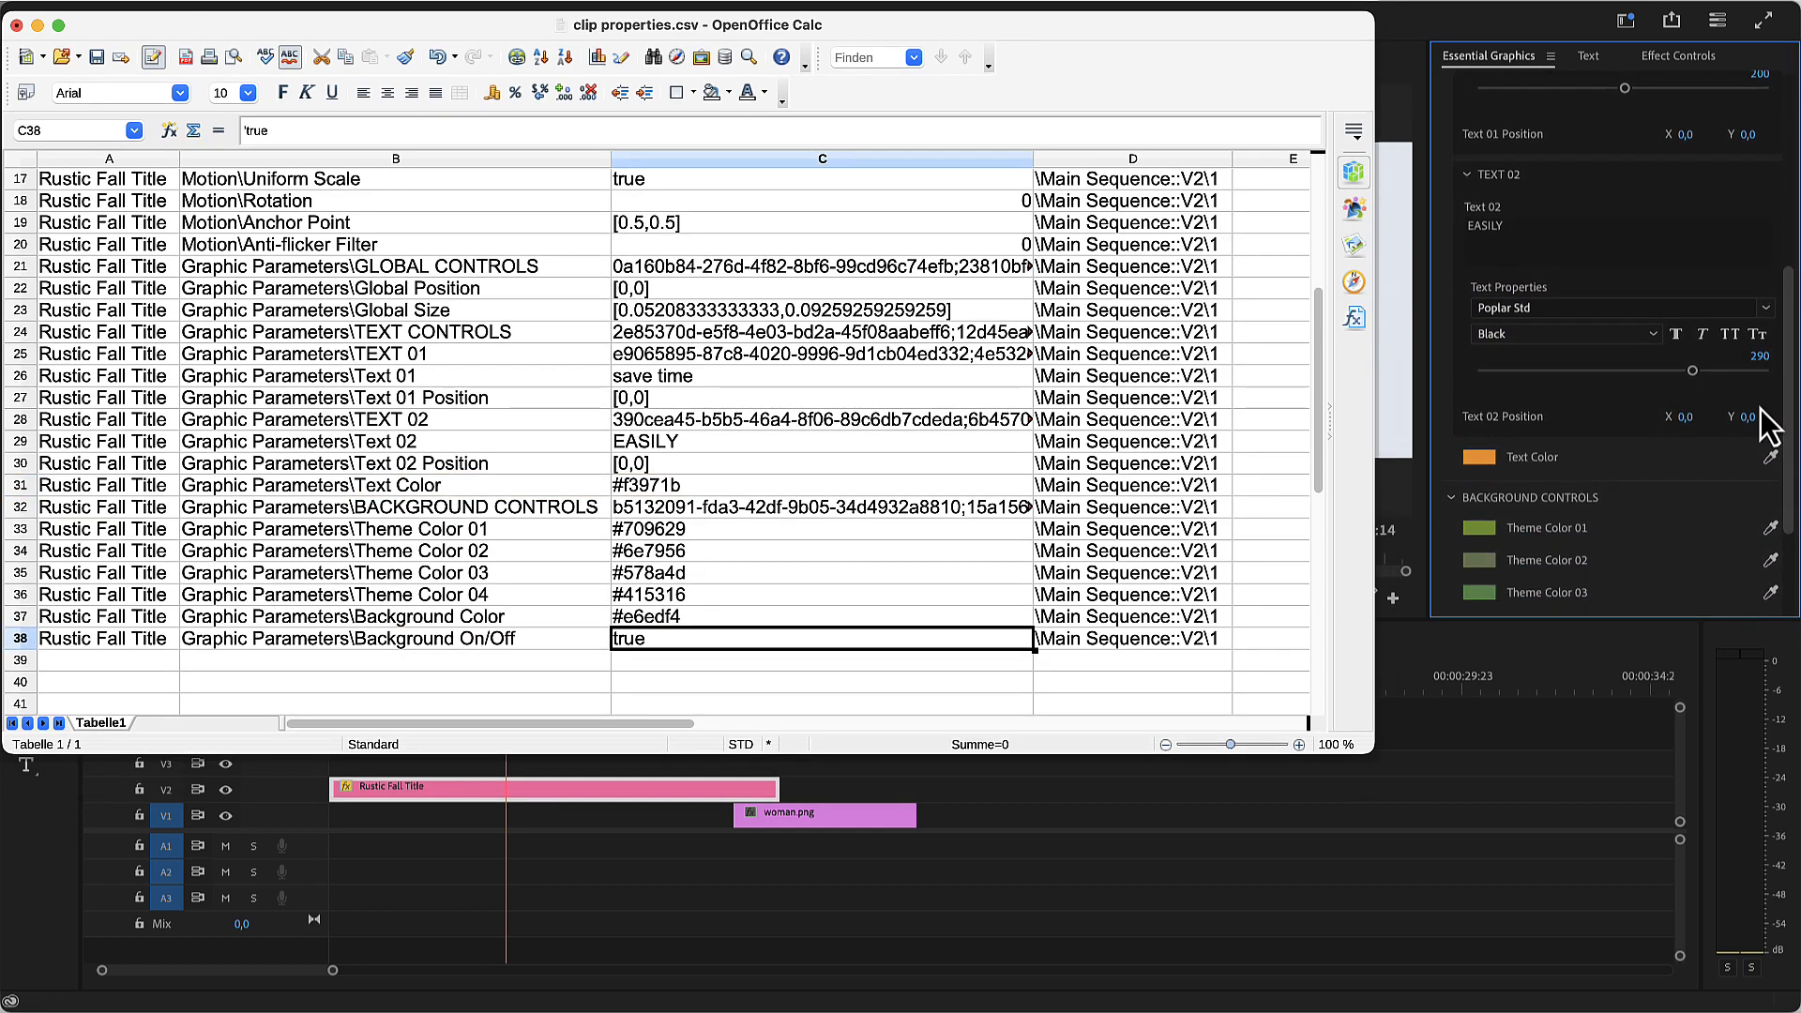
scroll(down, 3)
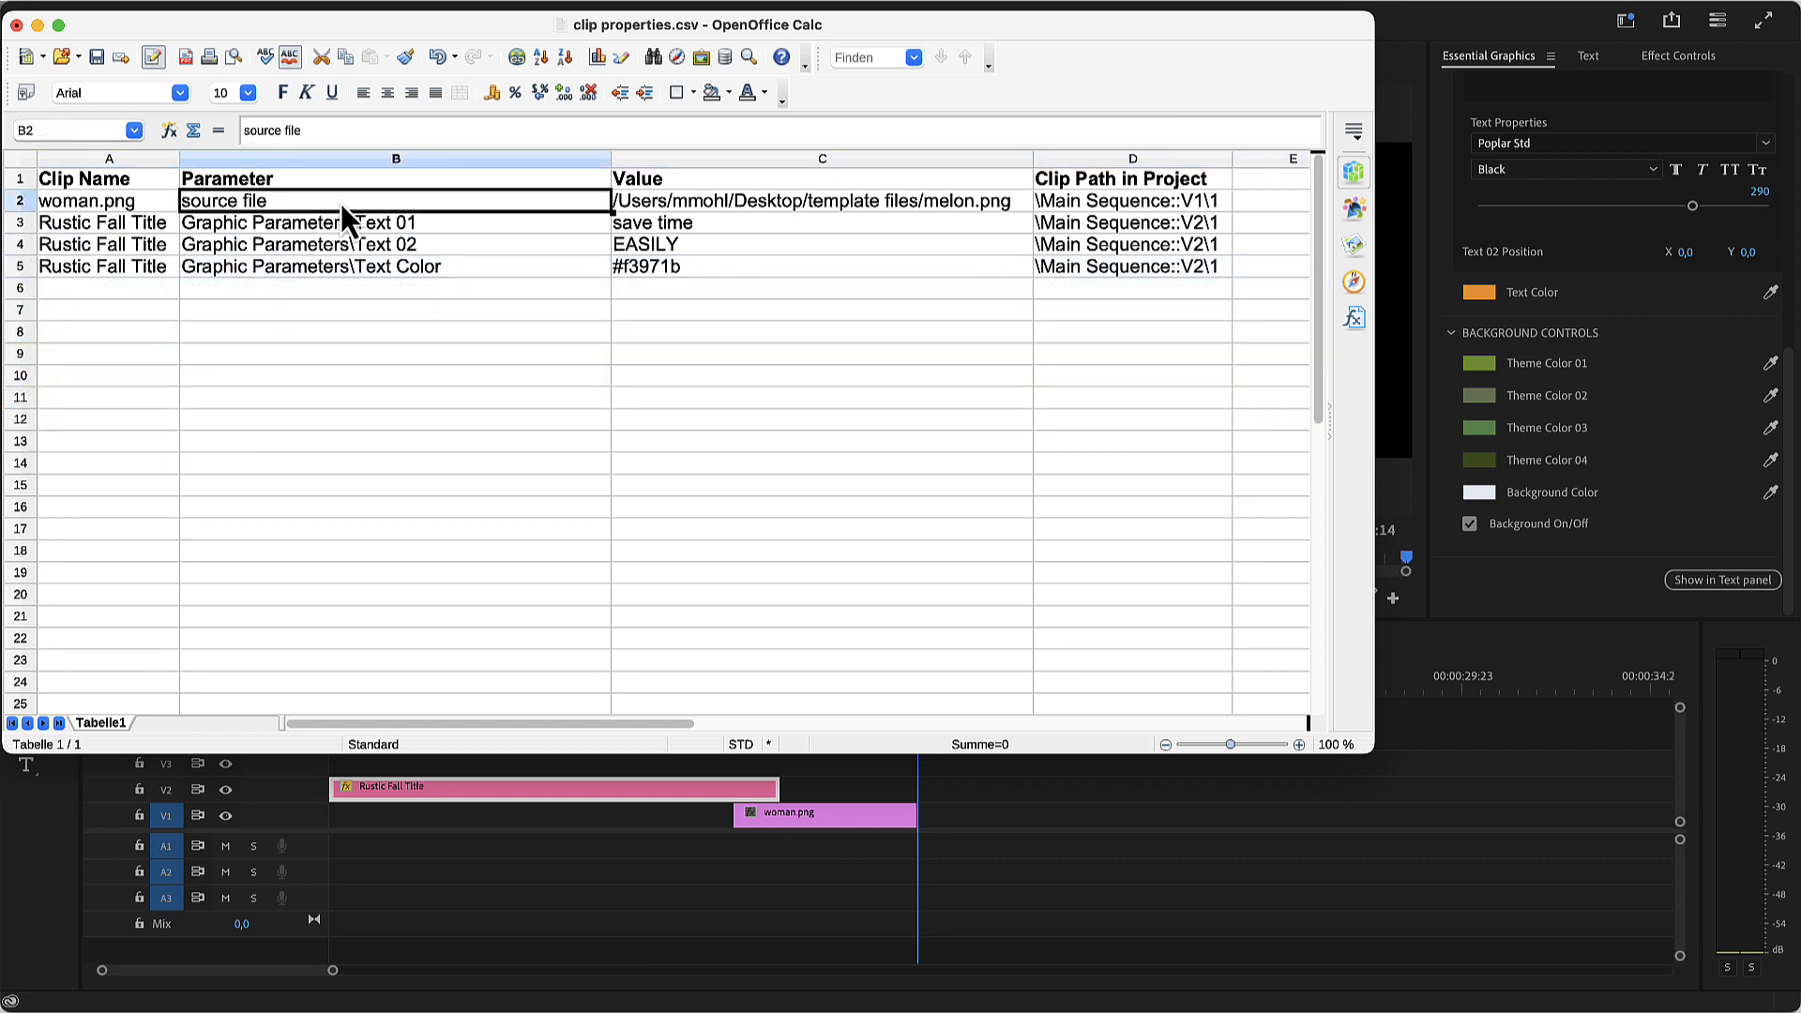
mouse_move(539, 246)
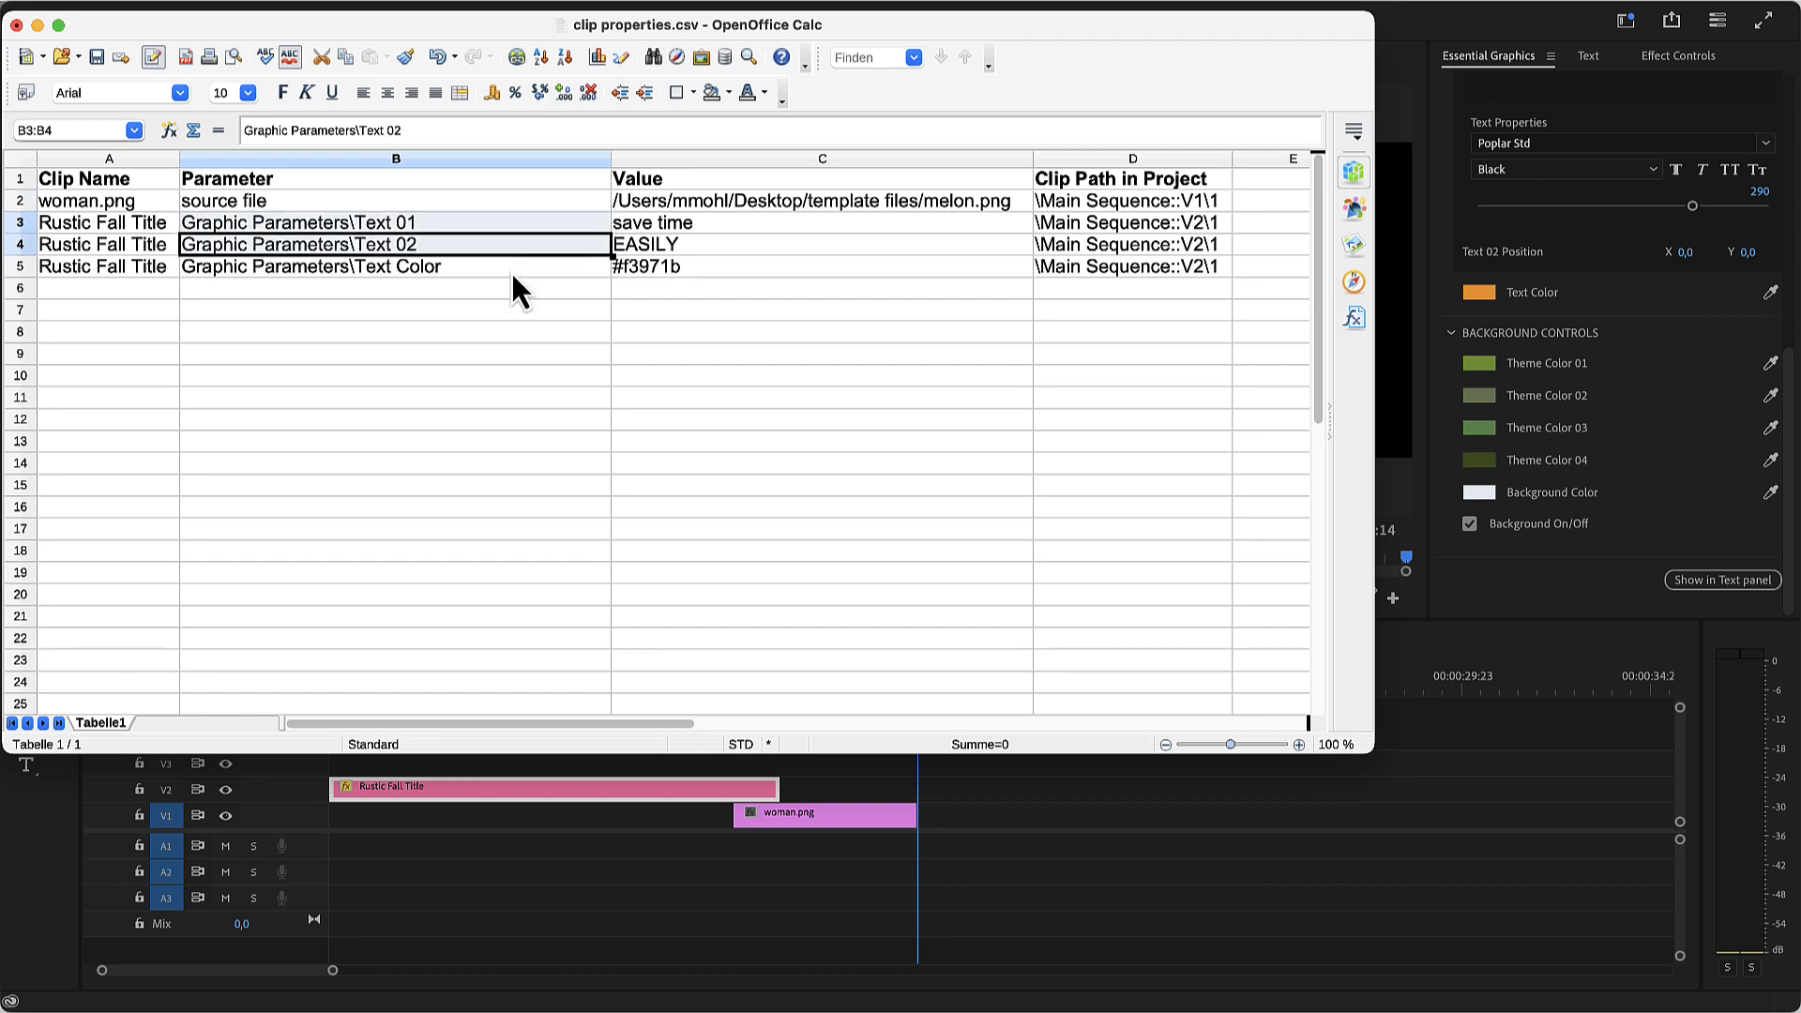
Step: Enter 'hacks for your' in C3 and 'WORKFLOW' in C4
click(395, 288)
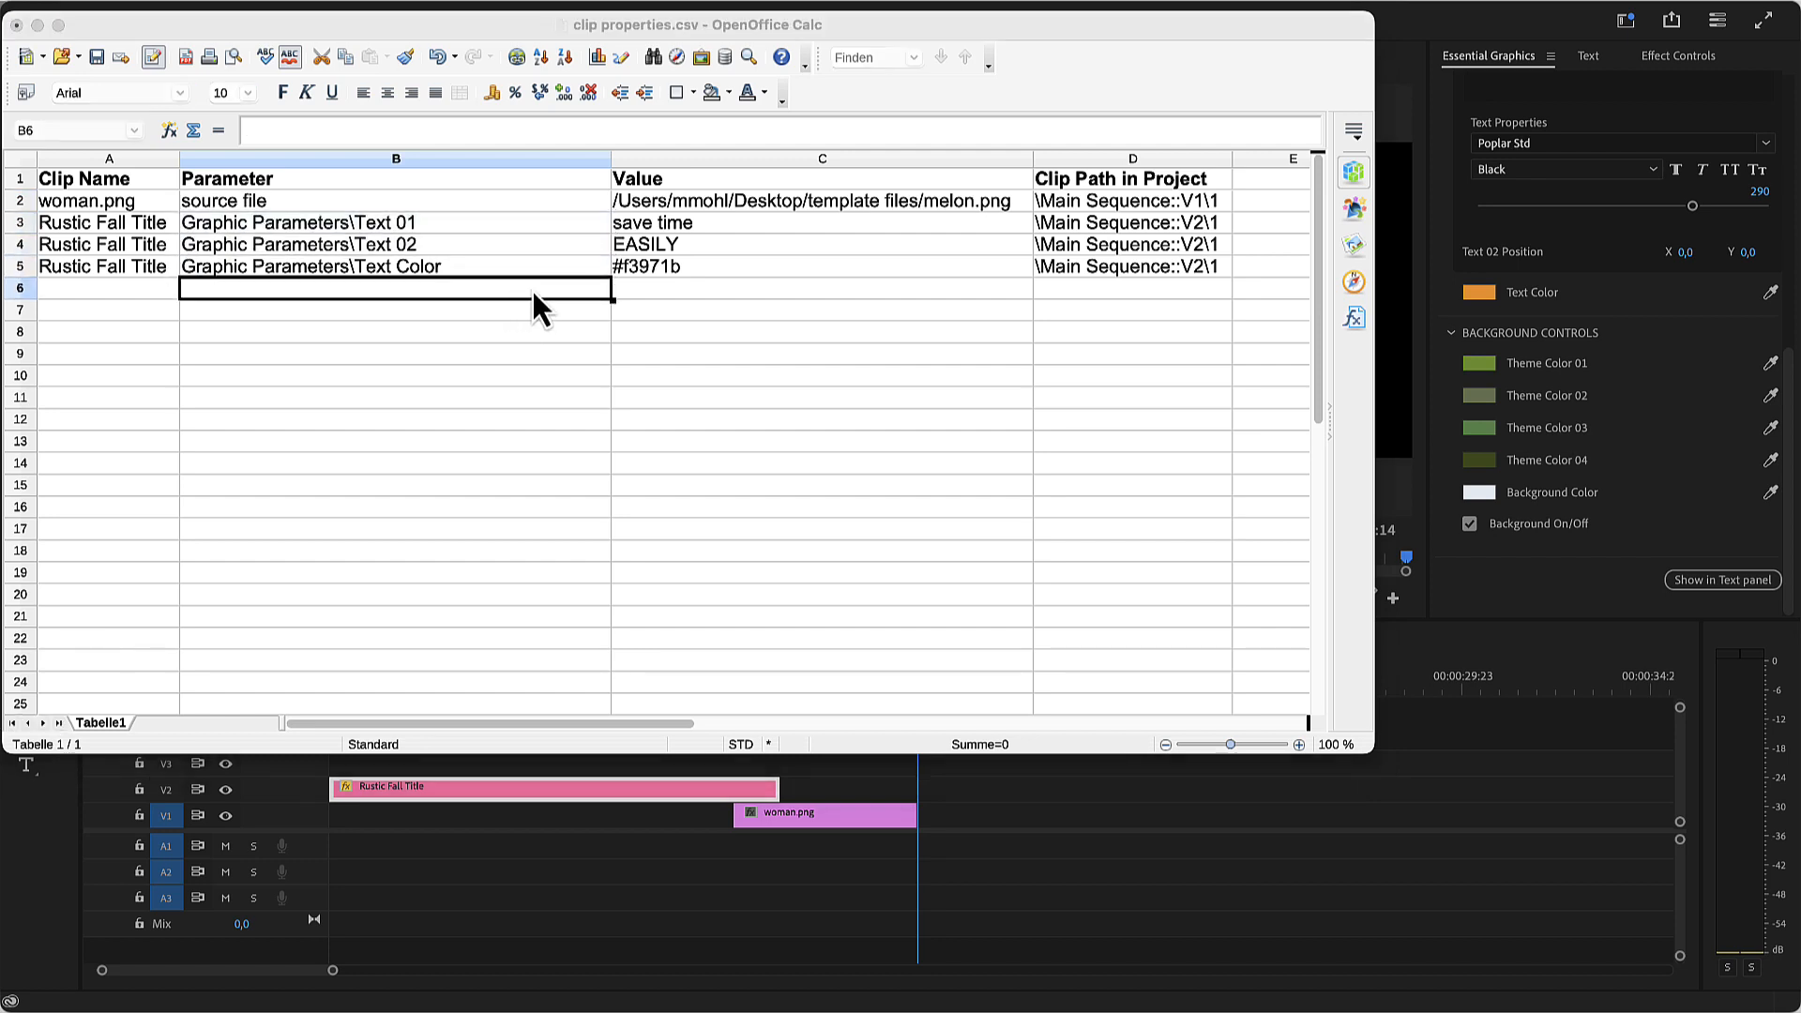
text(hacks for you)
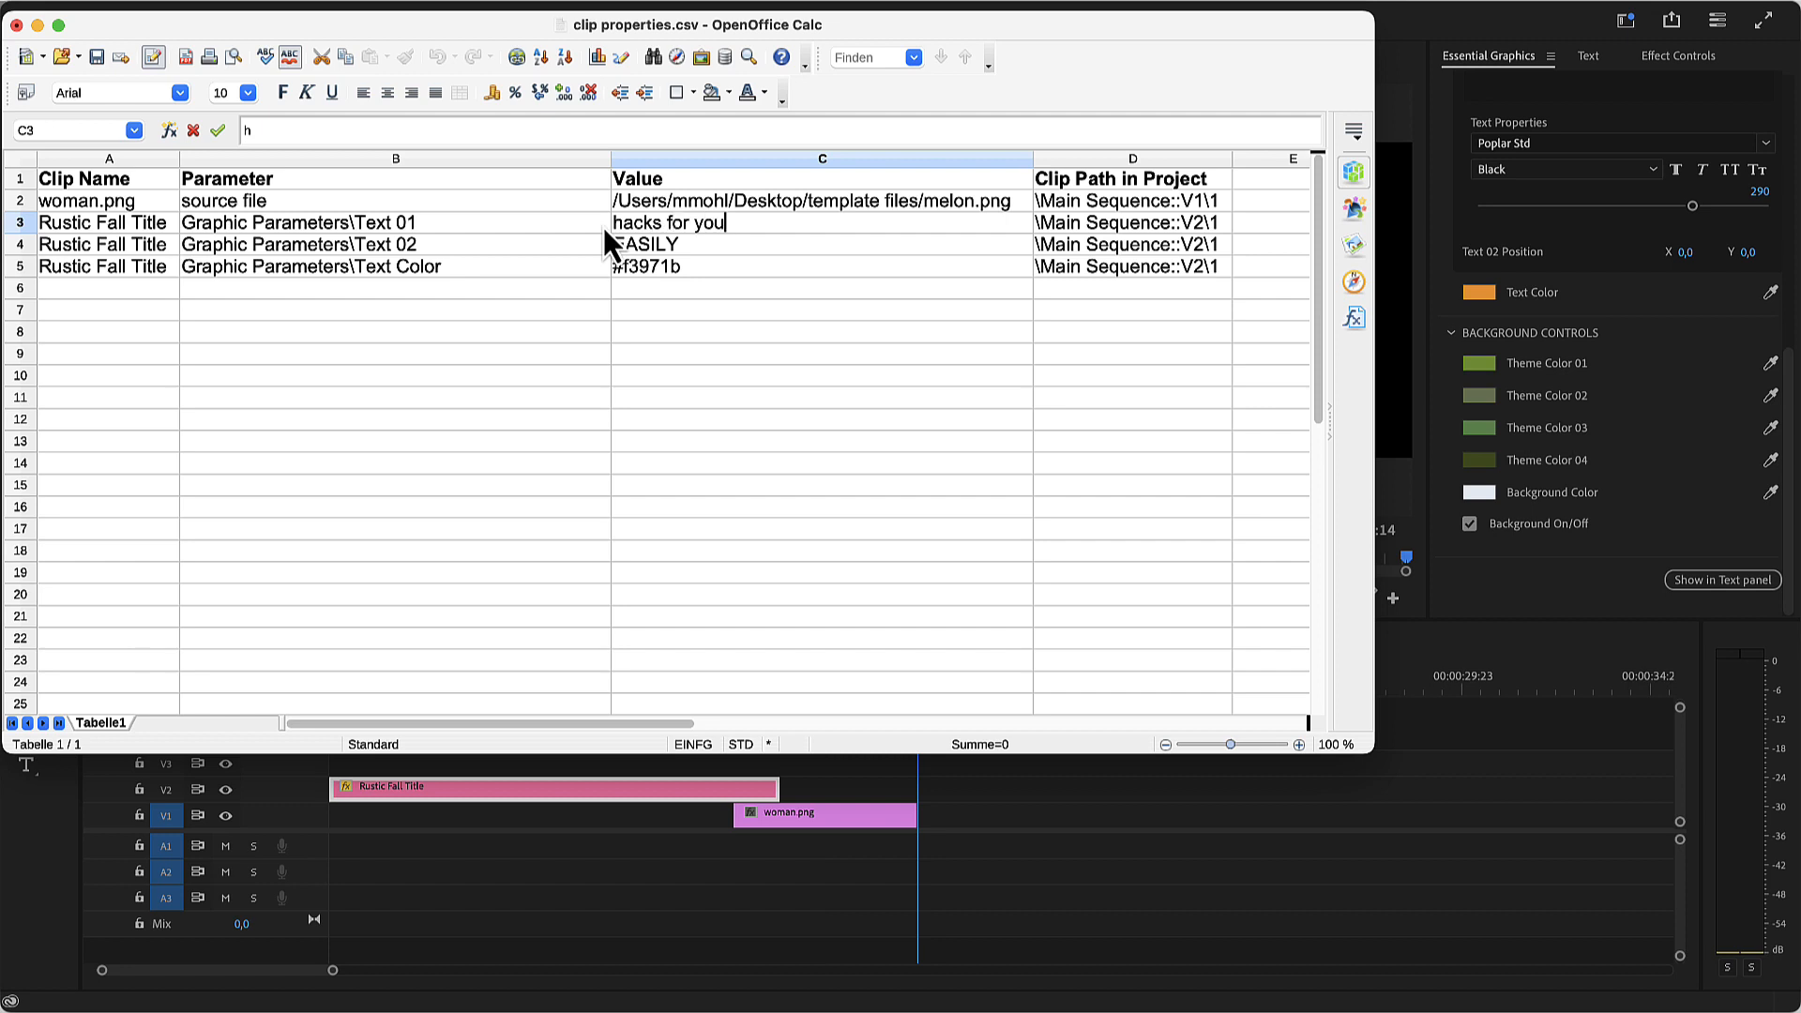
text(WORKFLOW)
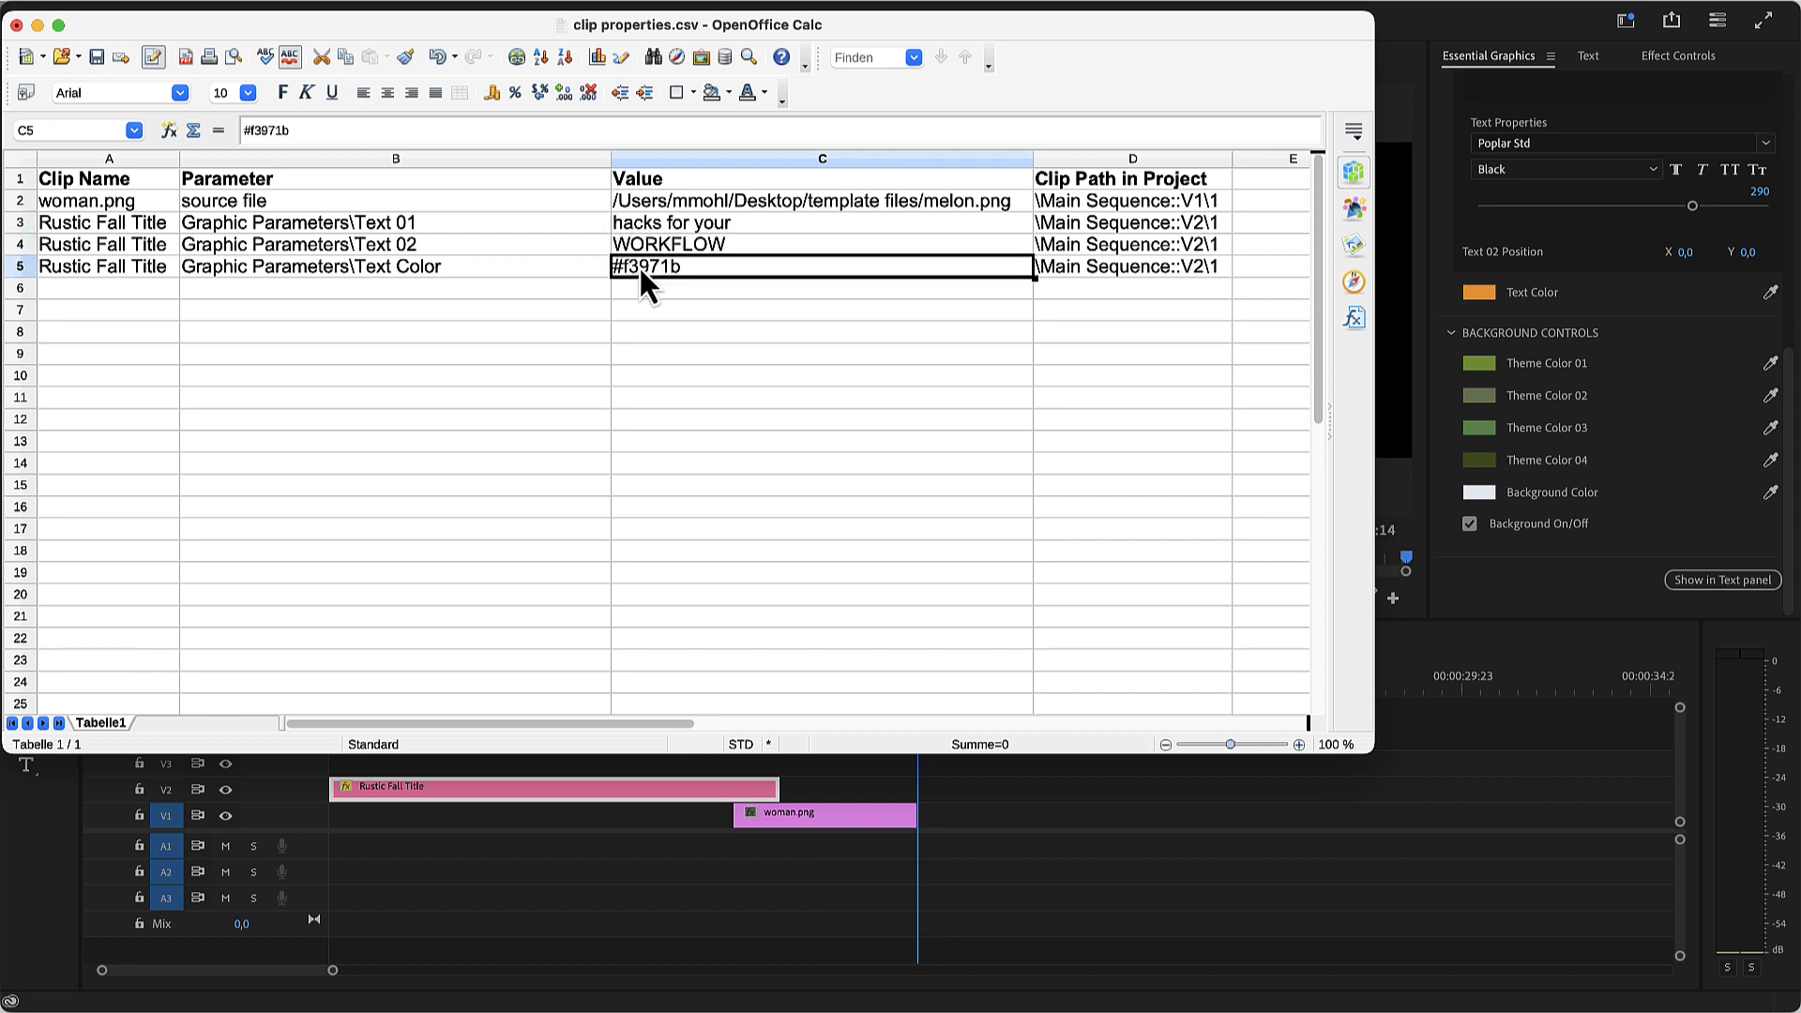
mouse_move(1441, 306)
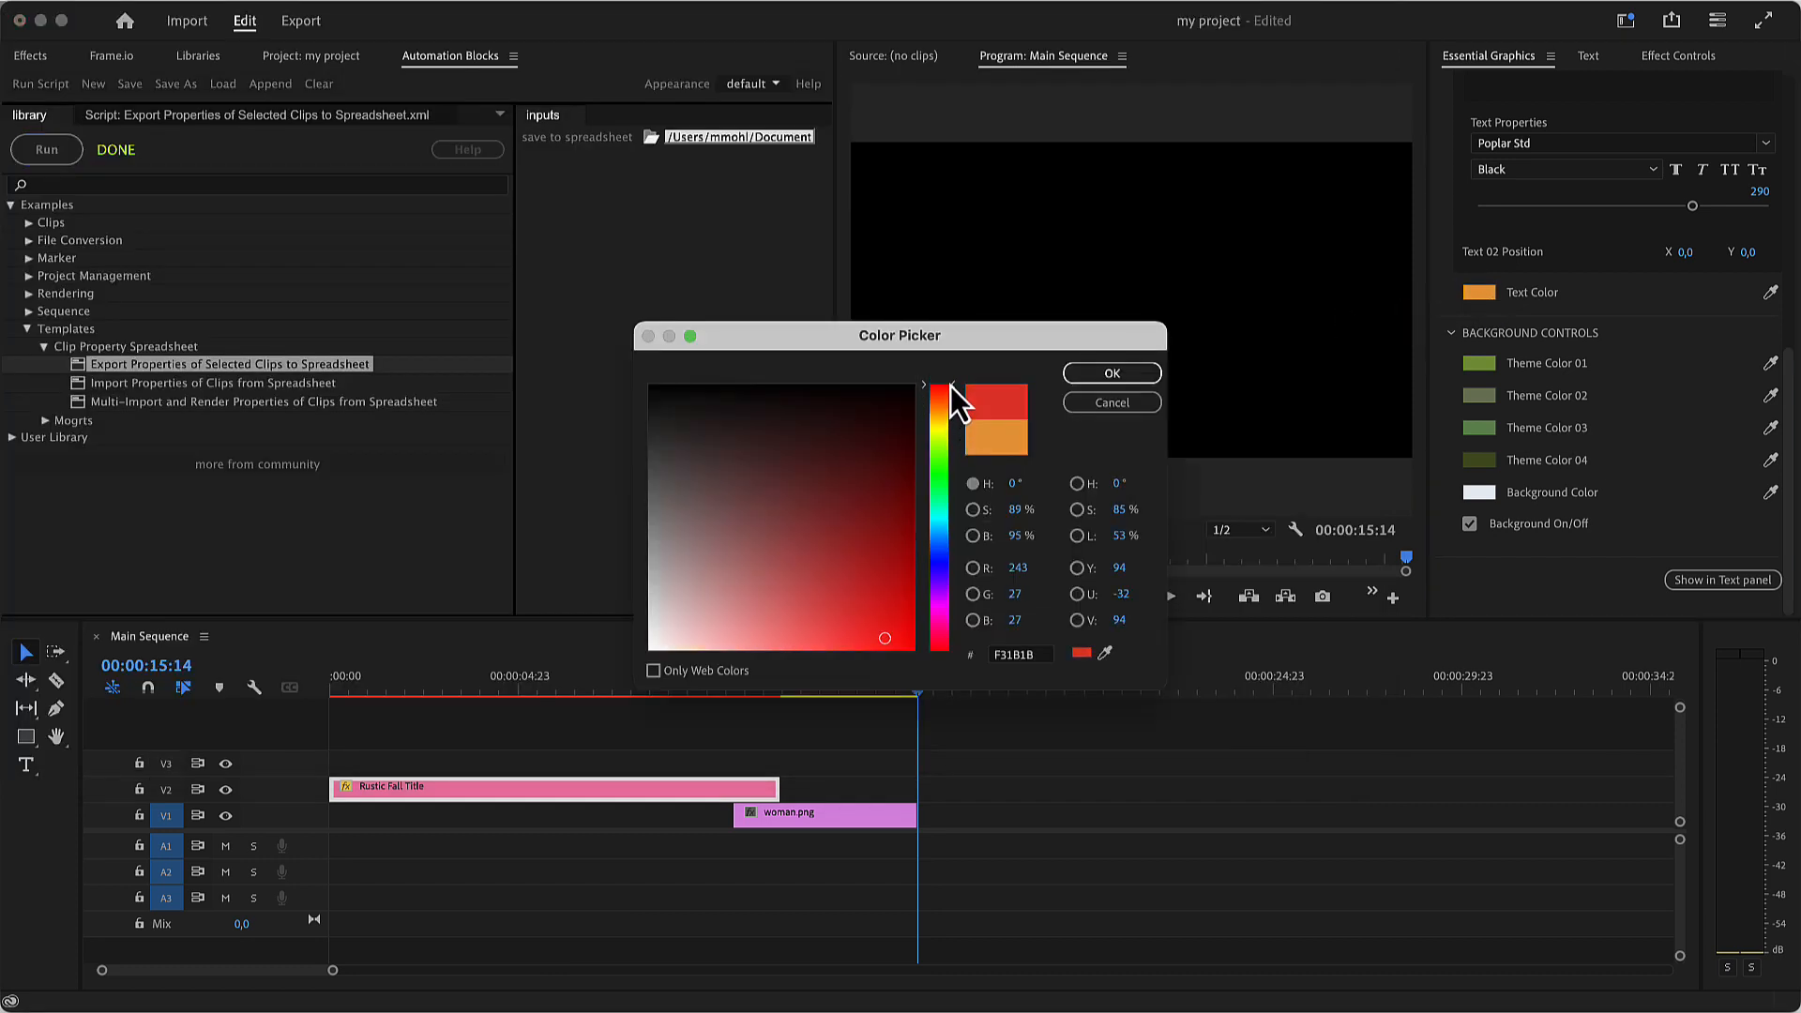
Step: Confirm red #F31B1B in Premiere's Color Picker for the Text Color value
click(1021, 653)
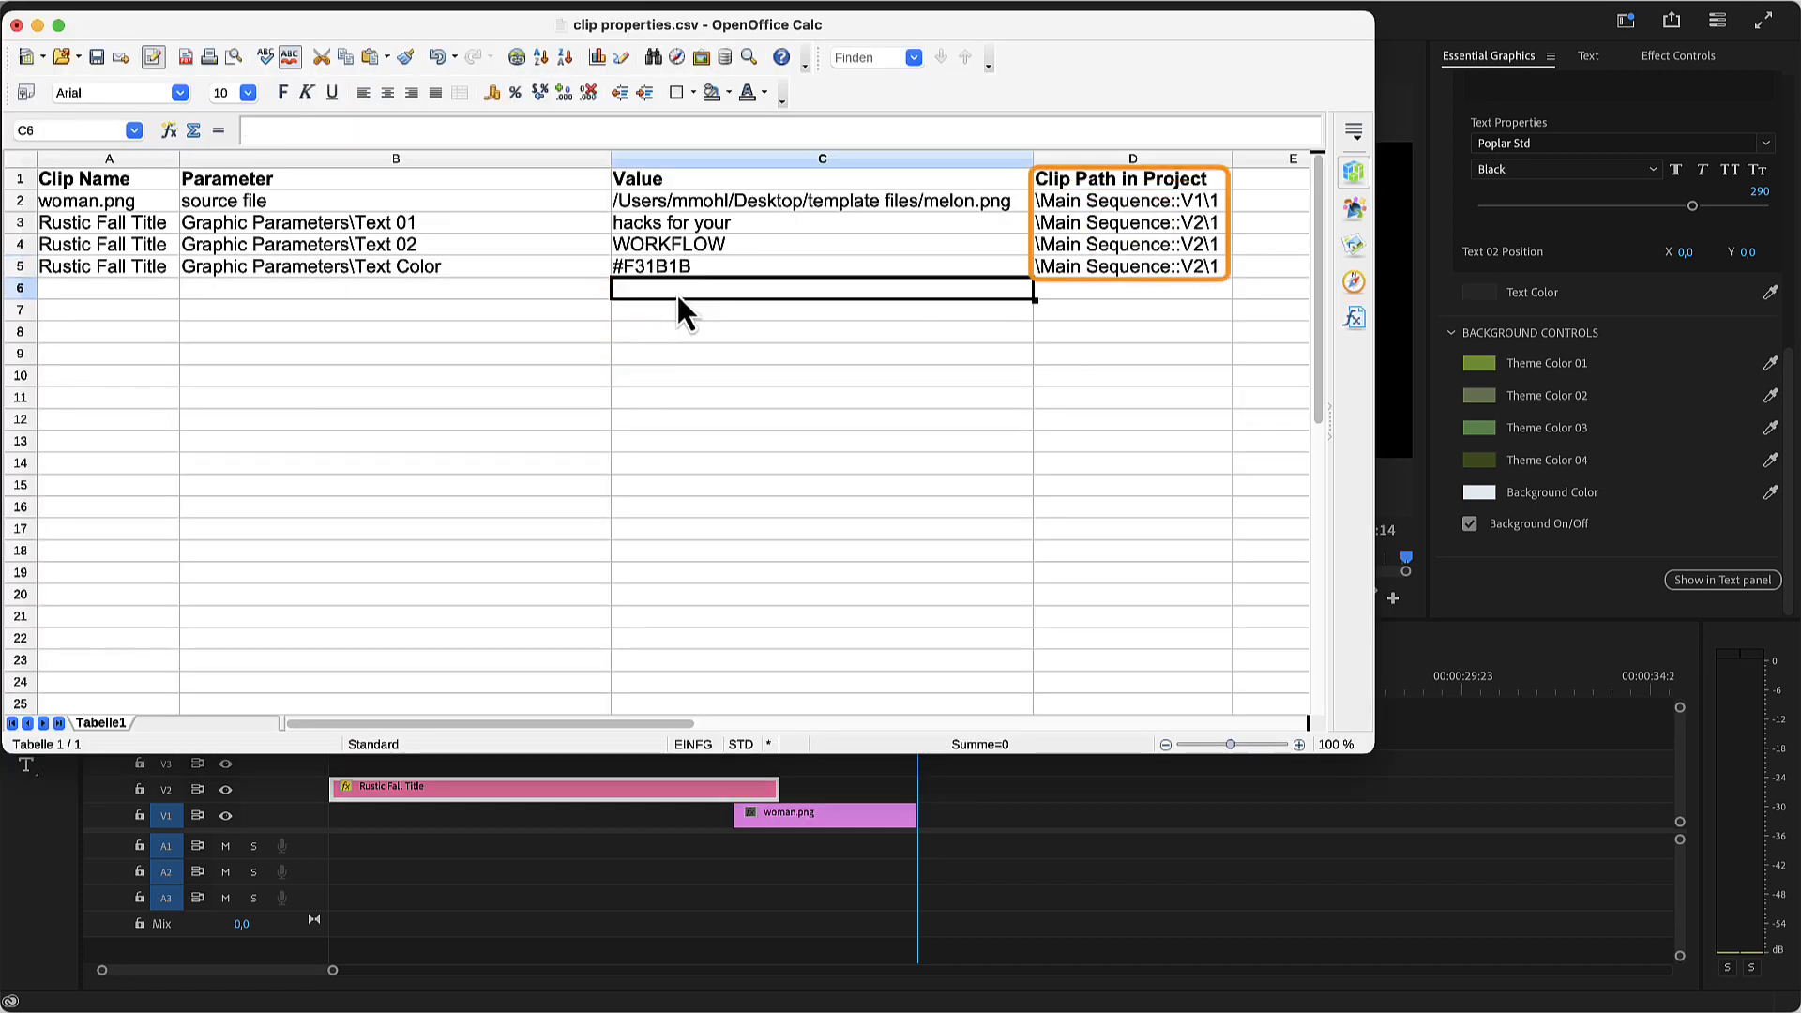
mouse_move(1010, 240)
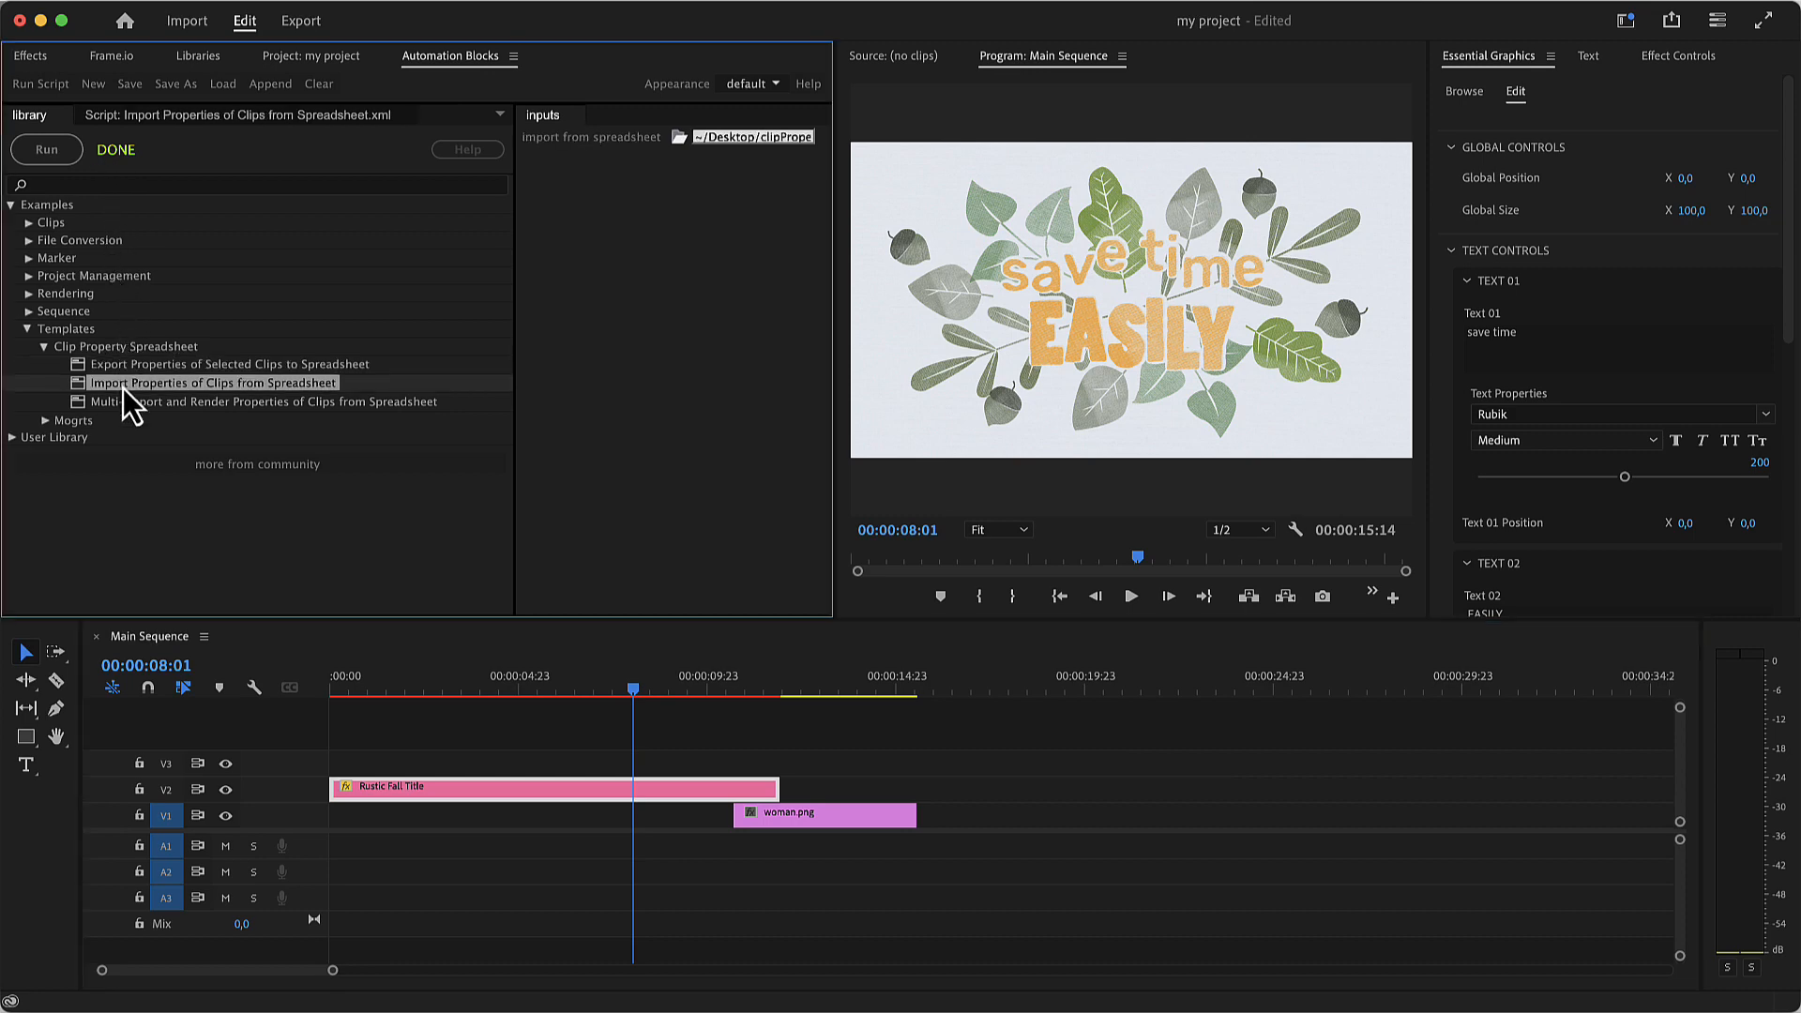
Step: Import clip properties.csv with the Import Properties of Clips from Spreadsheet script
click(675, 137)
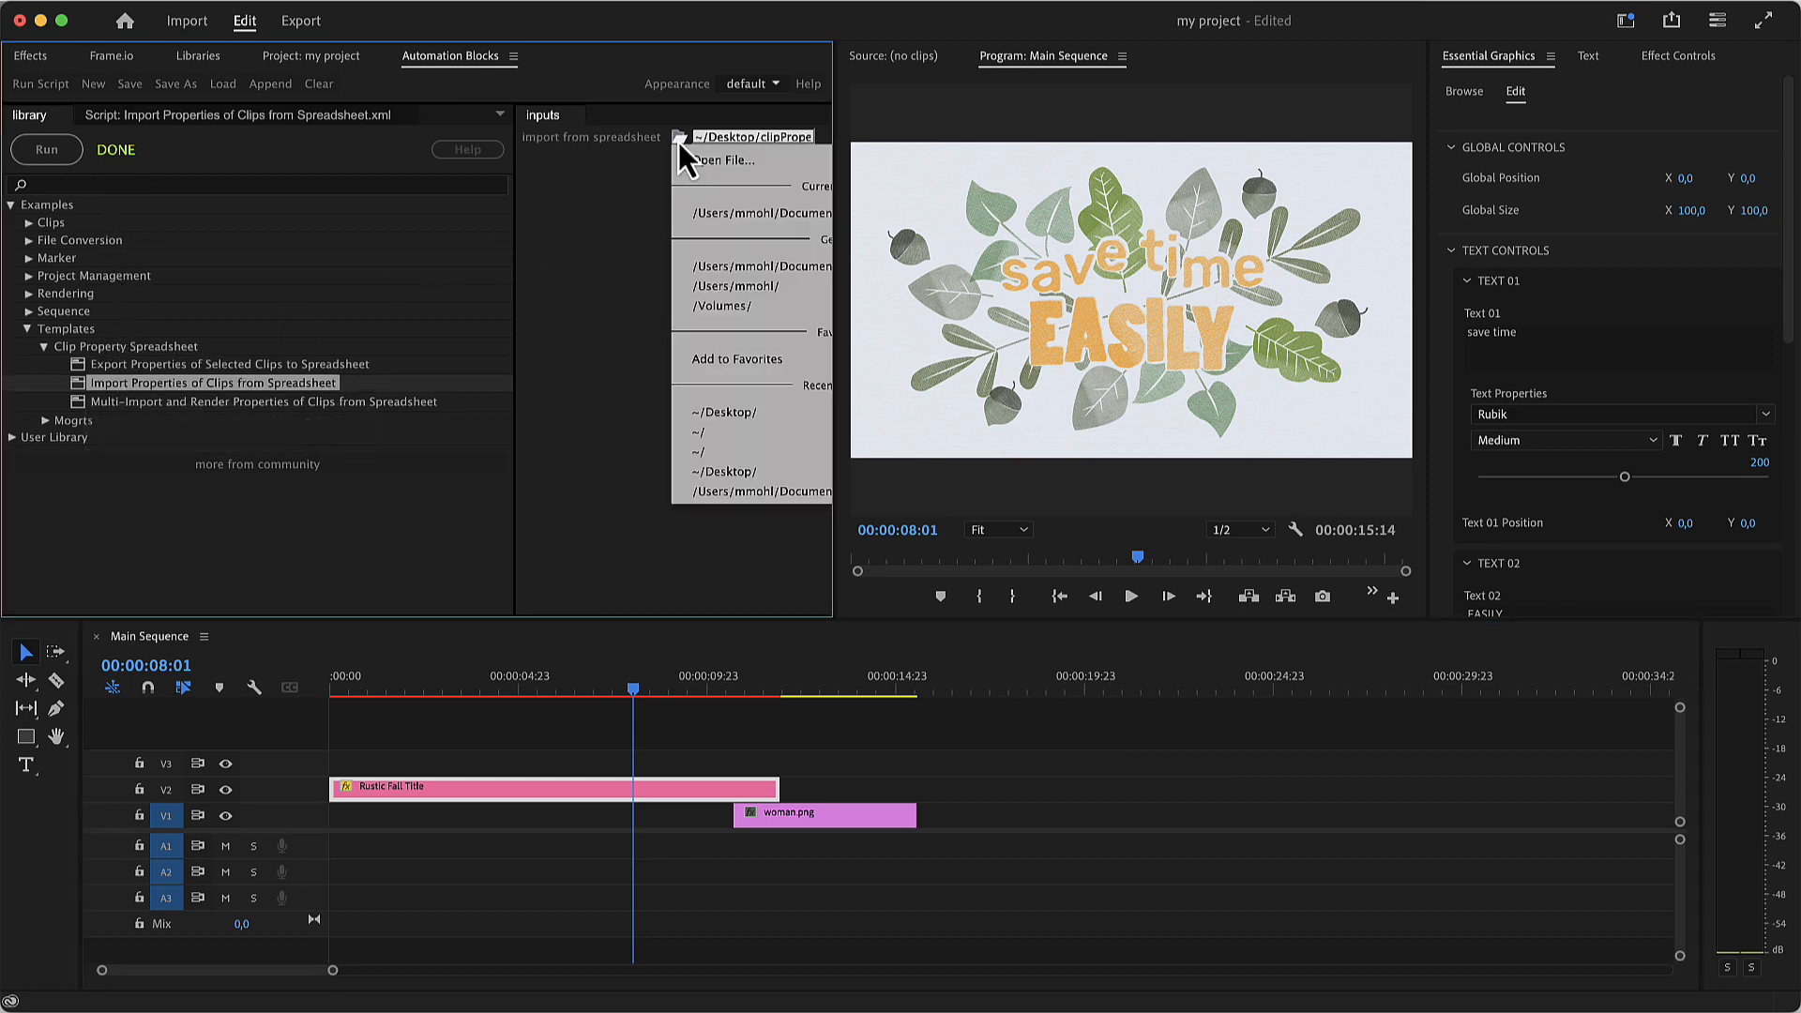
click(716, 160)
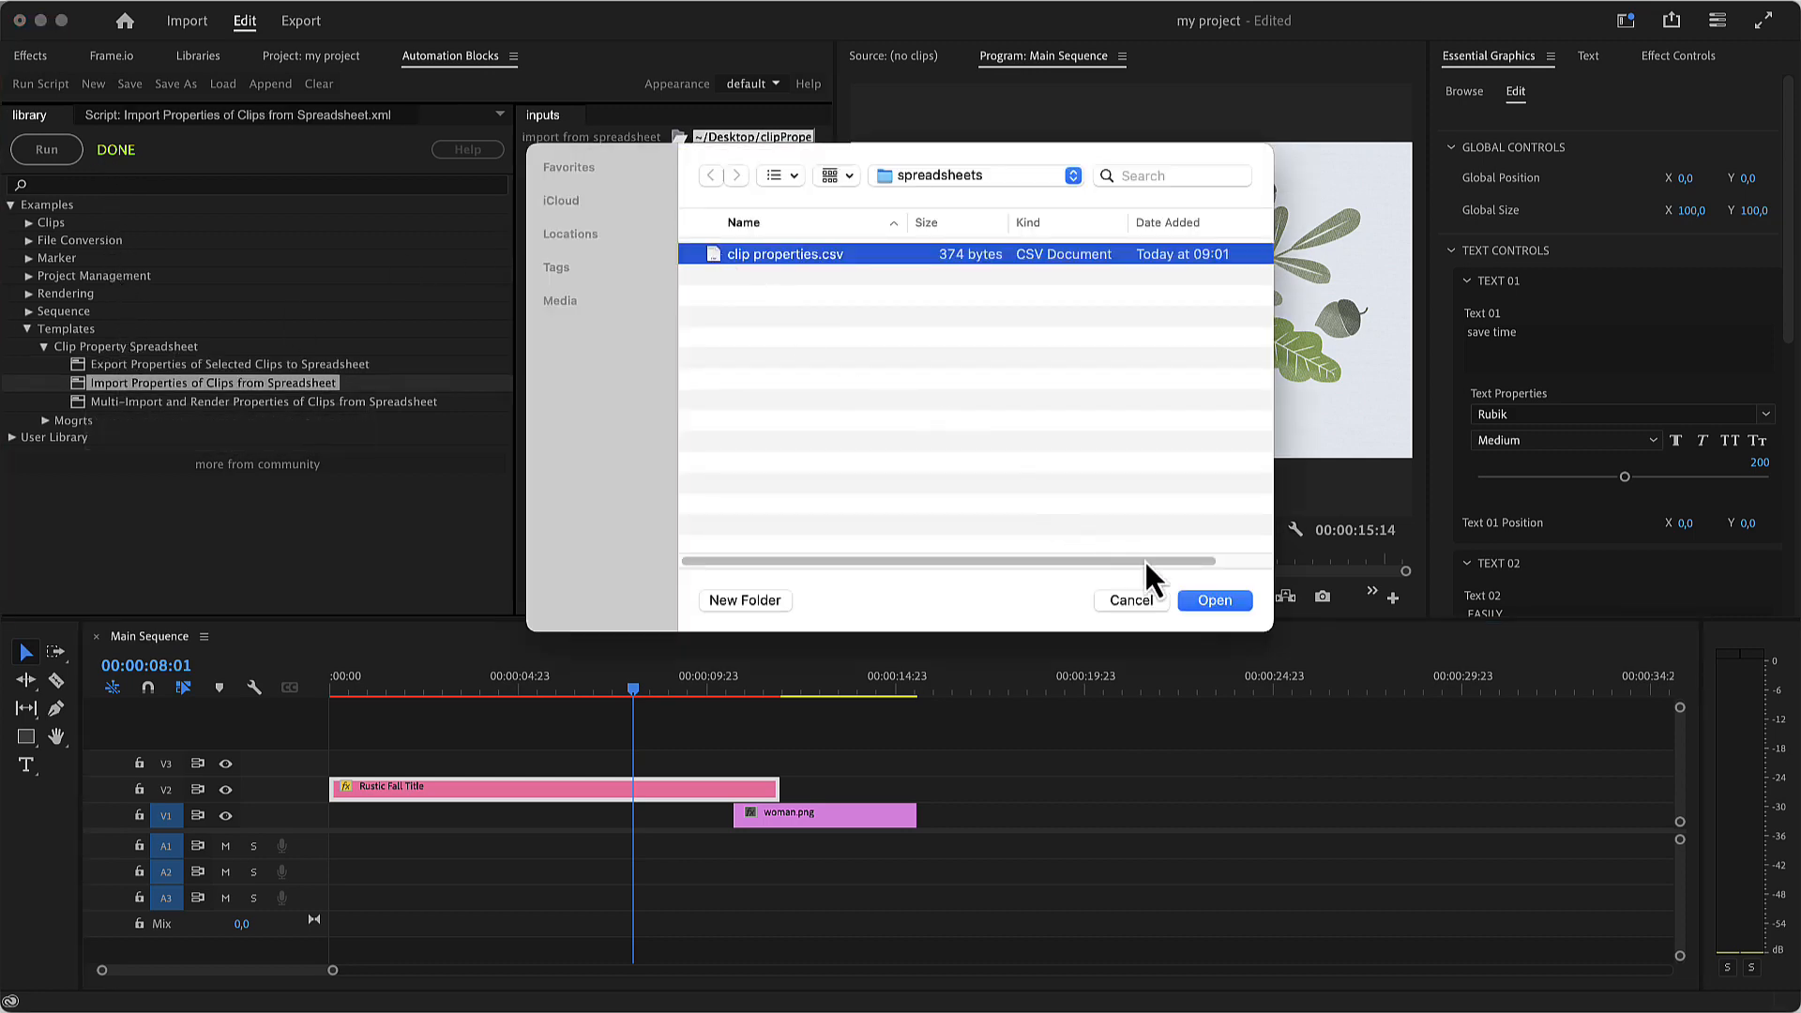
click(1215, 600)
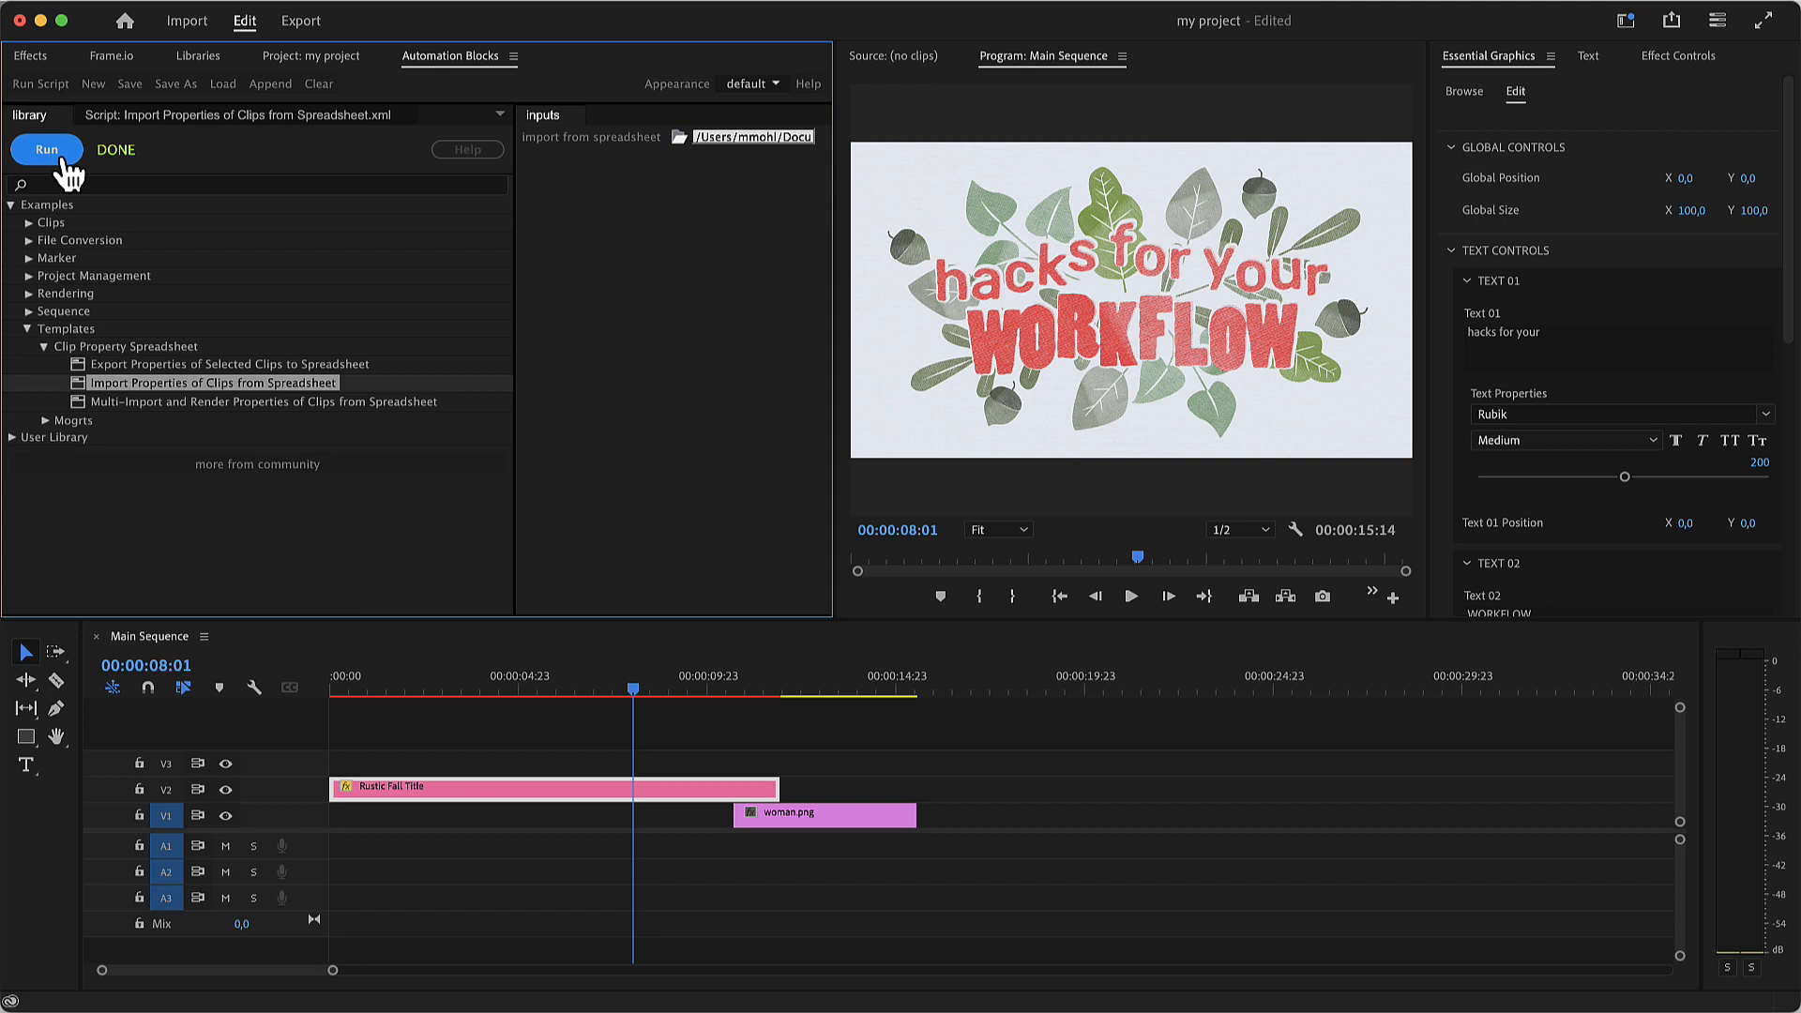
mouse_move(1015, 332)
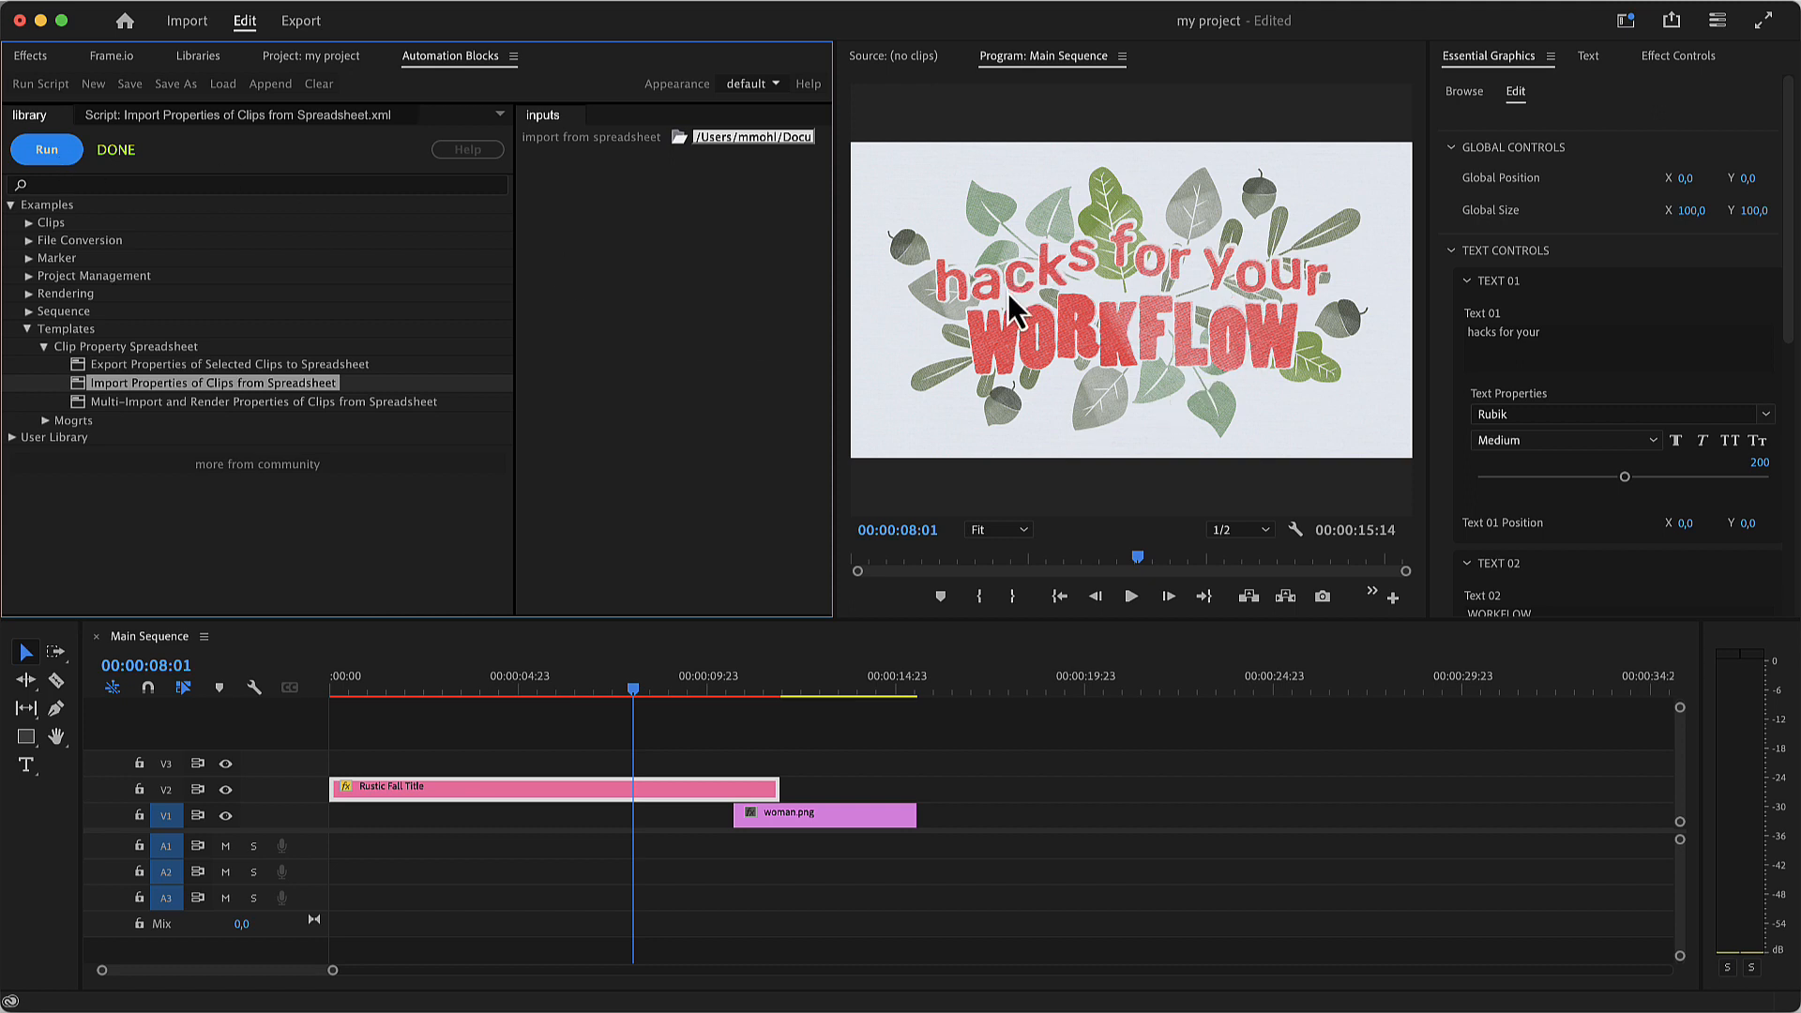
click(798, 689)
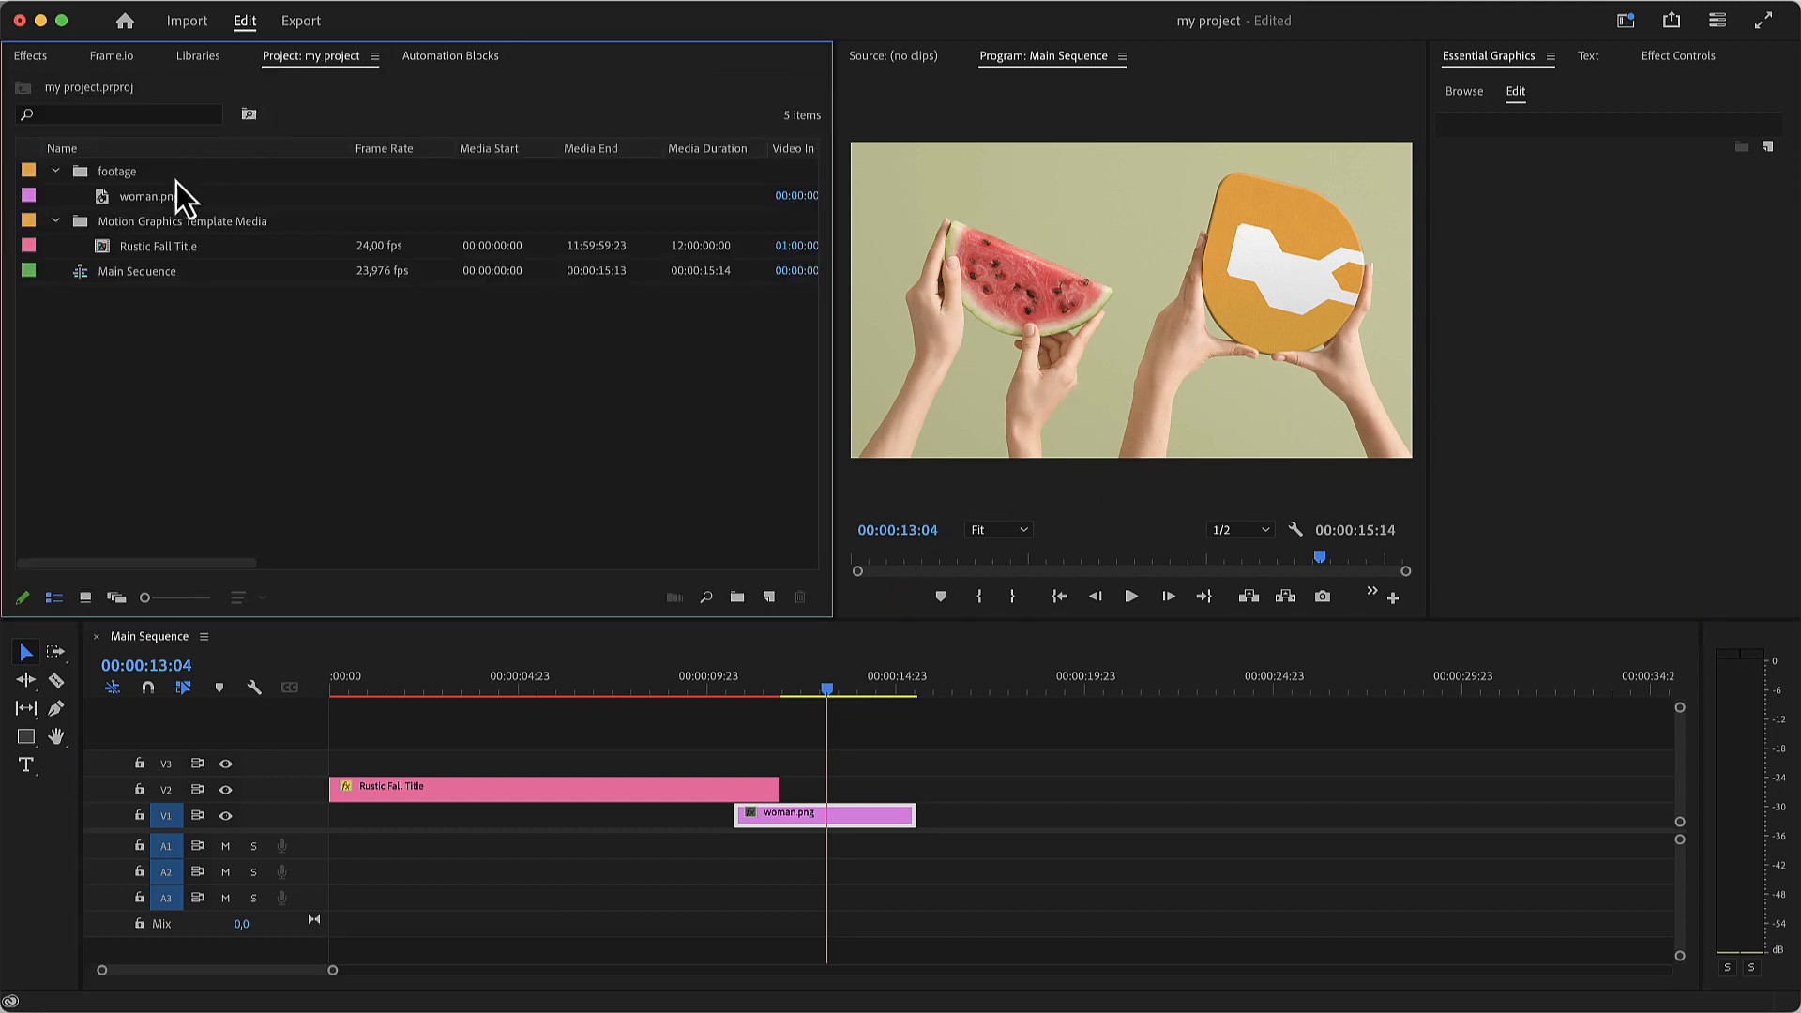
right_click(146, 196)
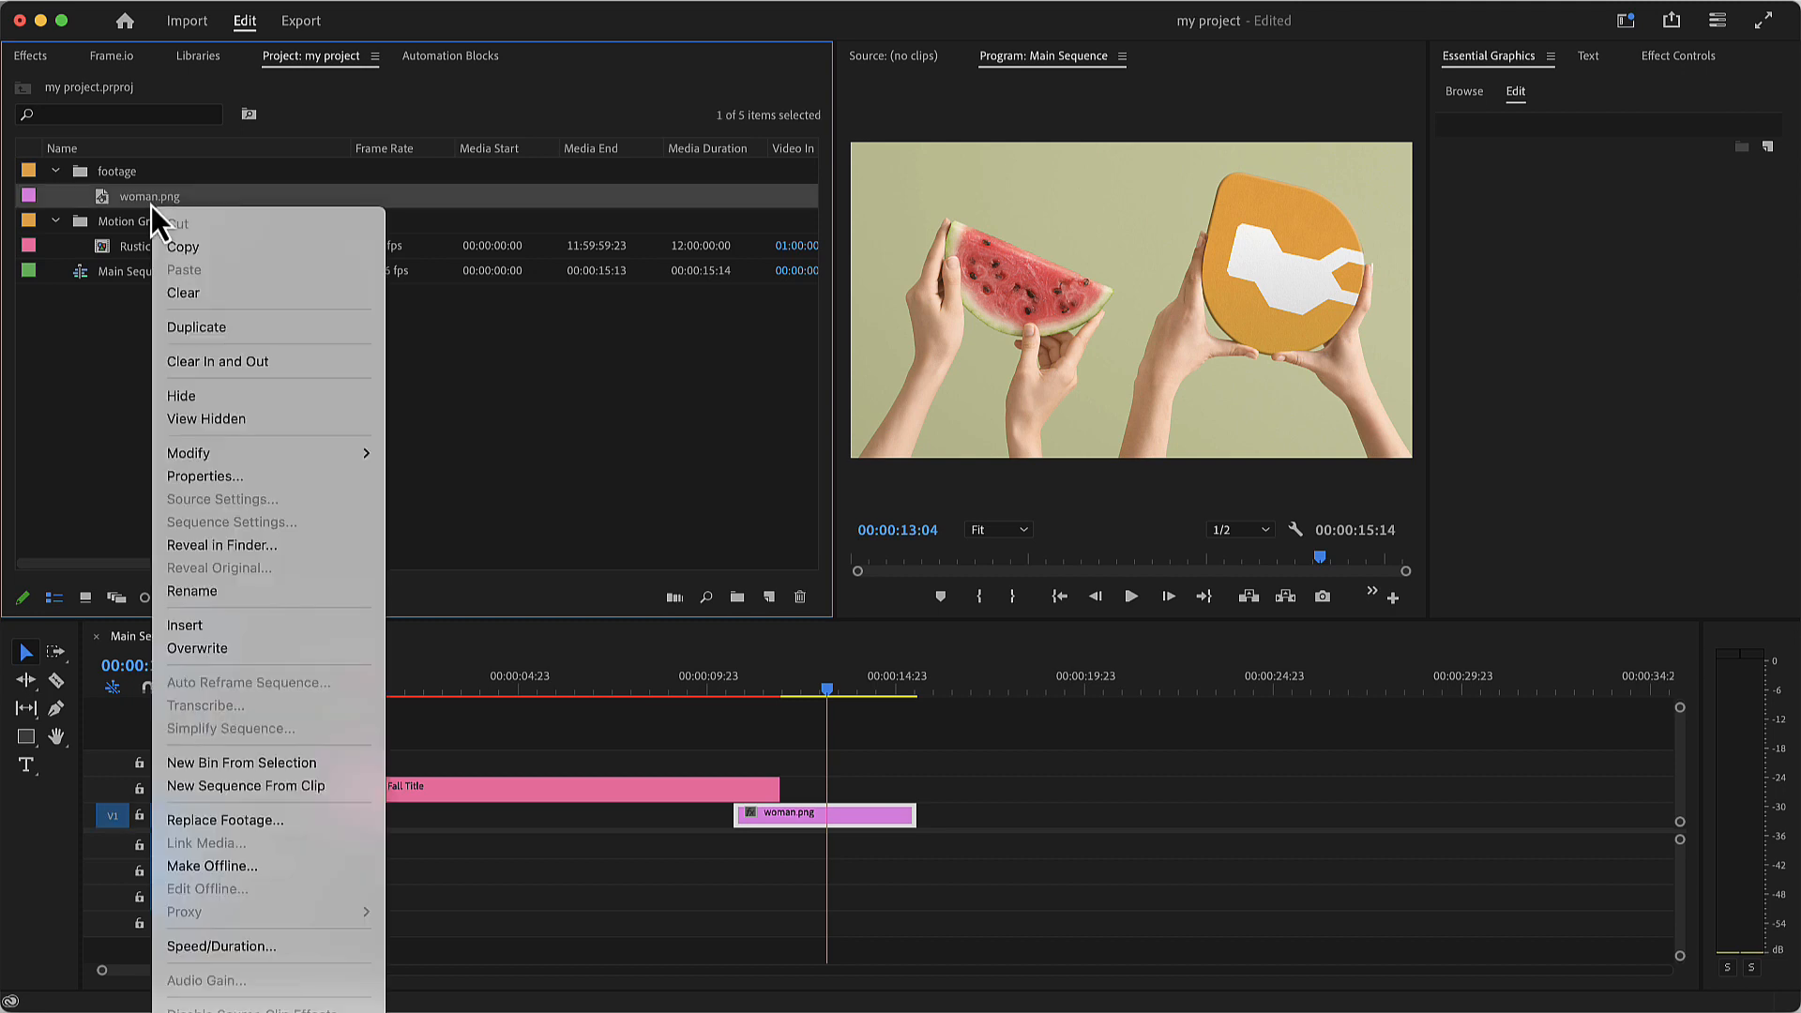
mouse_move(225, 820)
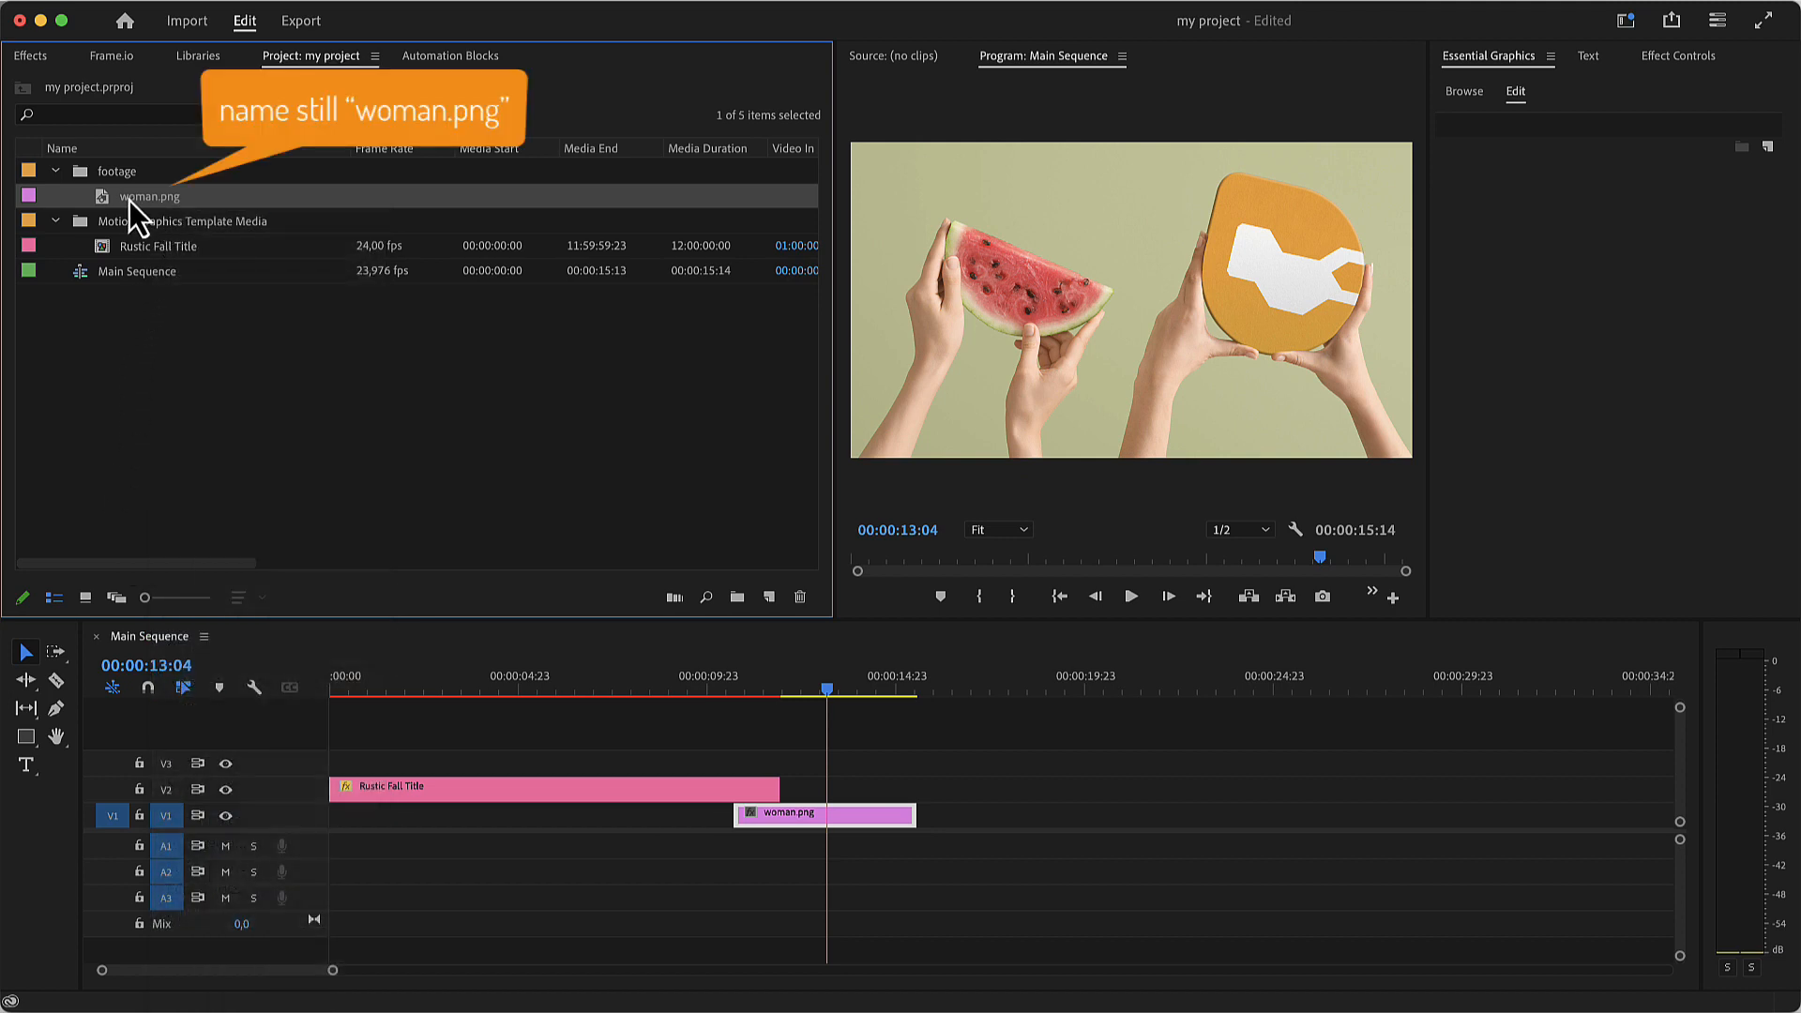
mouse_move(563, 712)
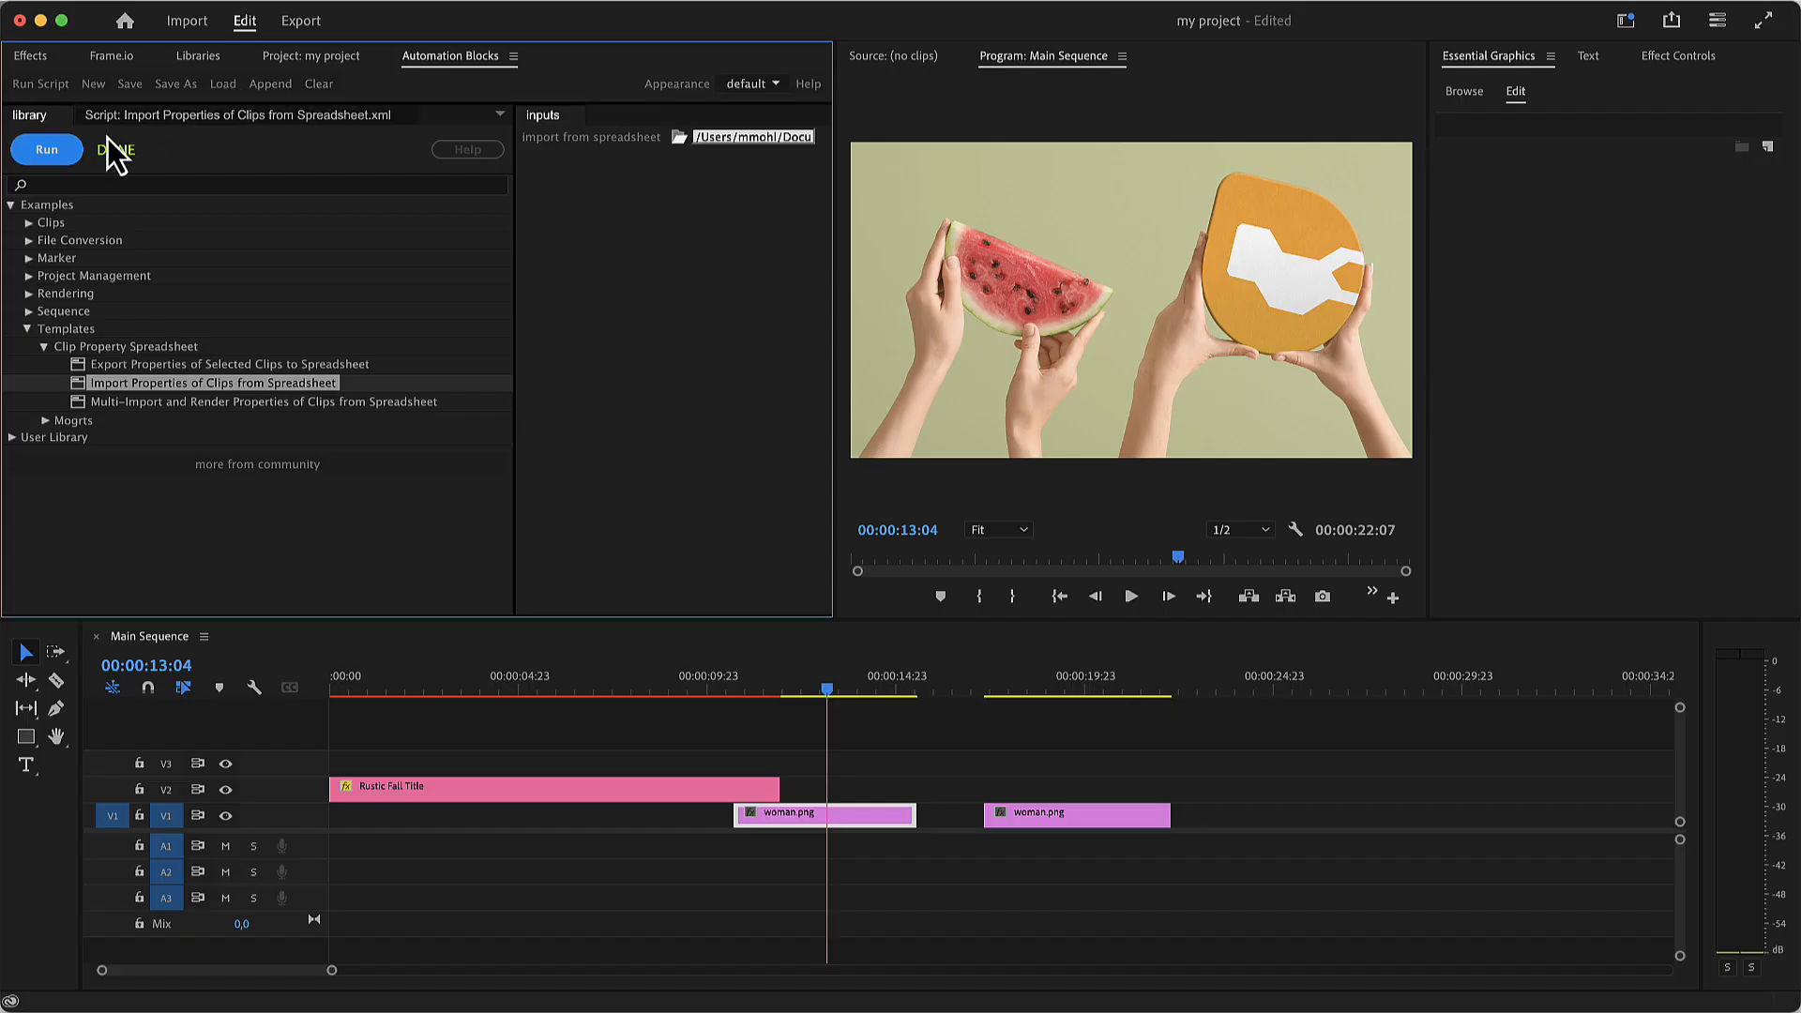
Step: Rerun the import, duplicate woman.png and place 'woman.png Copy 01' on V1 near 18 s
click(45, 150)
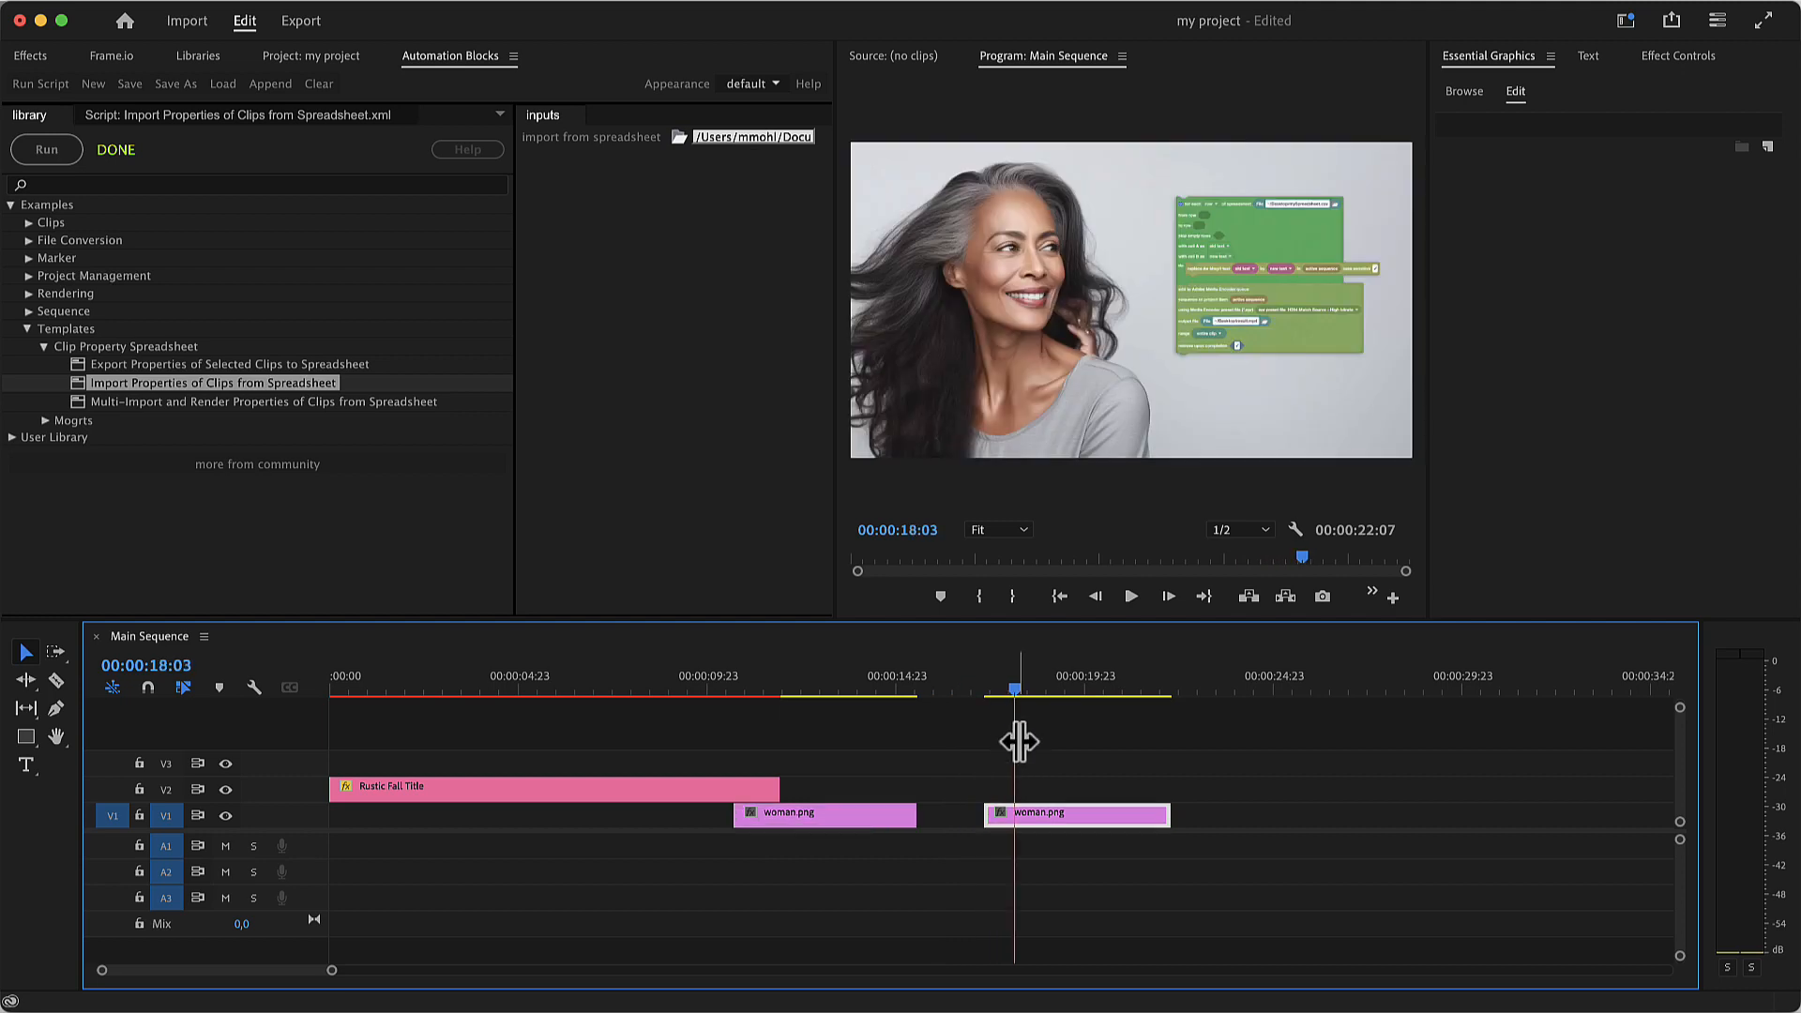
right_click(148, 196)
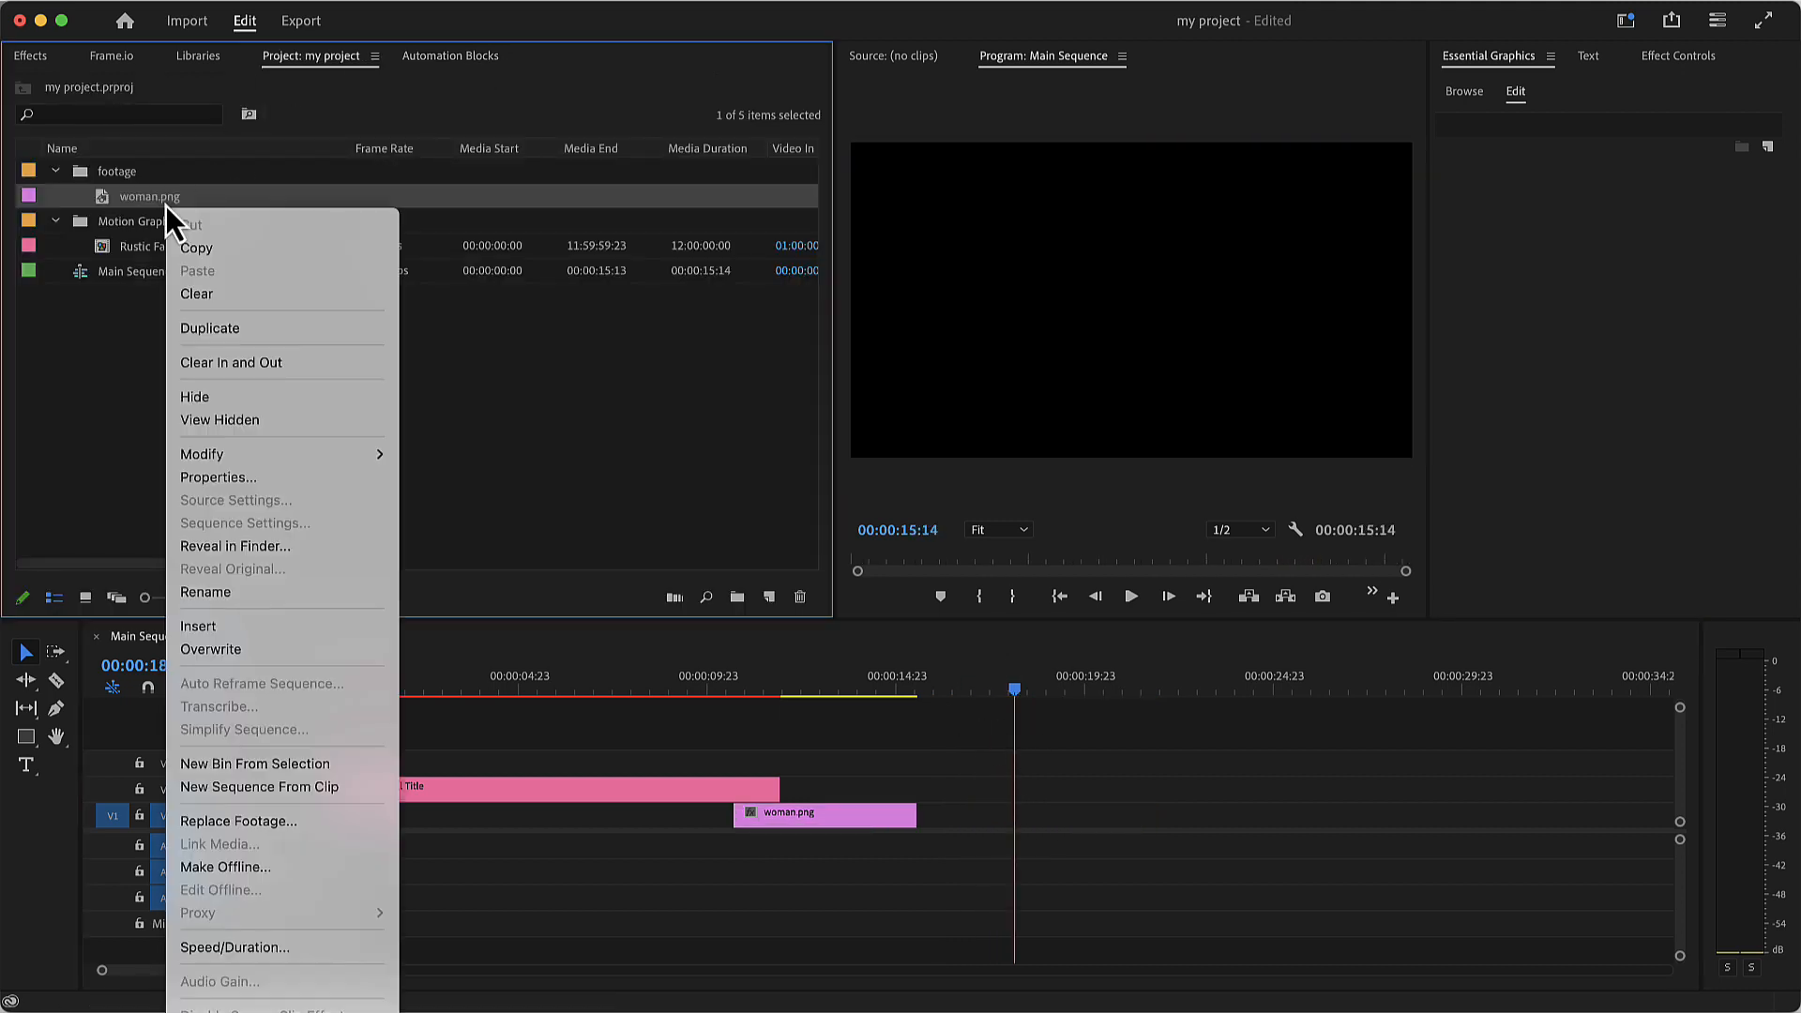
click(209, 327)
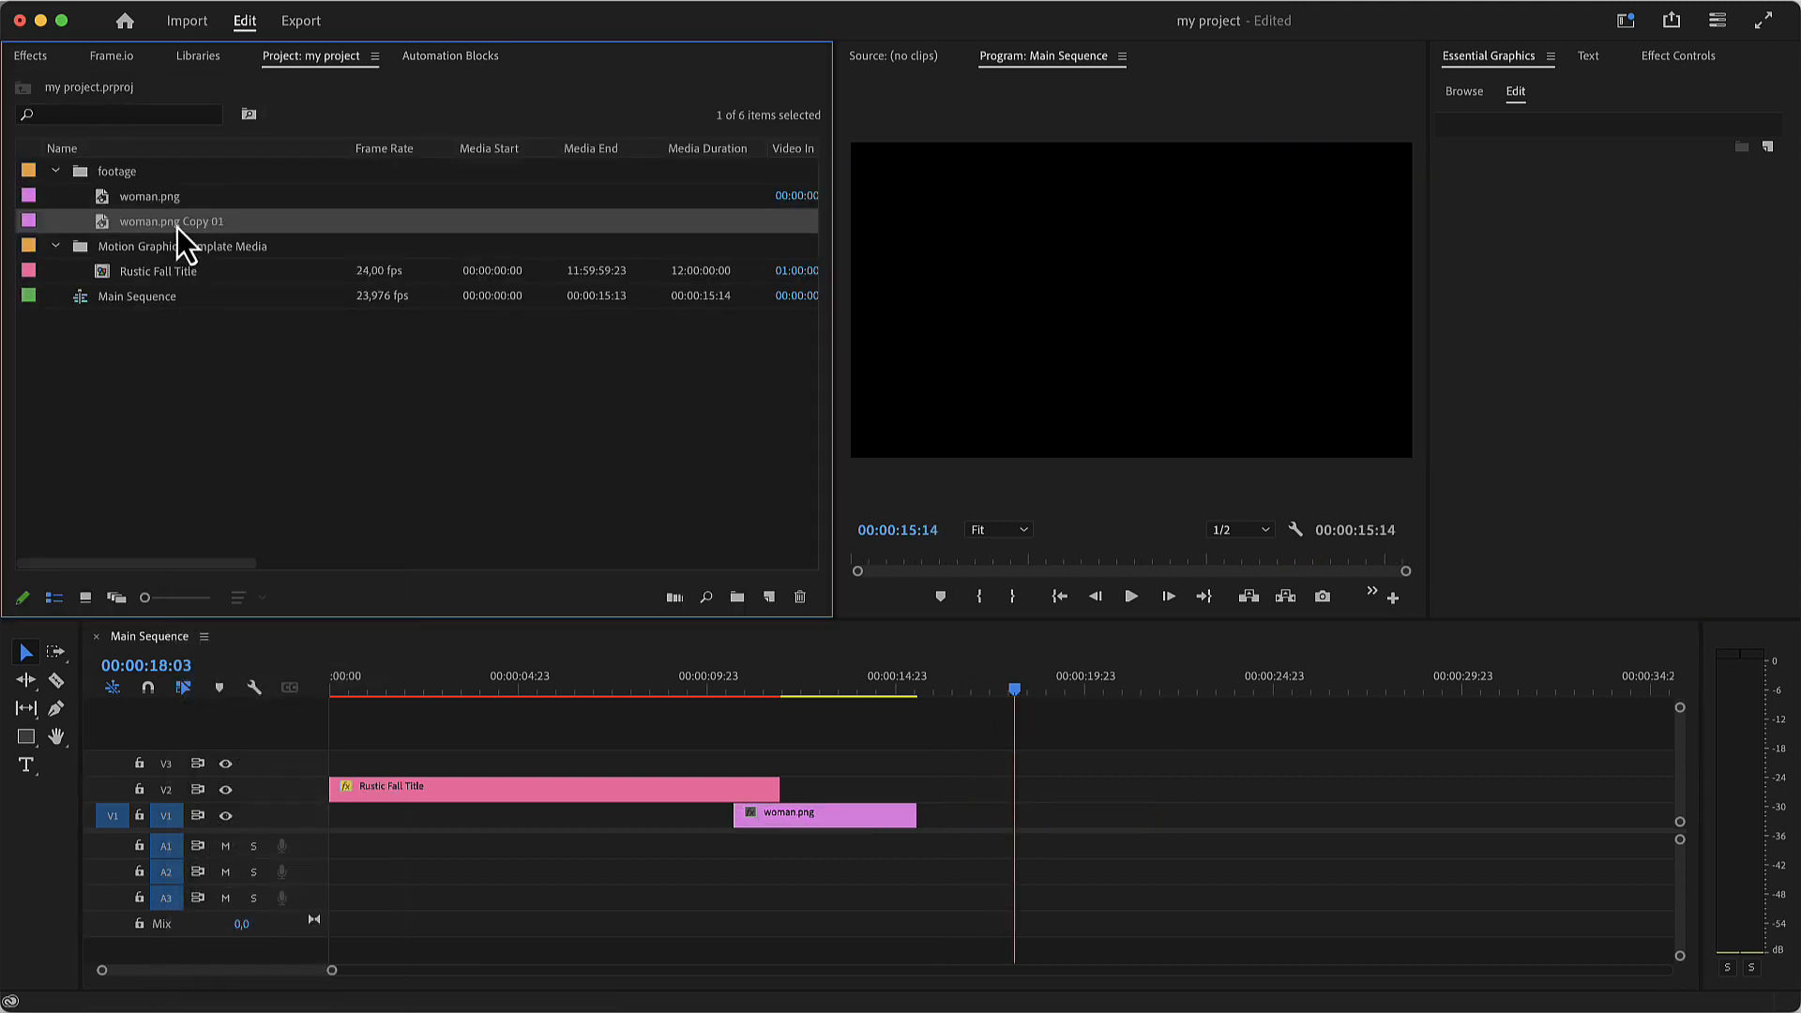
drag(173, 220, 1096, 814)
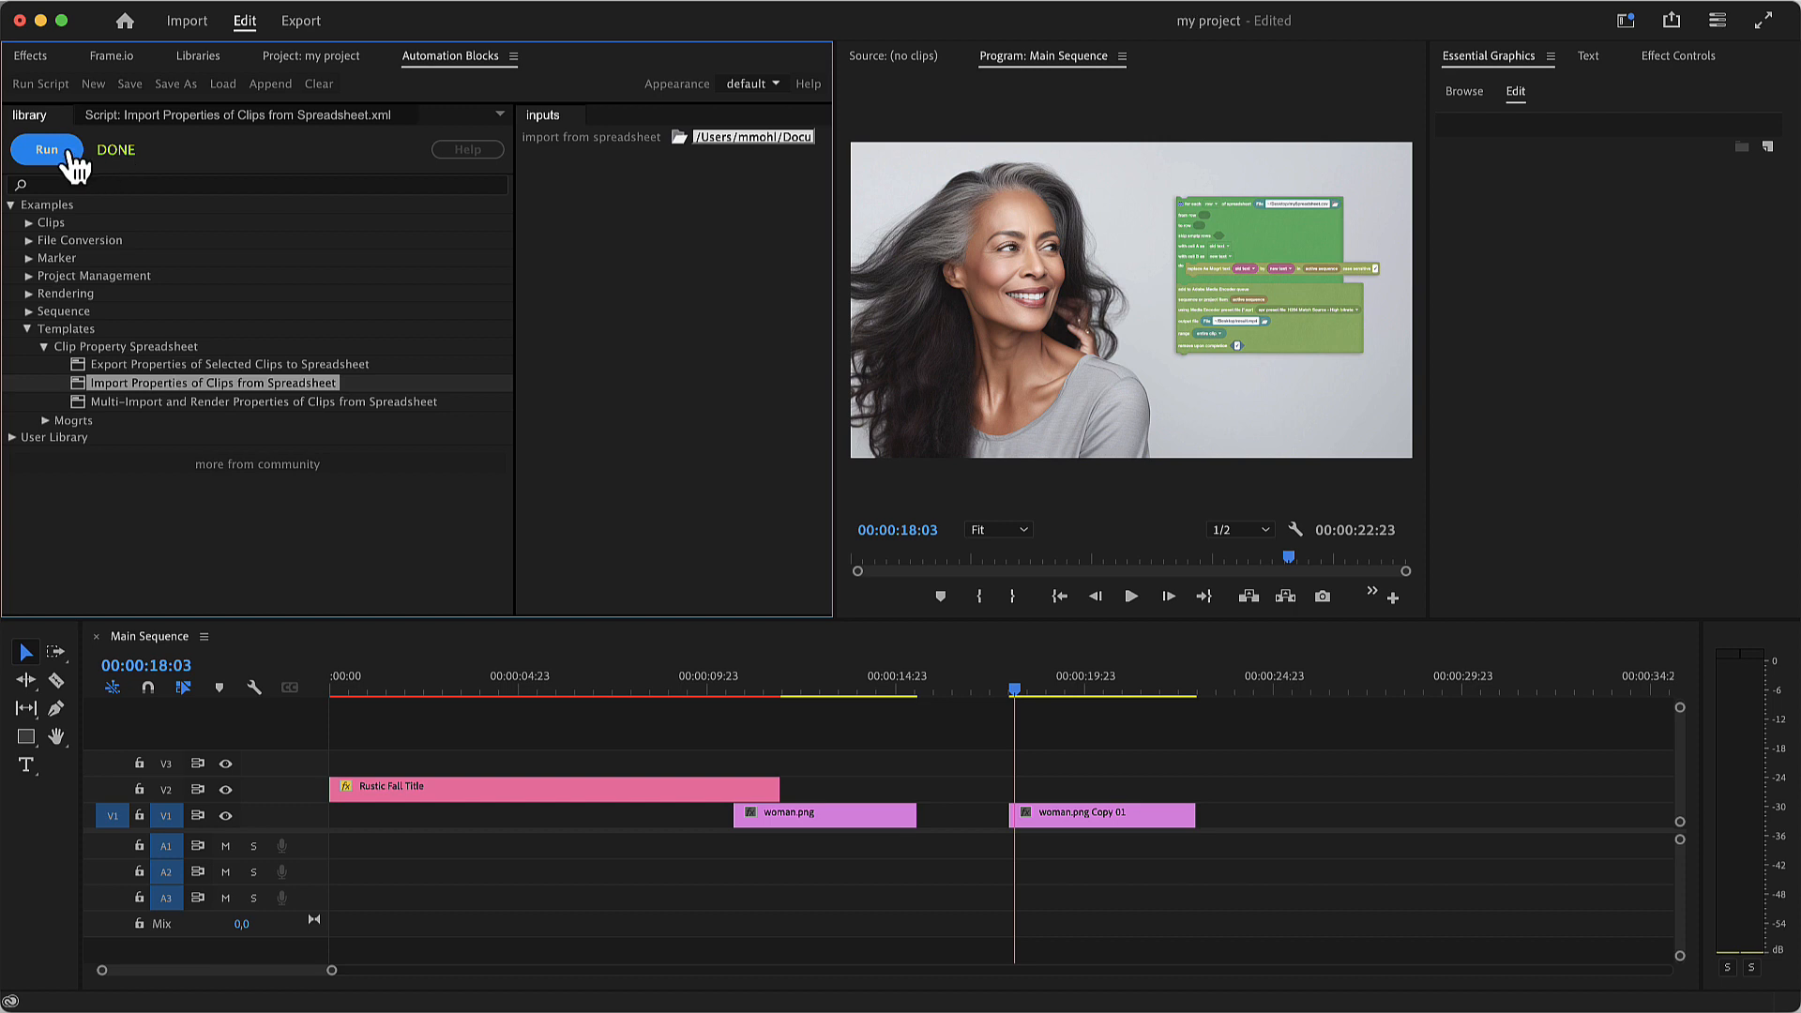
mouse_move(973, 716)
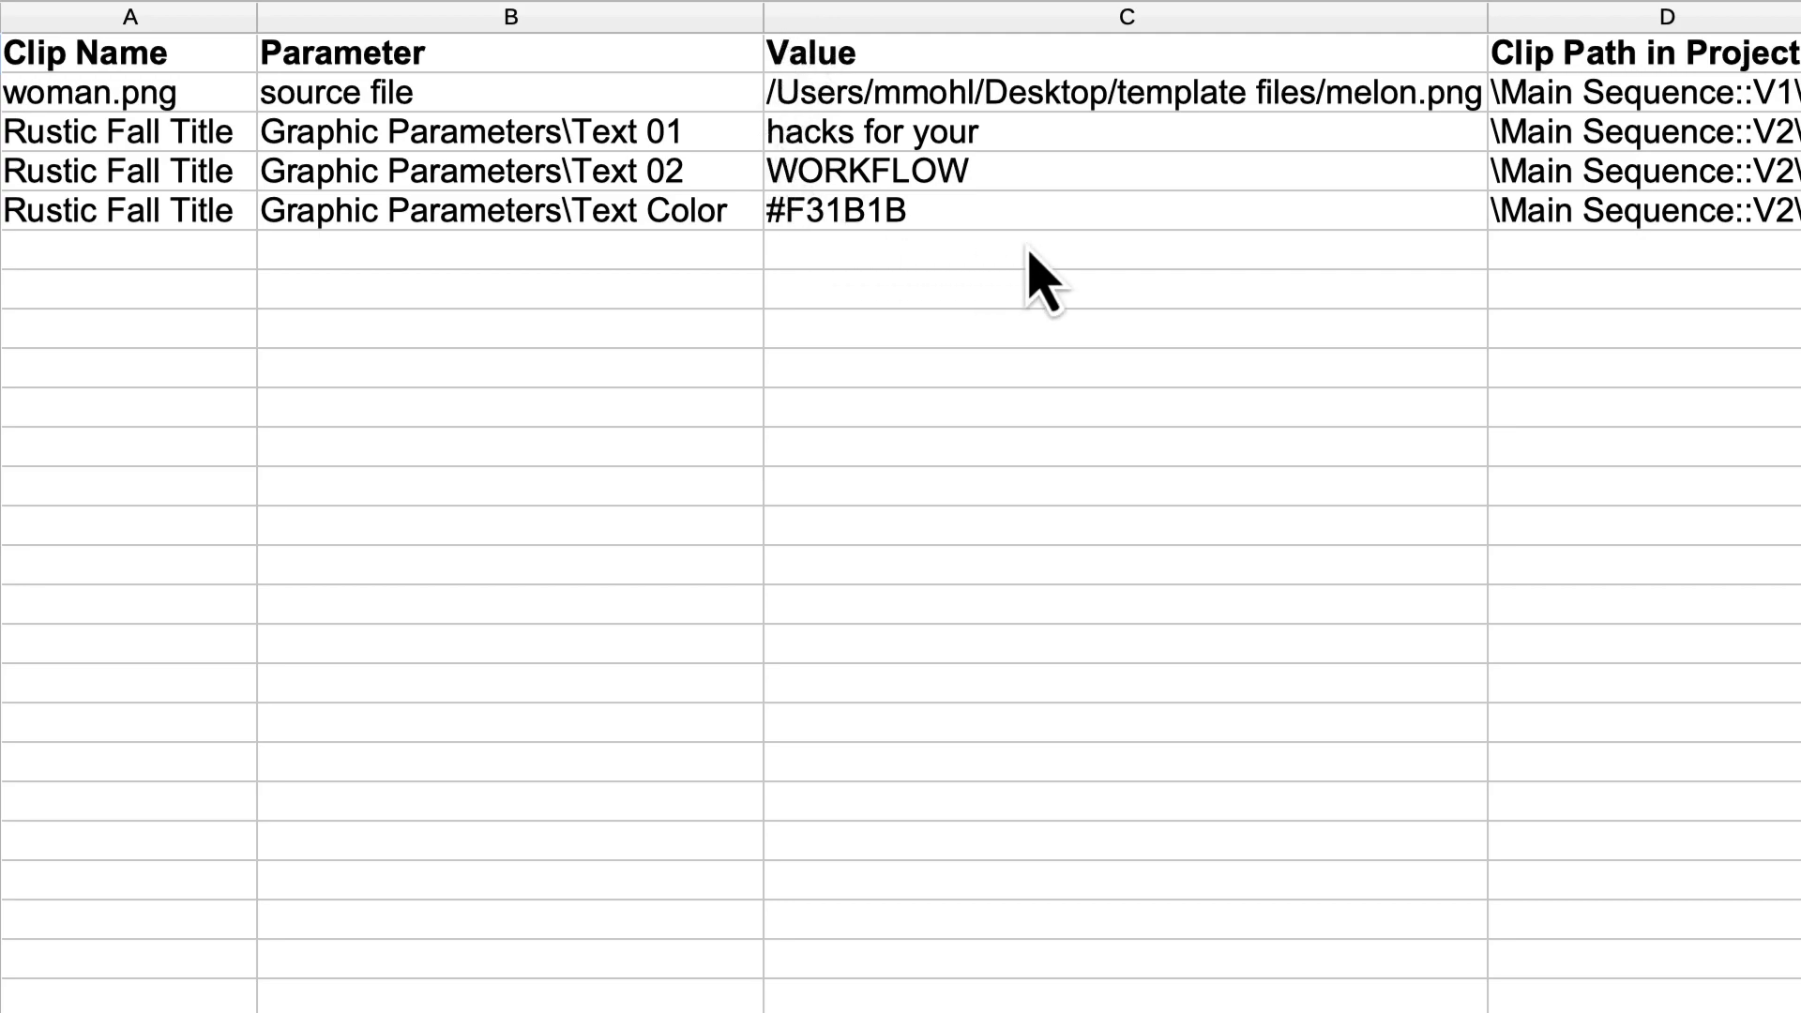
mouse_move(1267, 240)
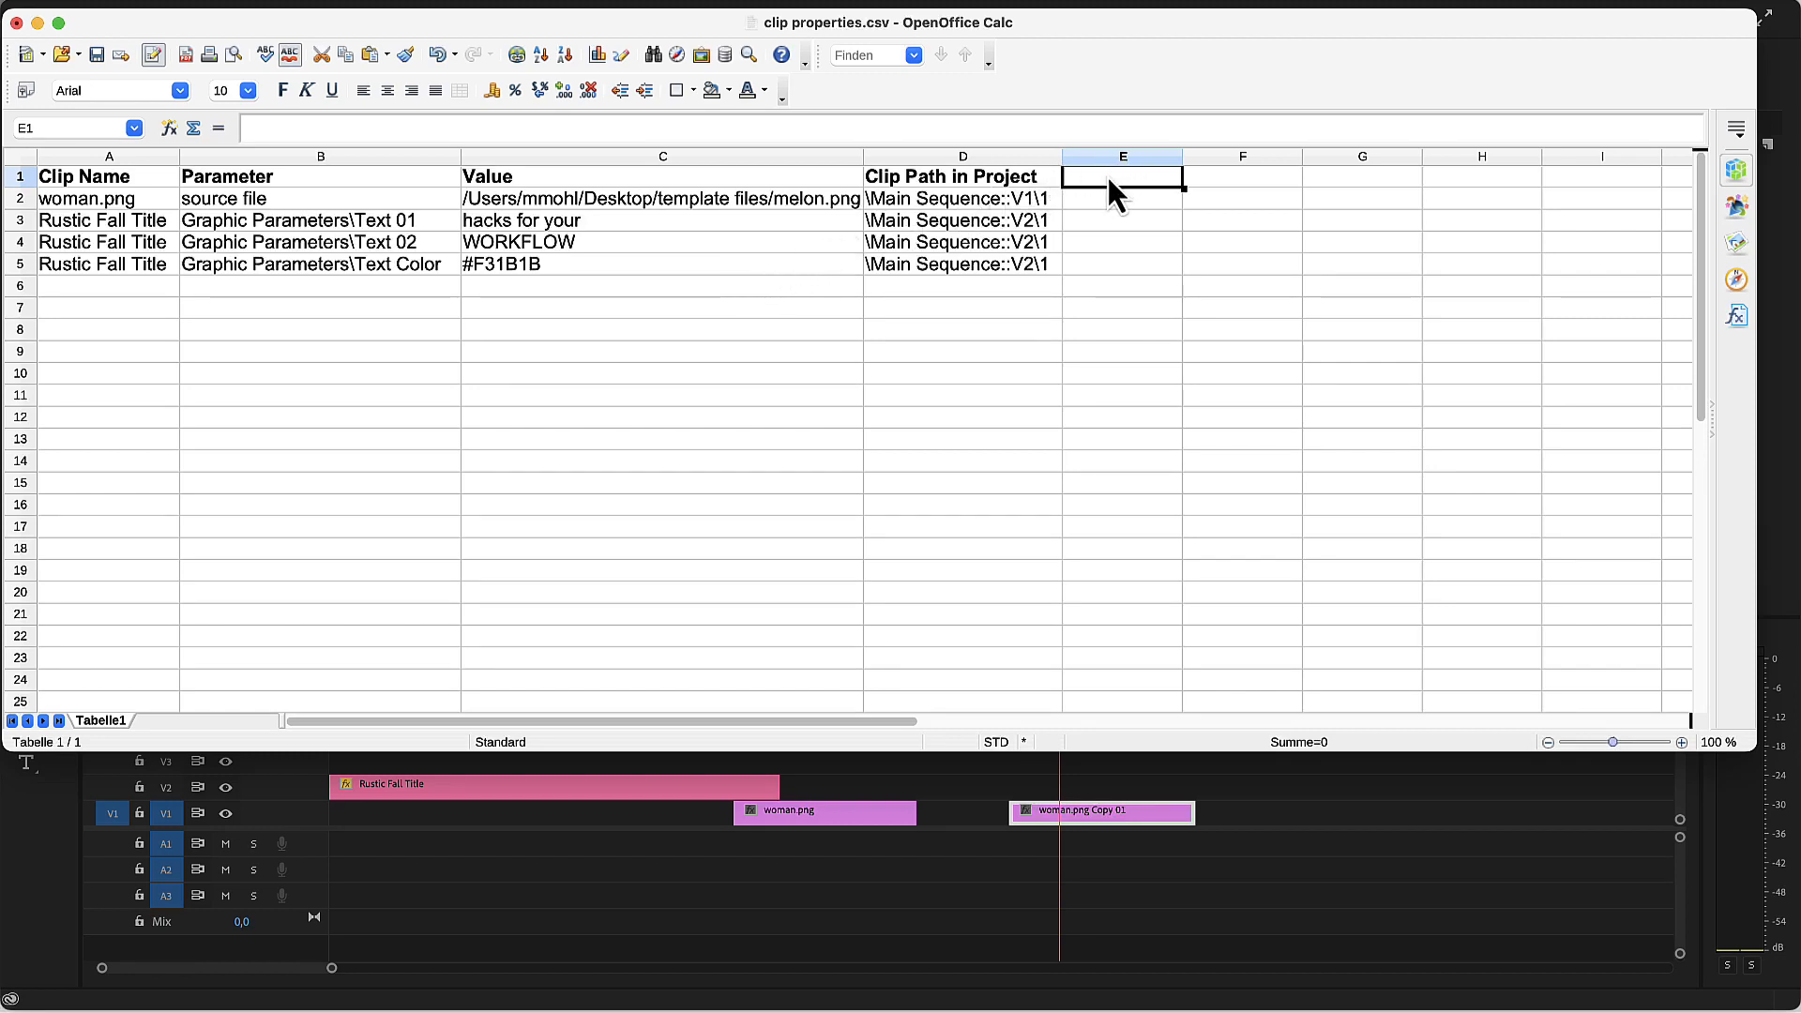
Step: Add EN and DE language headers and select the EN through FR columns
text(EN)
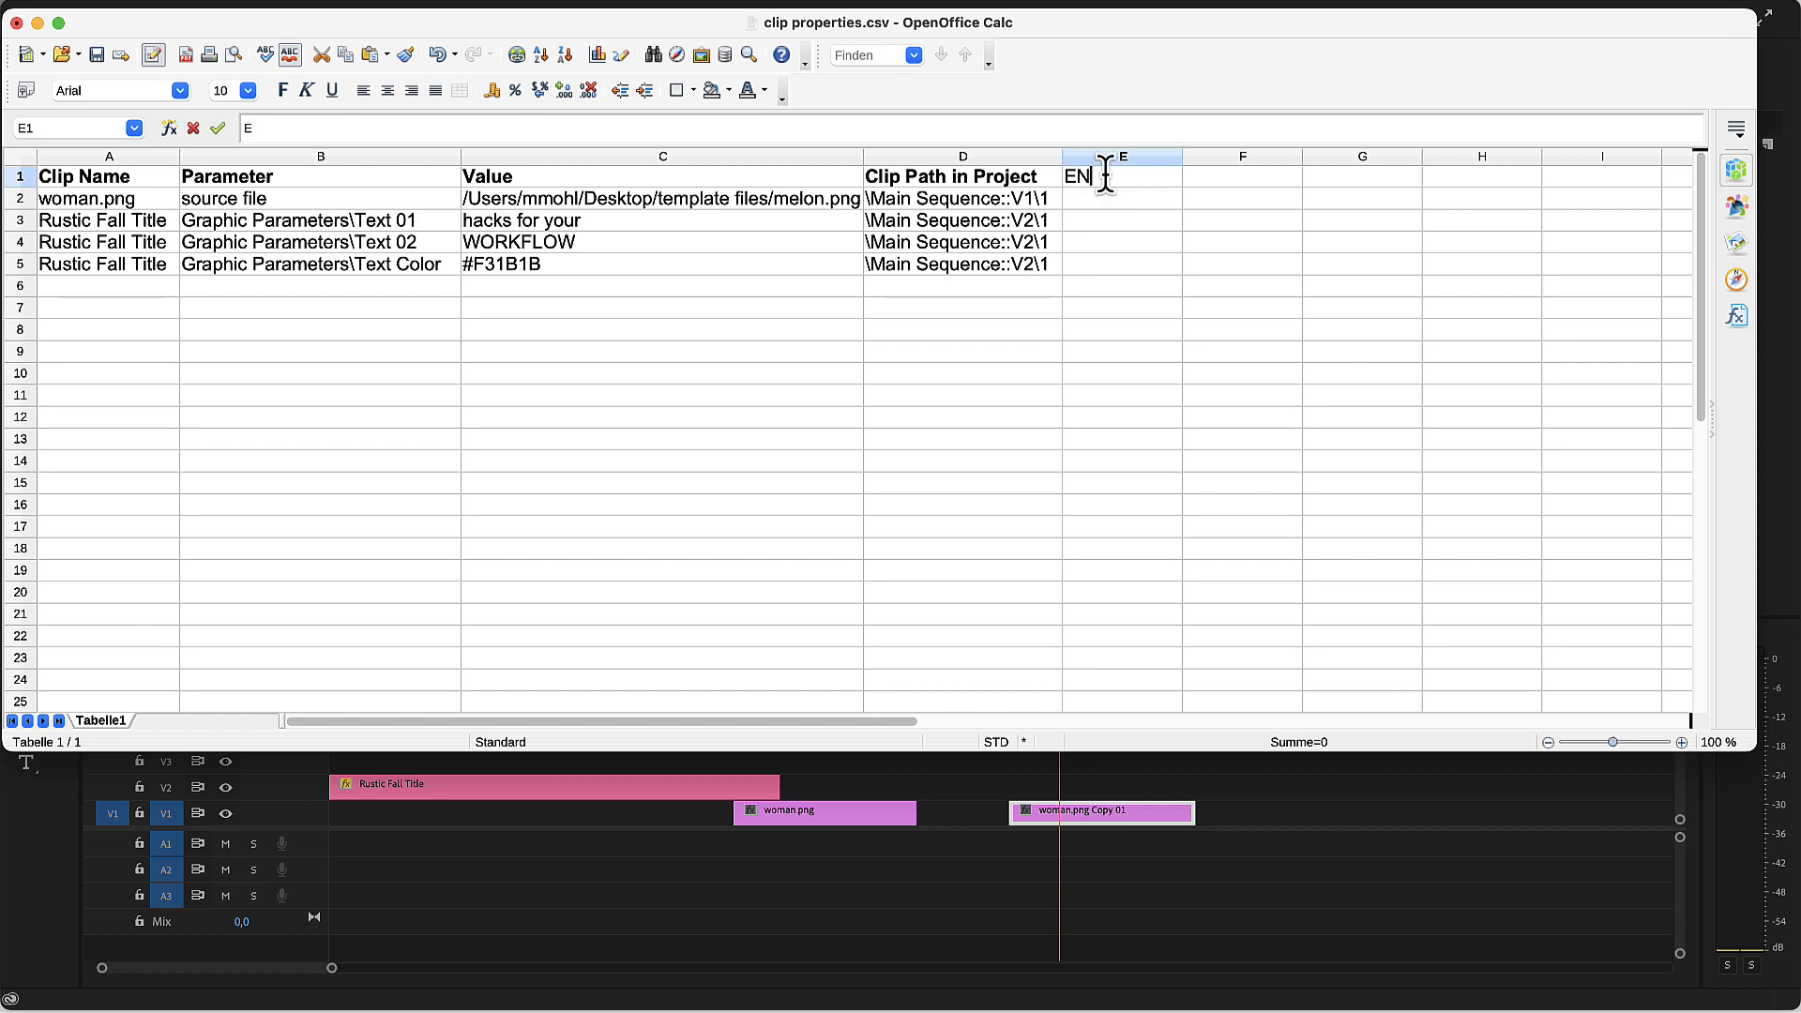
text(DE)
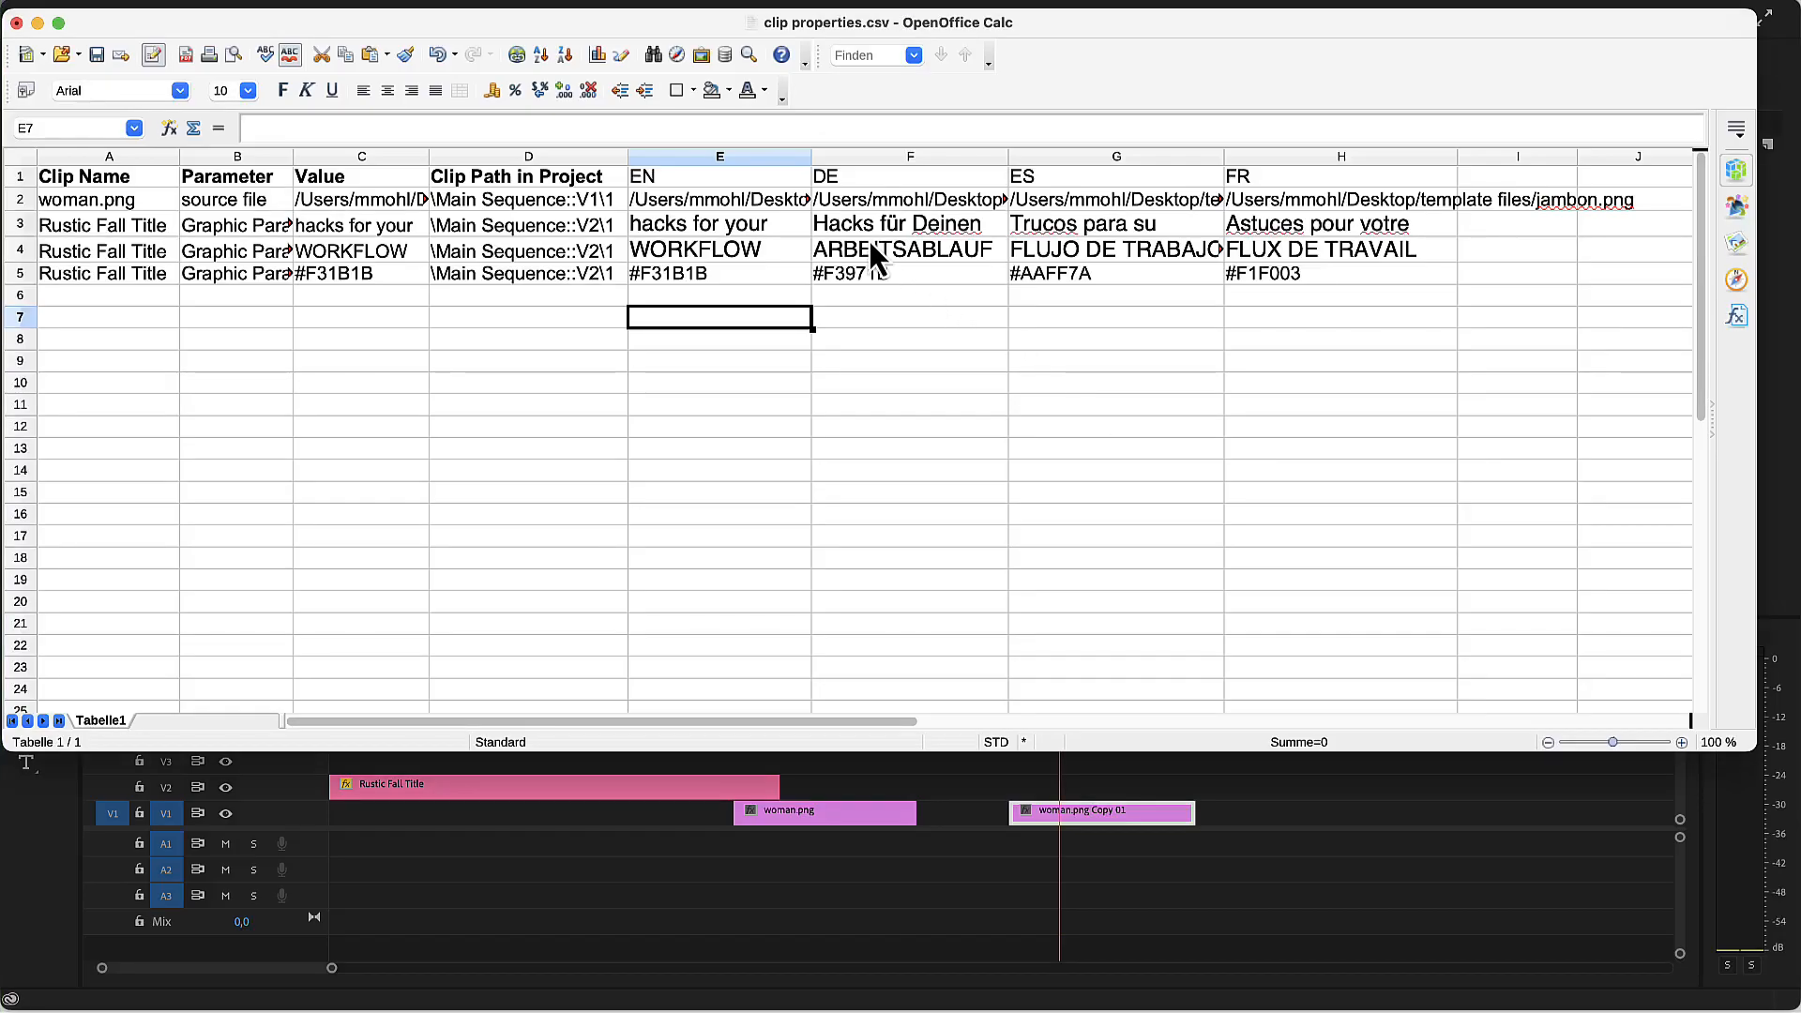
click(719, 157)
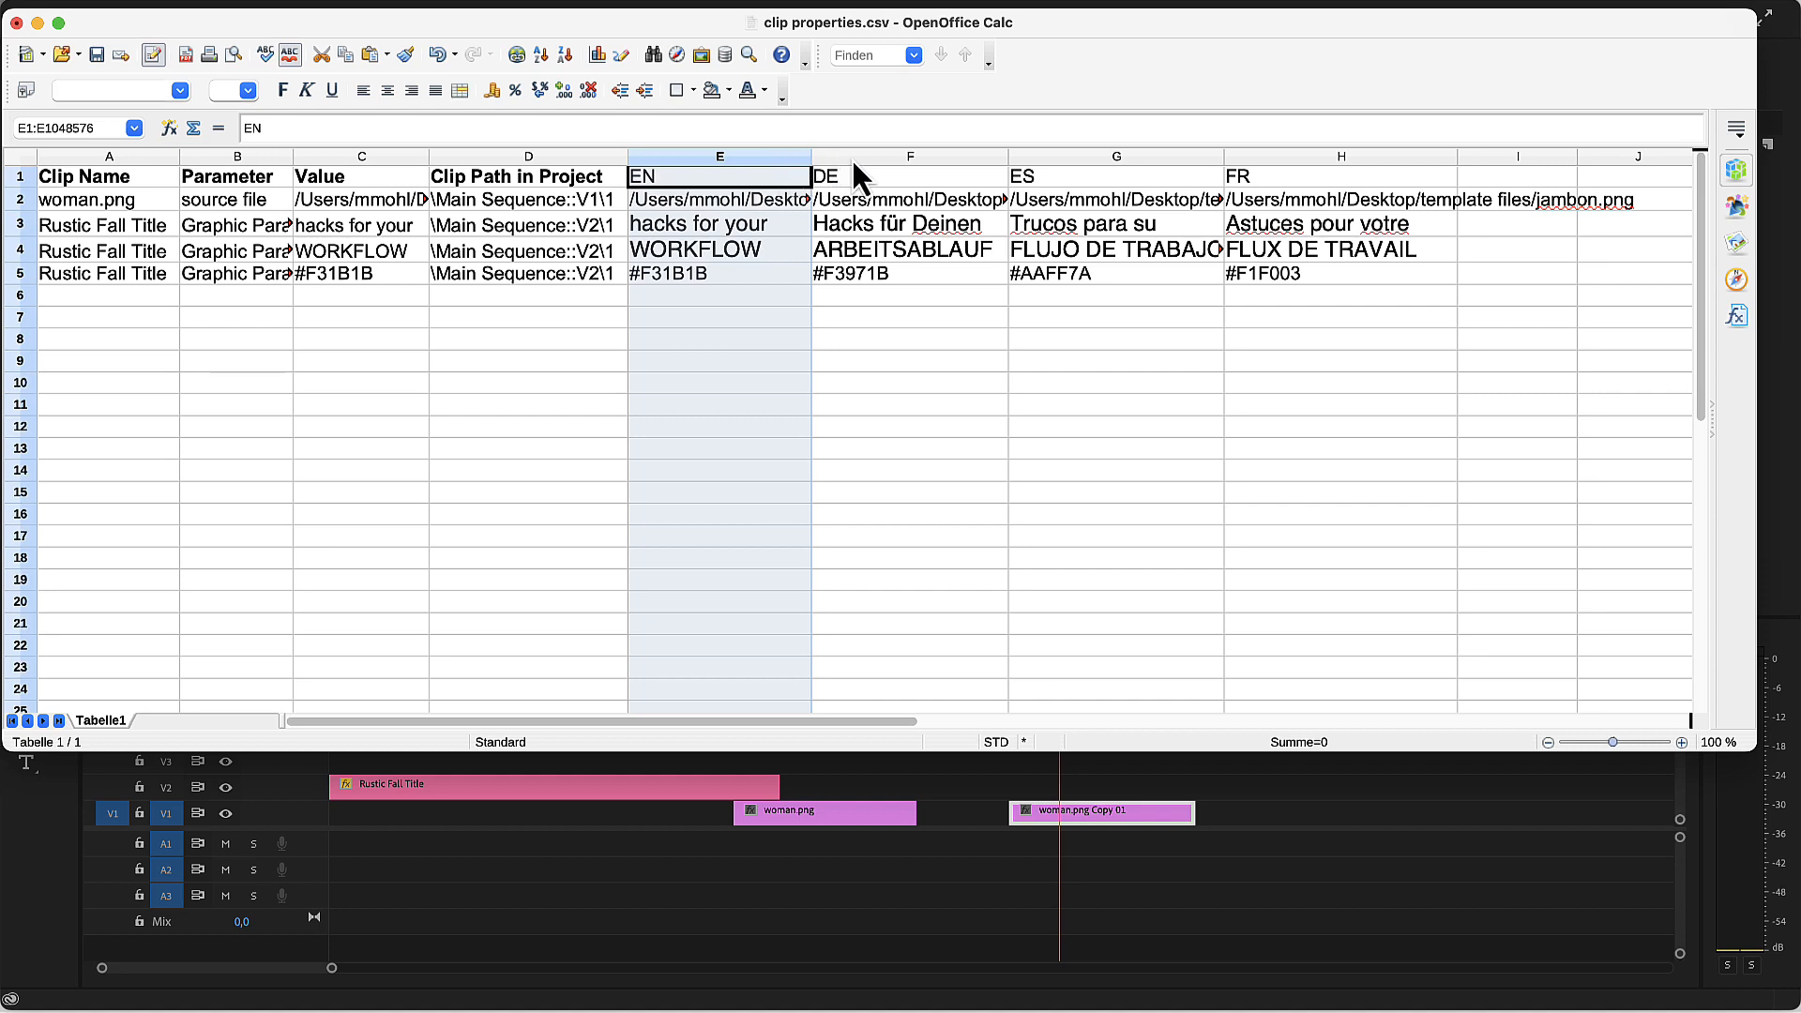
click(910, 157)
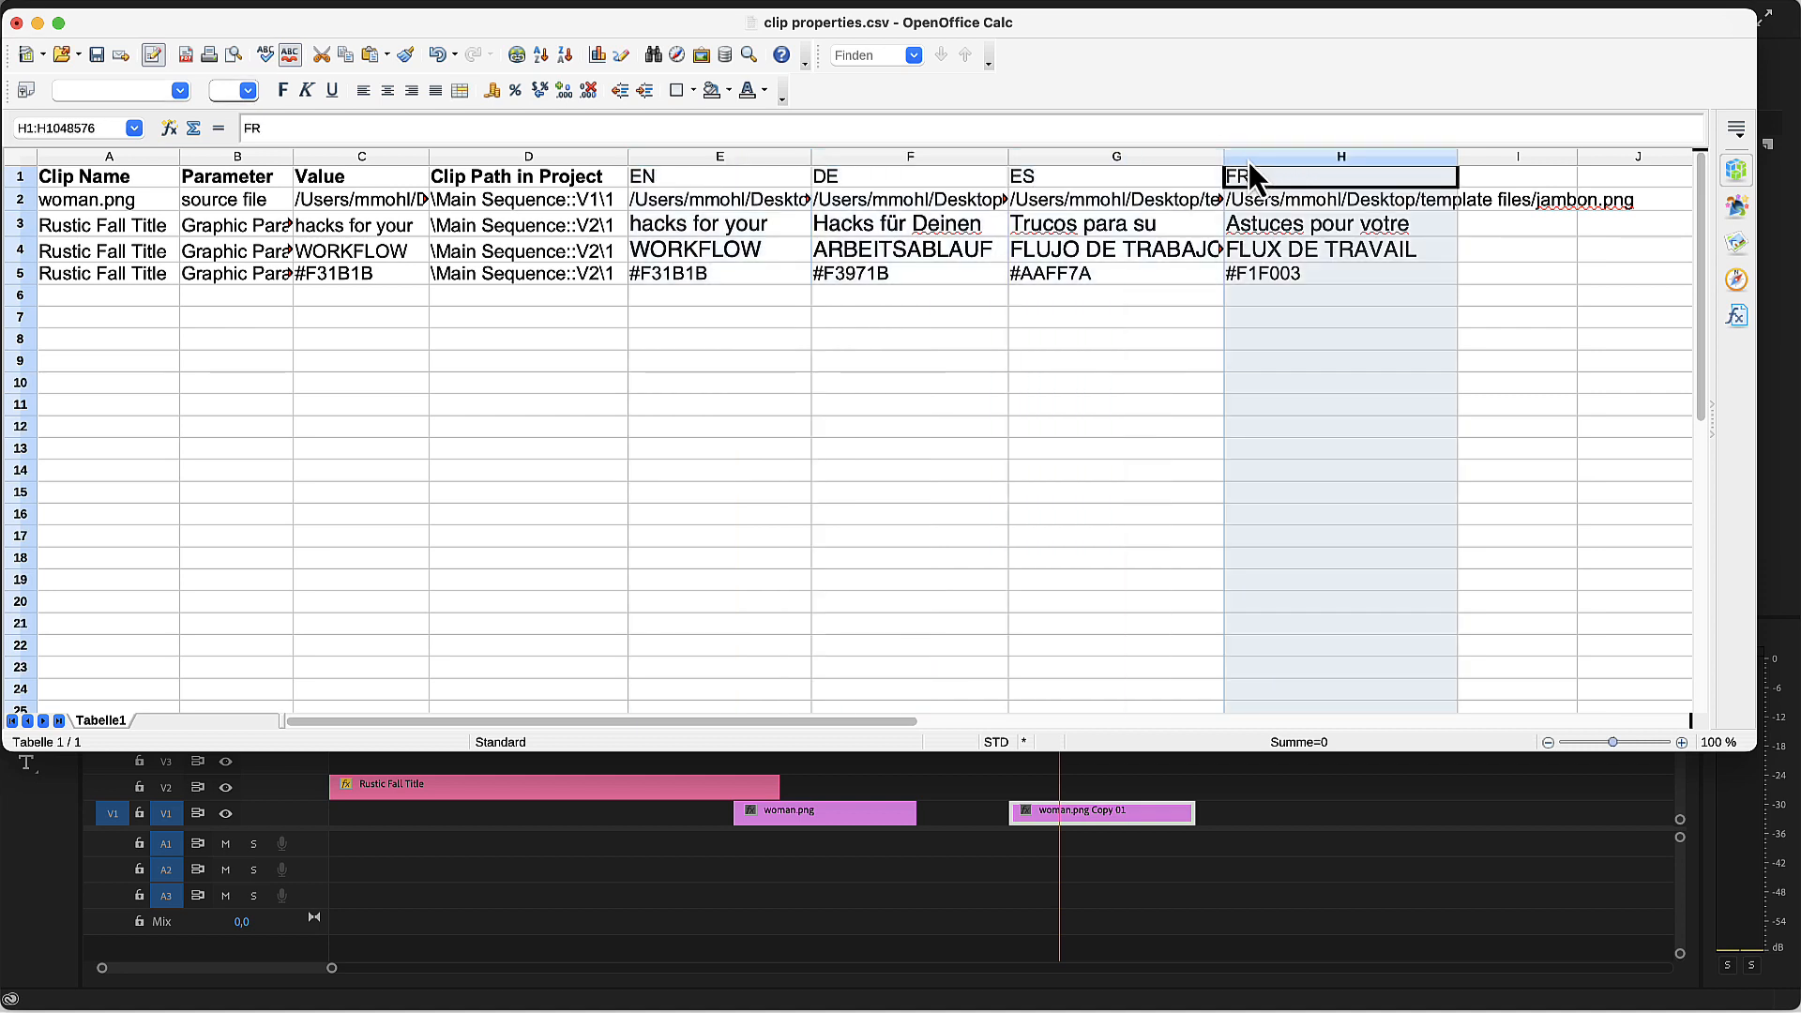
click(361, 157)
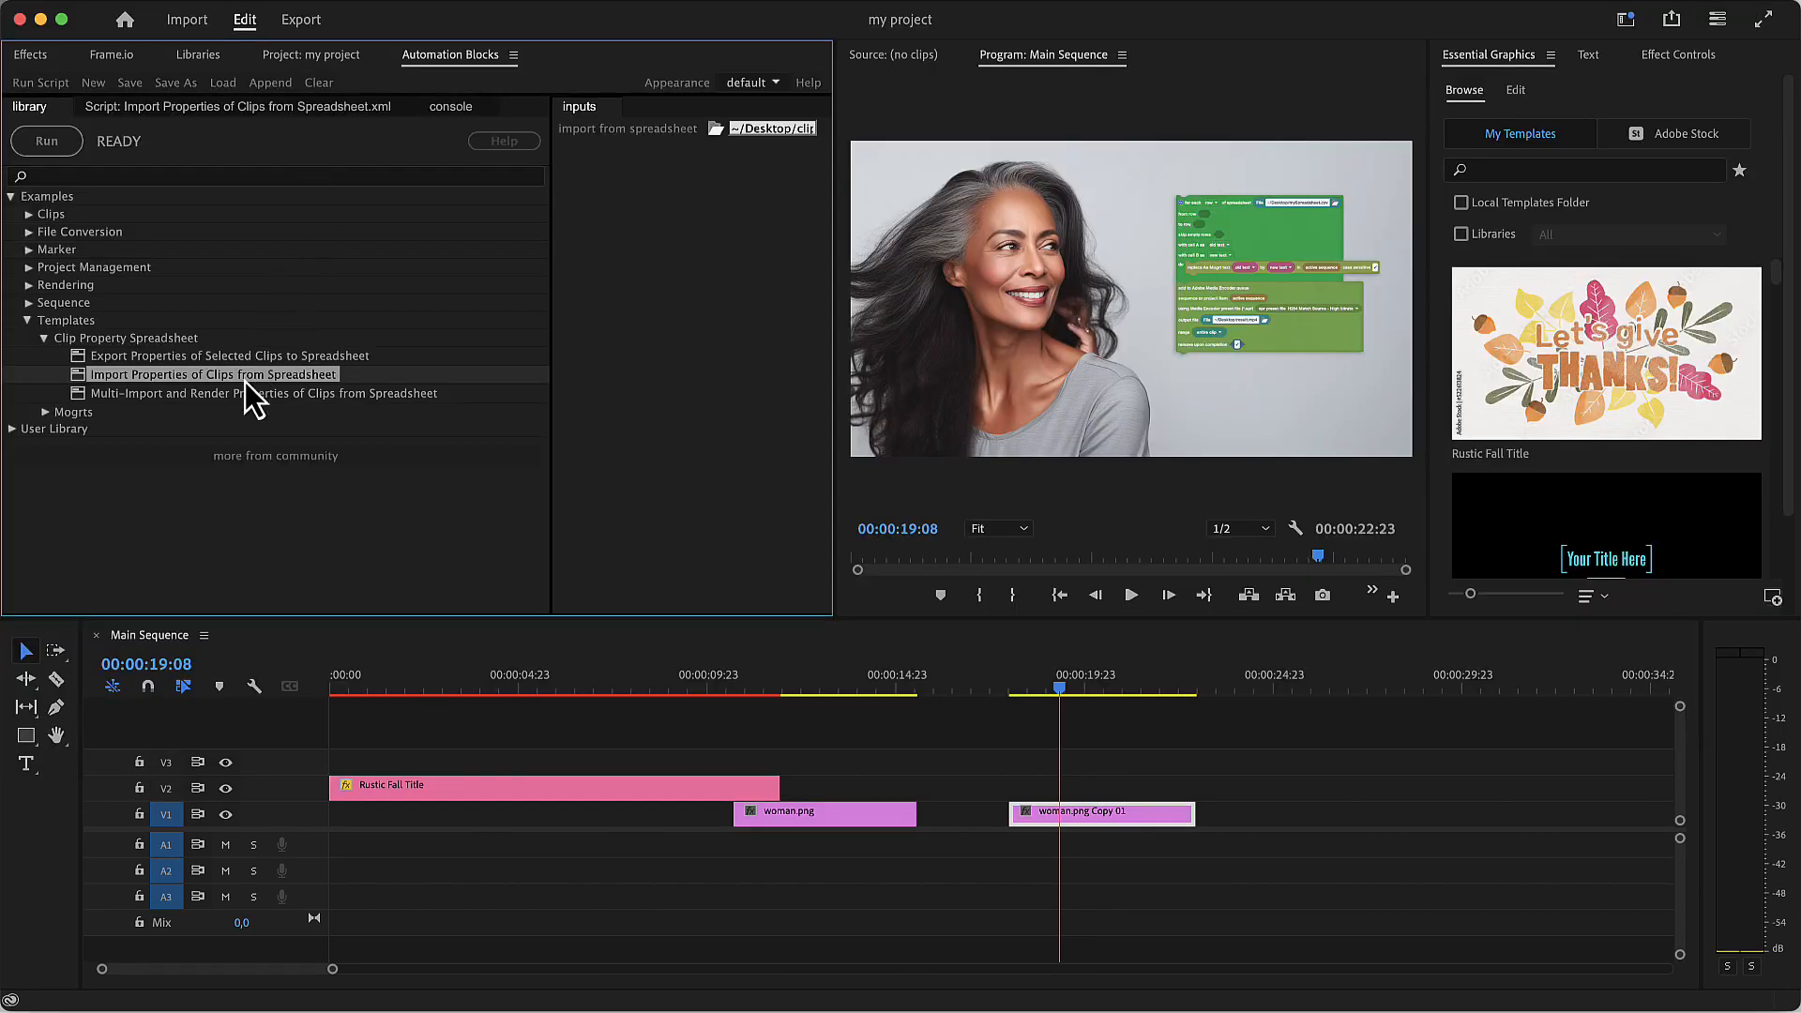
Step: Run the multi-import and render script on clip properties.csv from column 5
click(264, 393)
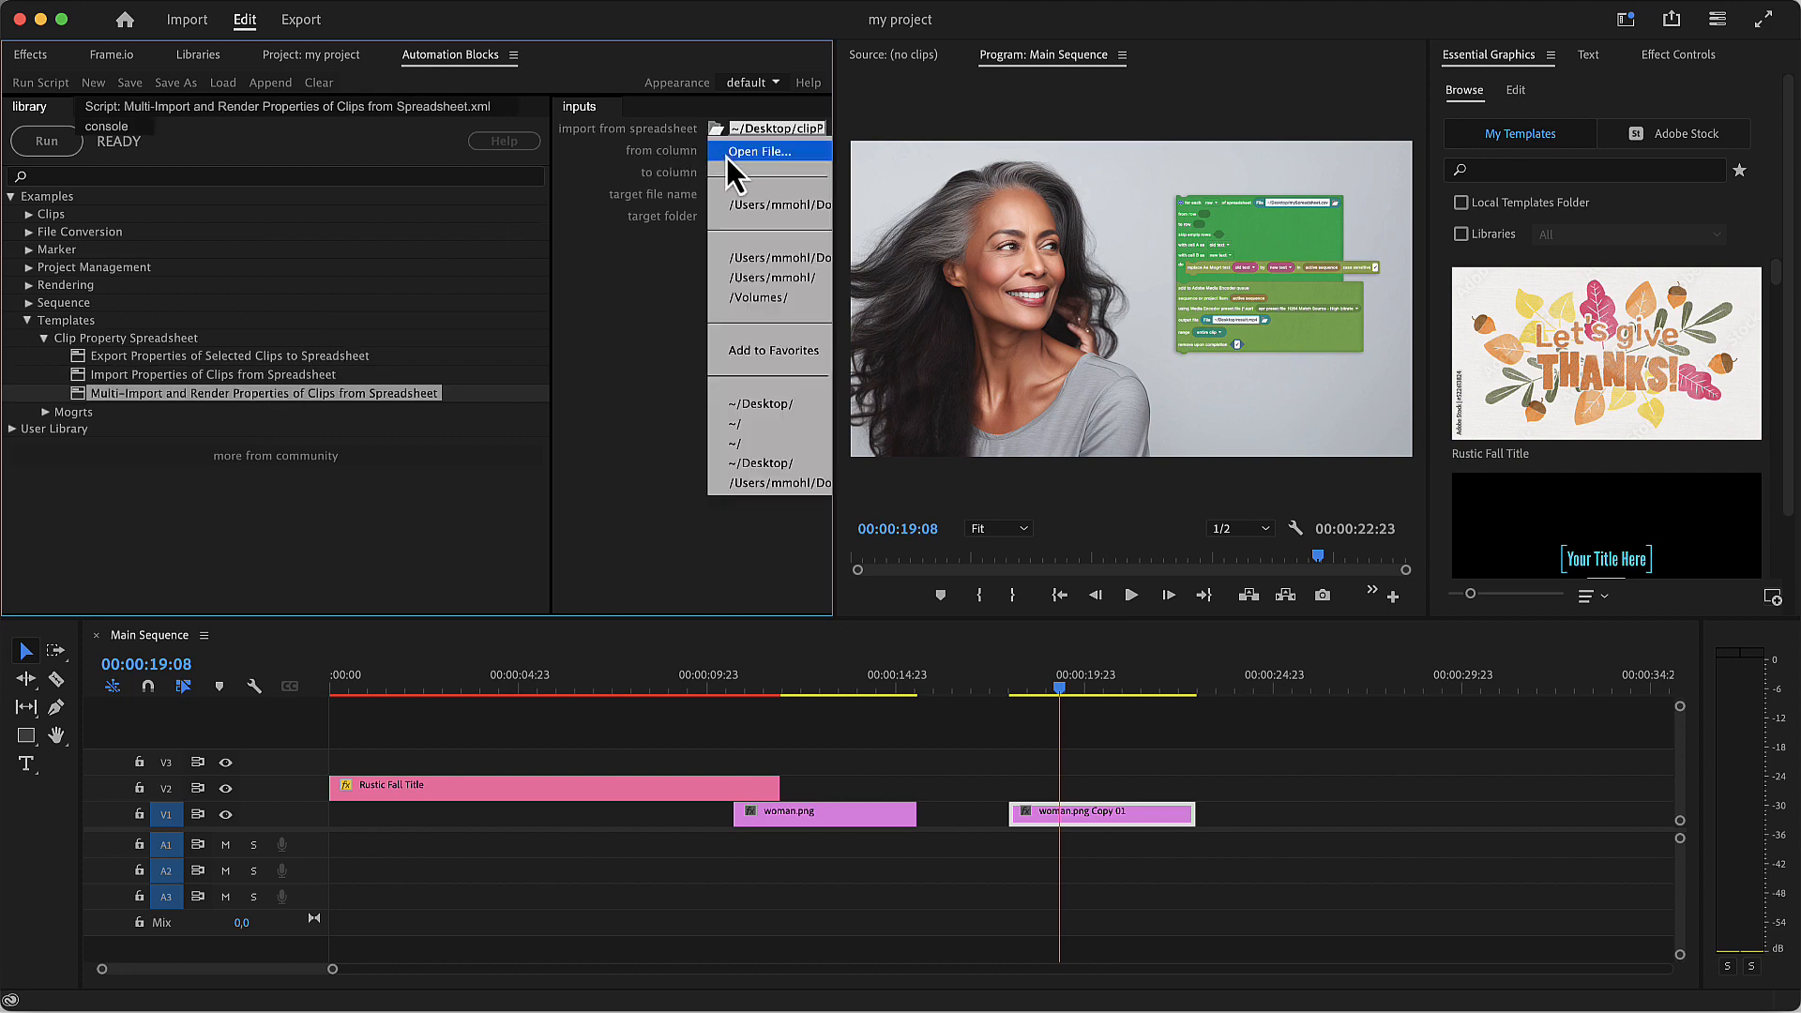
click(768, 151)
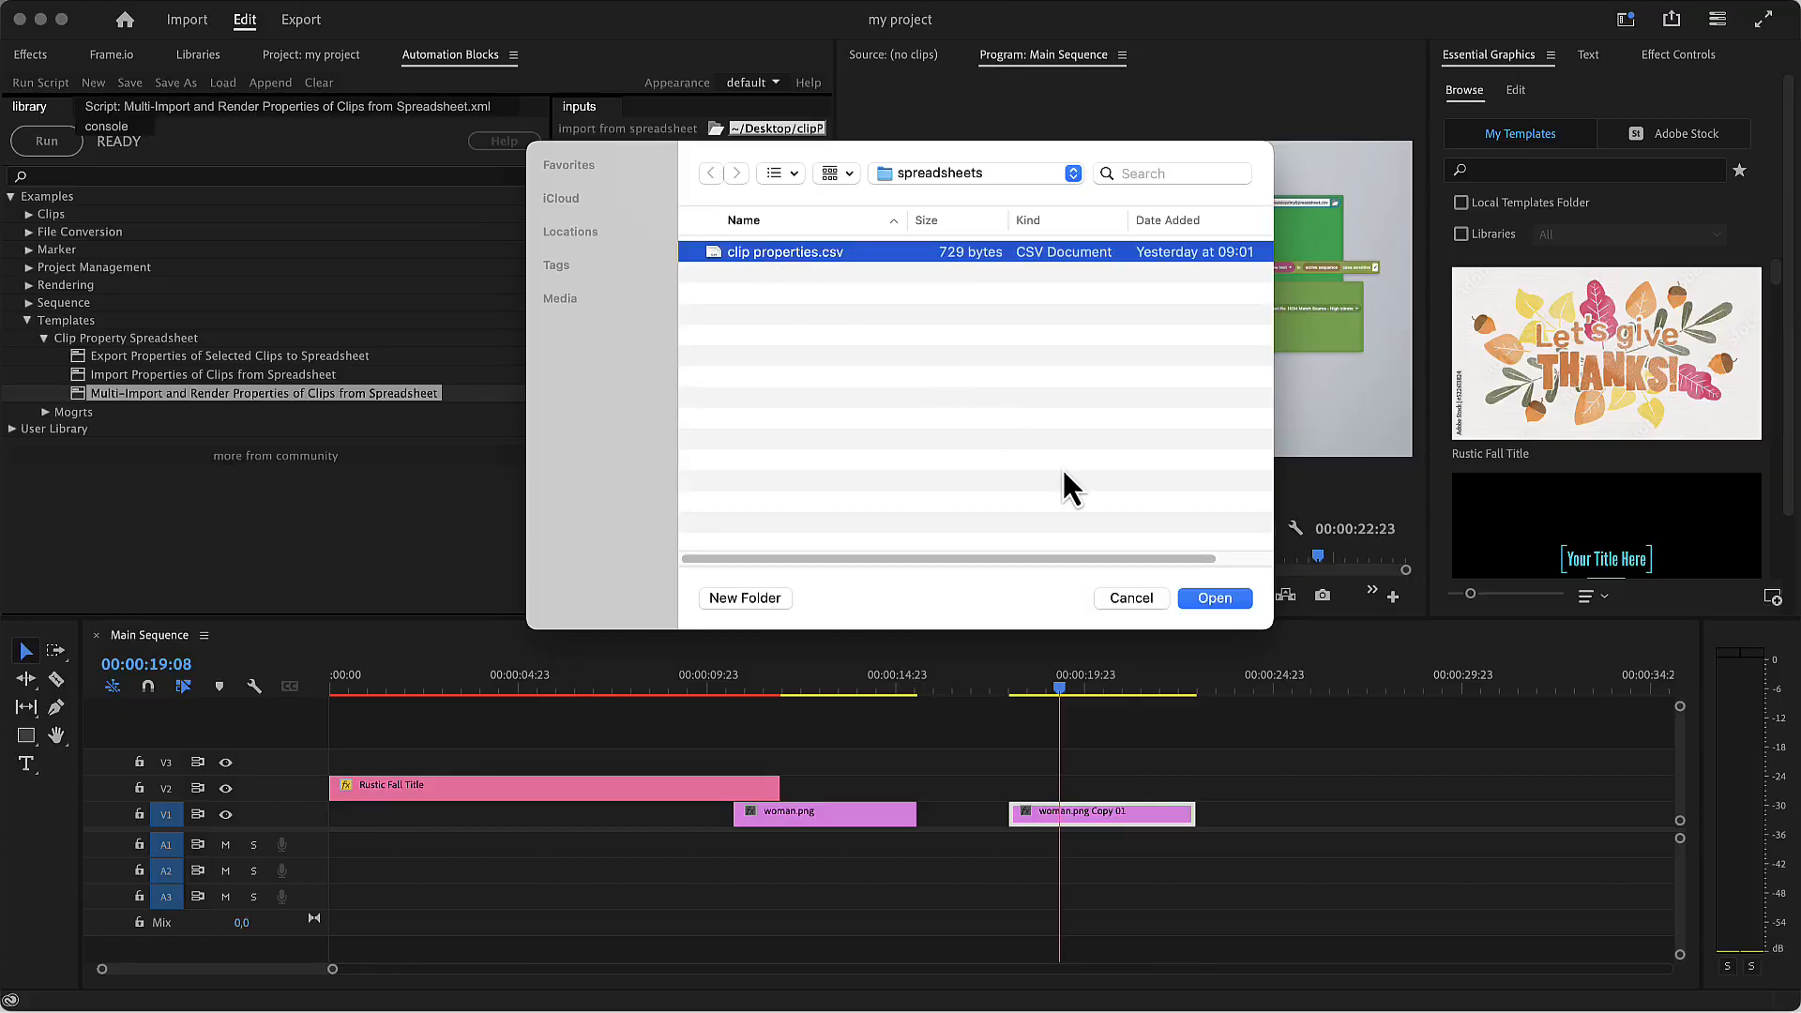
click(1215, 598)
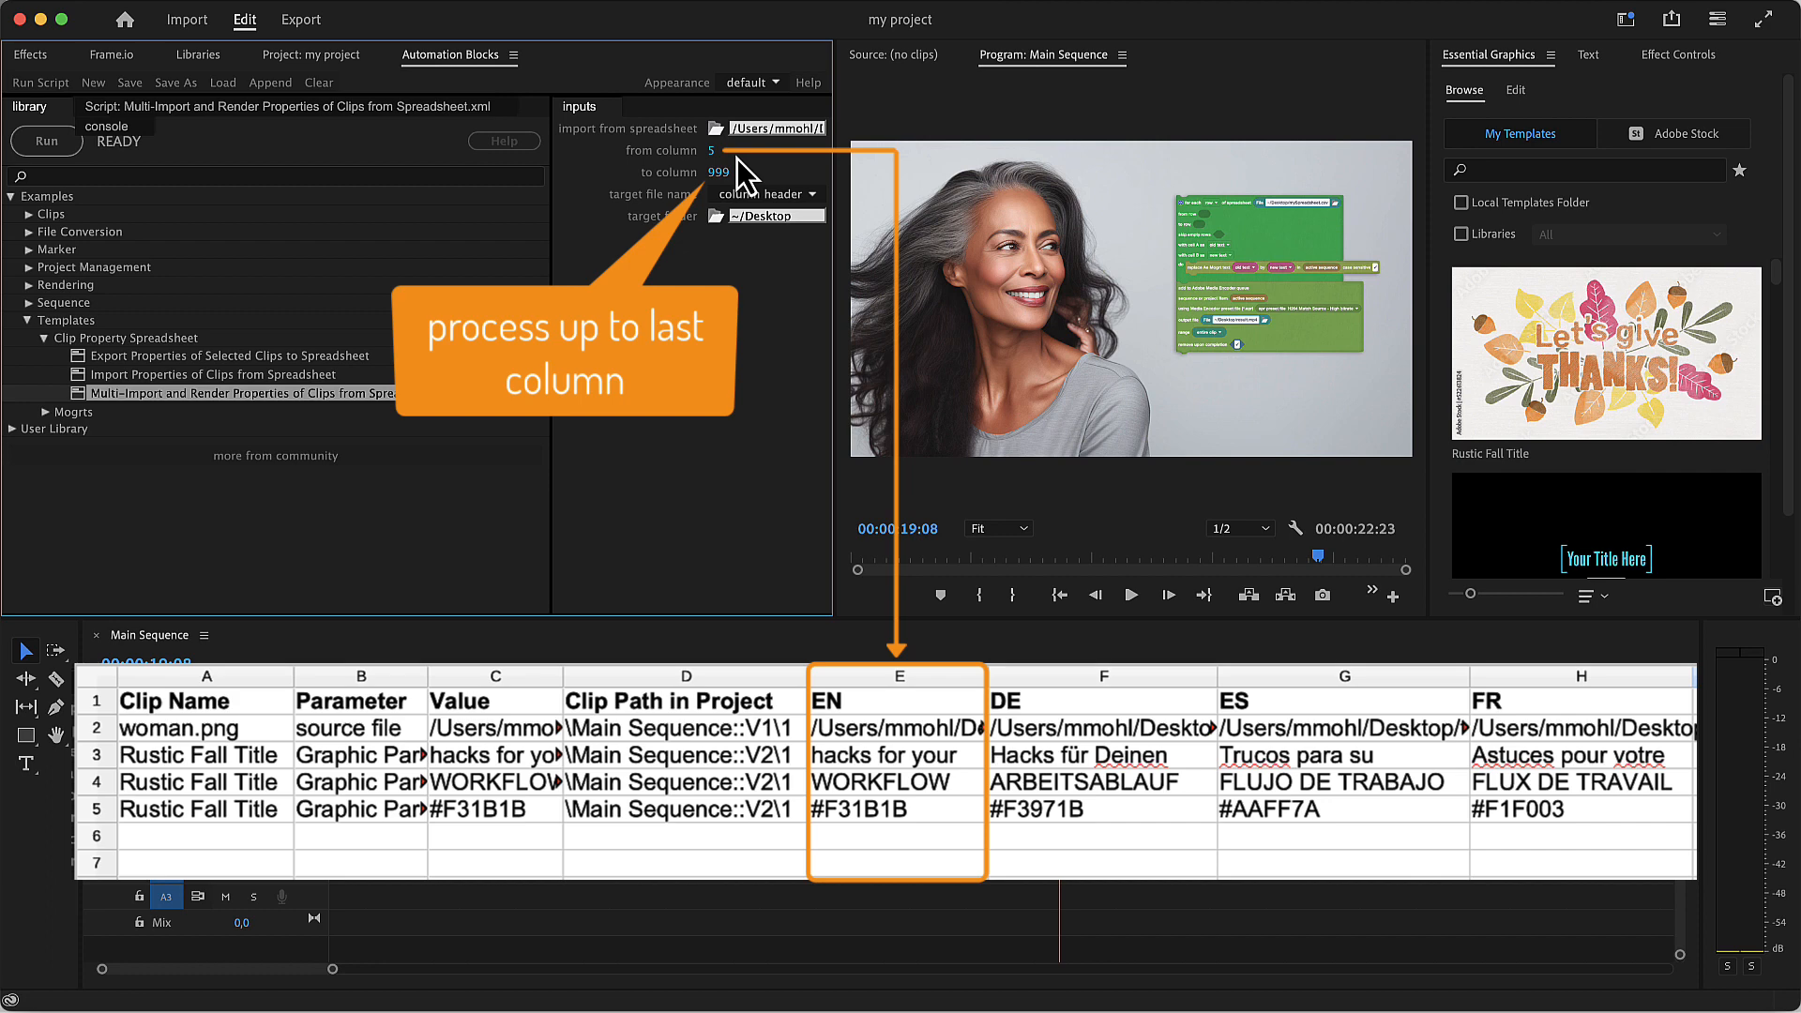
mouse_move(739, 179)
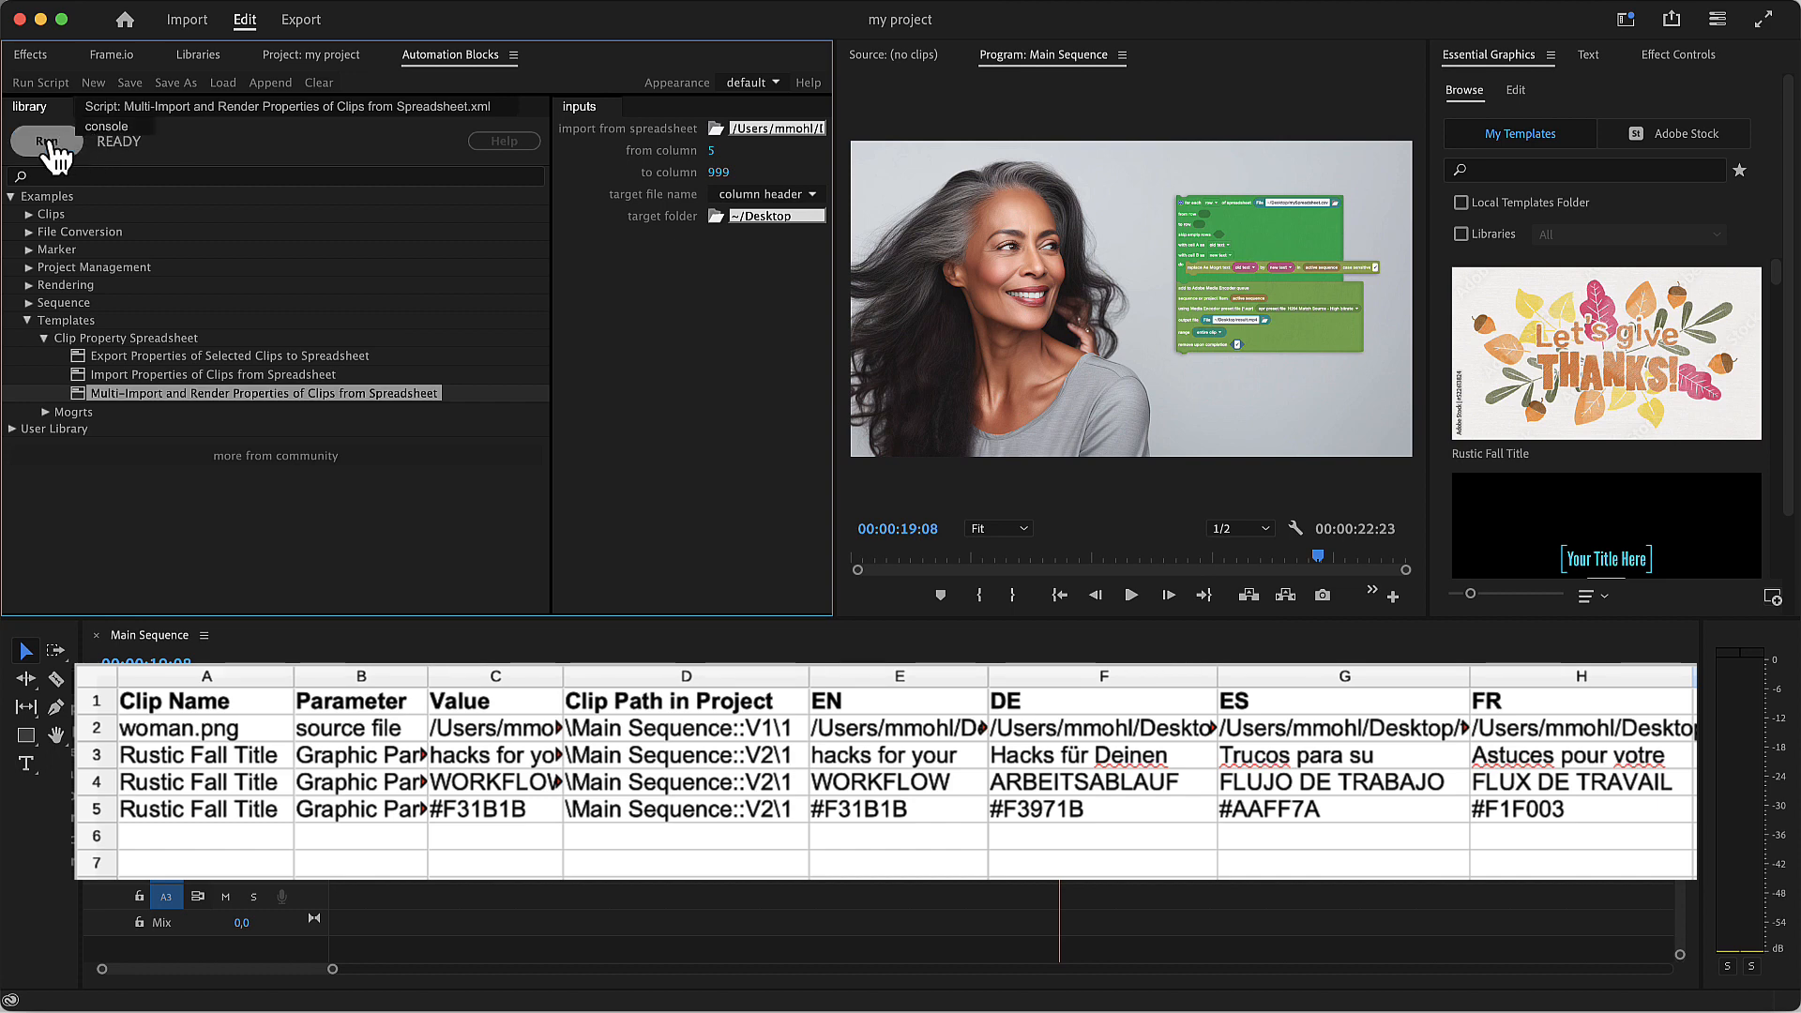
click(45, 142)
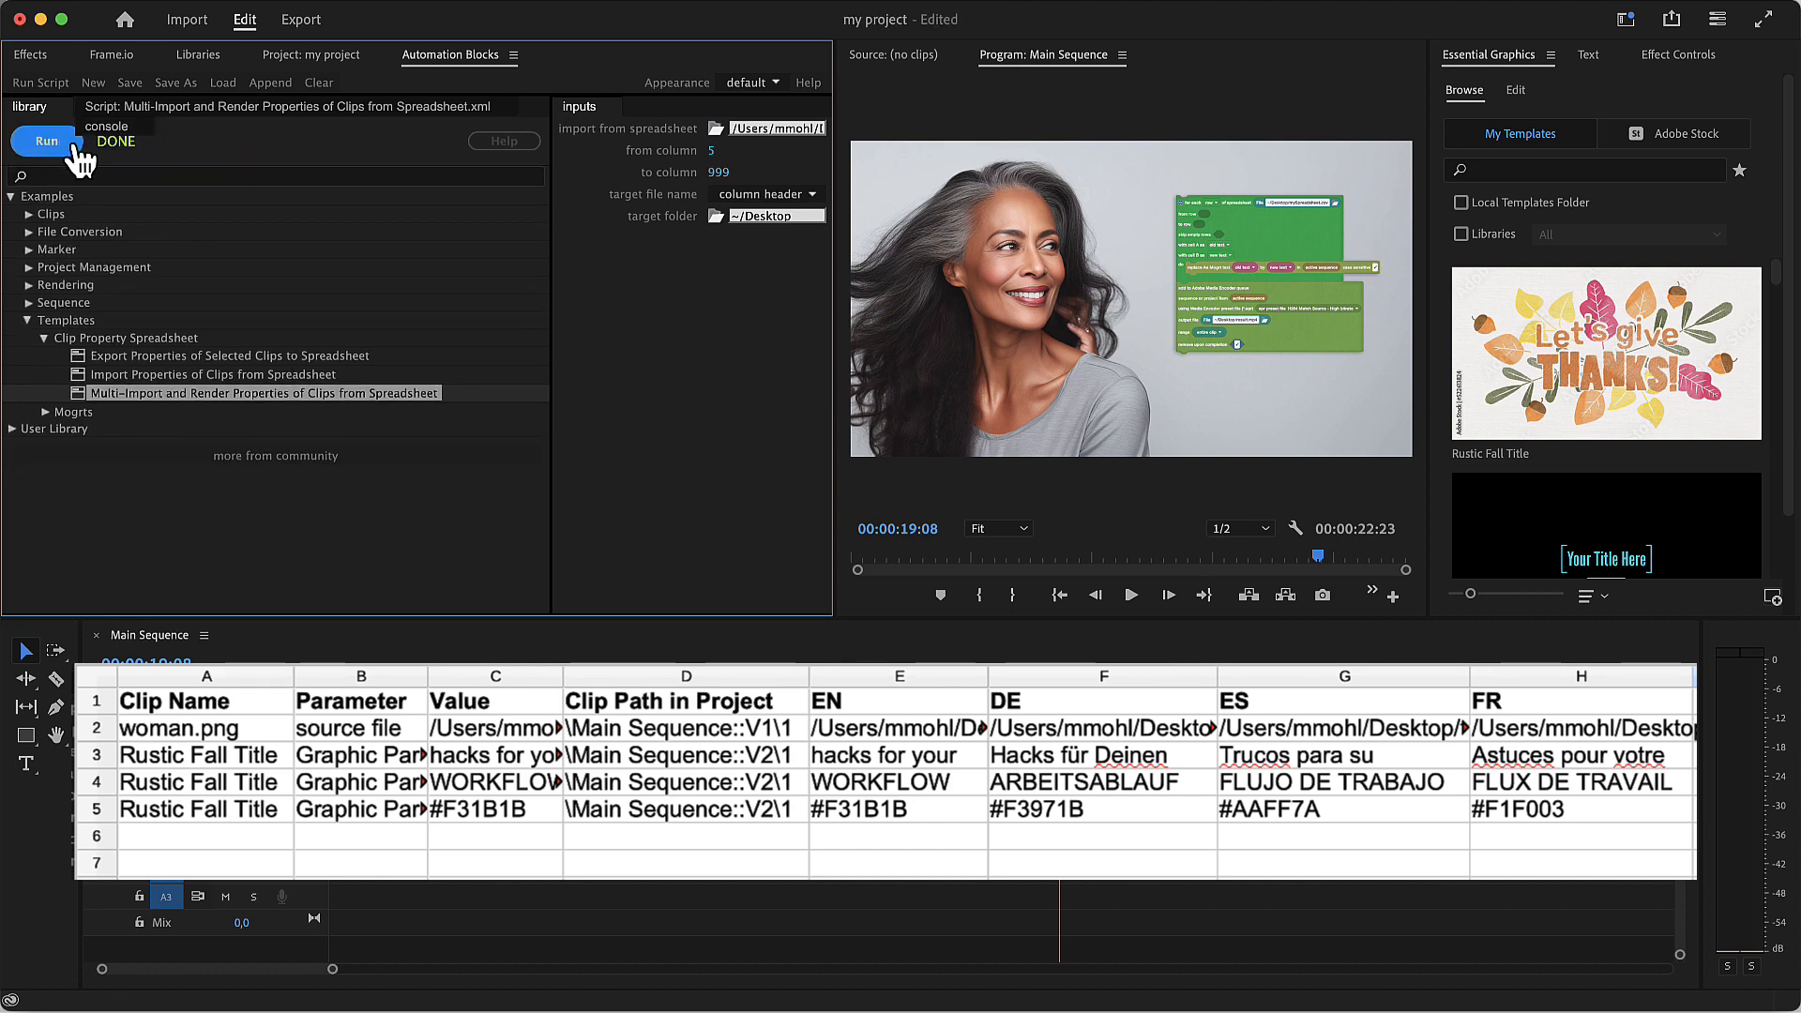
click(45, 140)
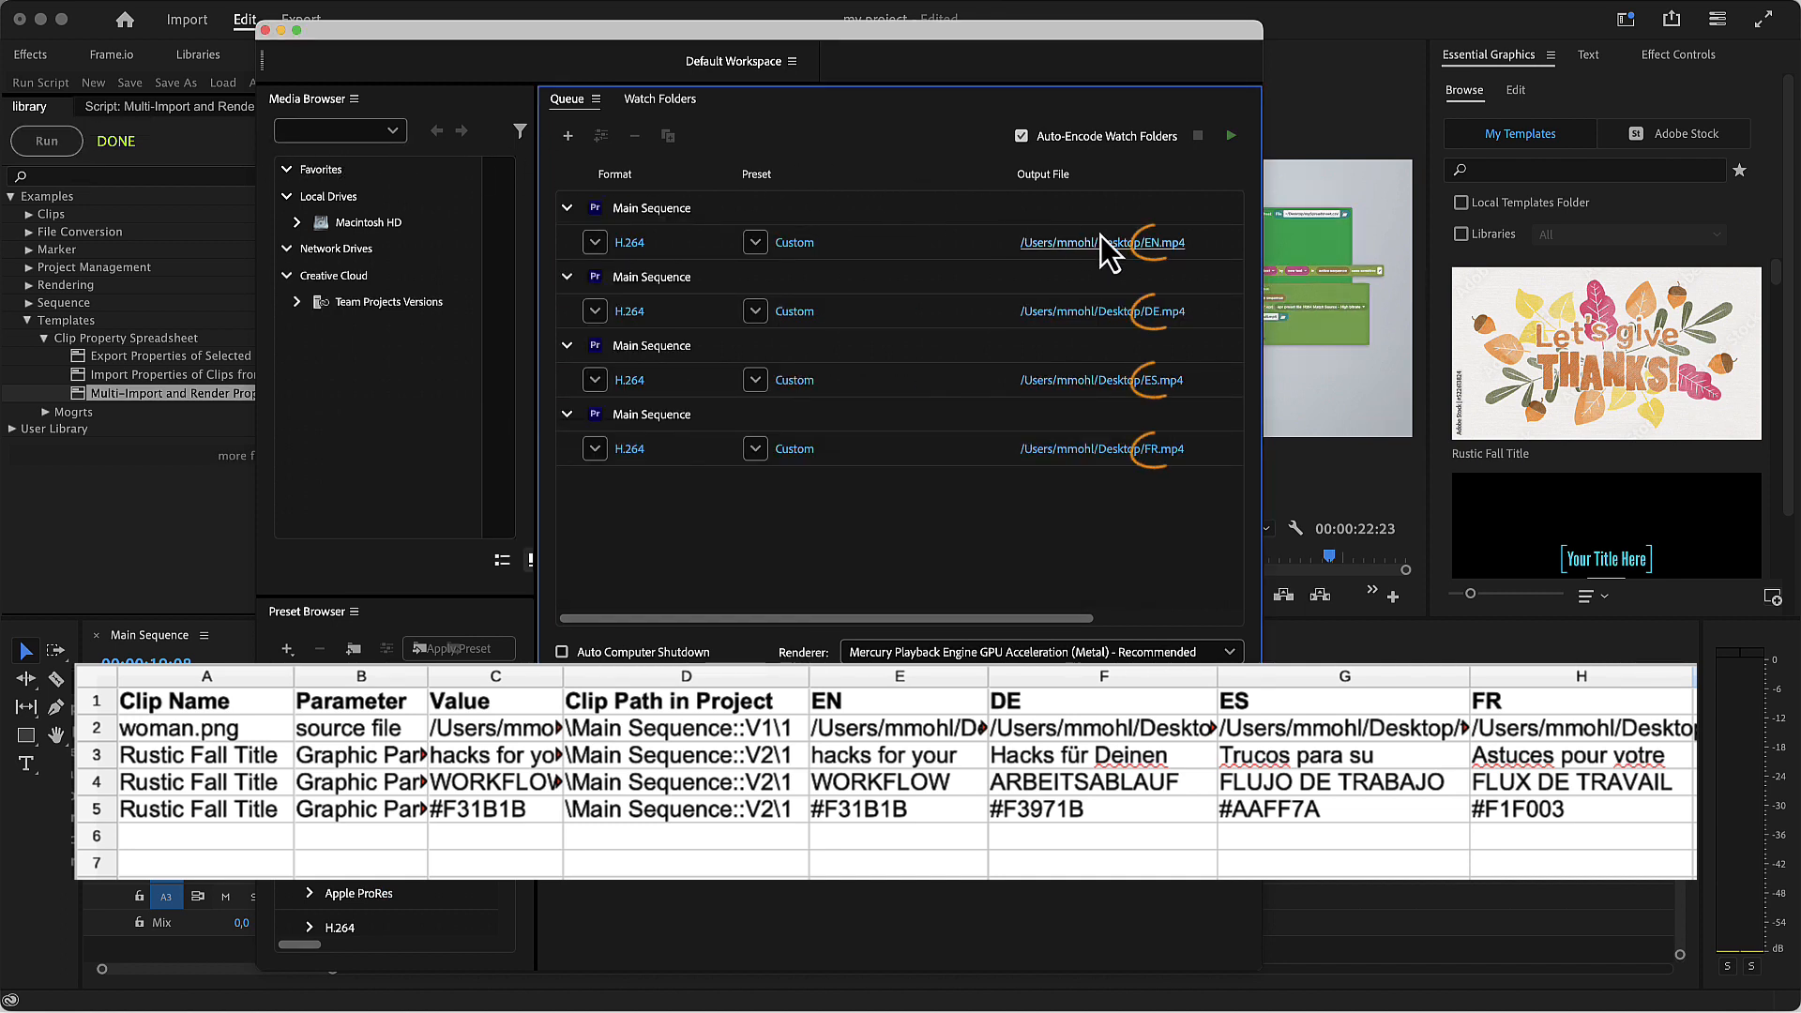
mouse_move(1158, 338)
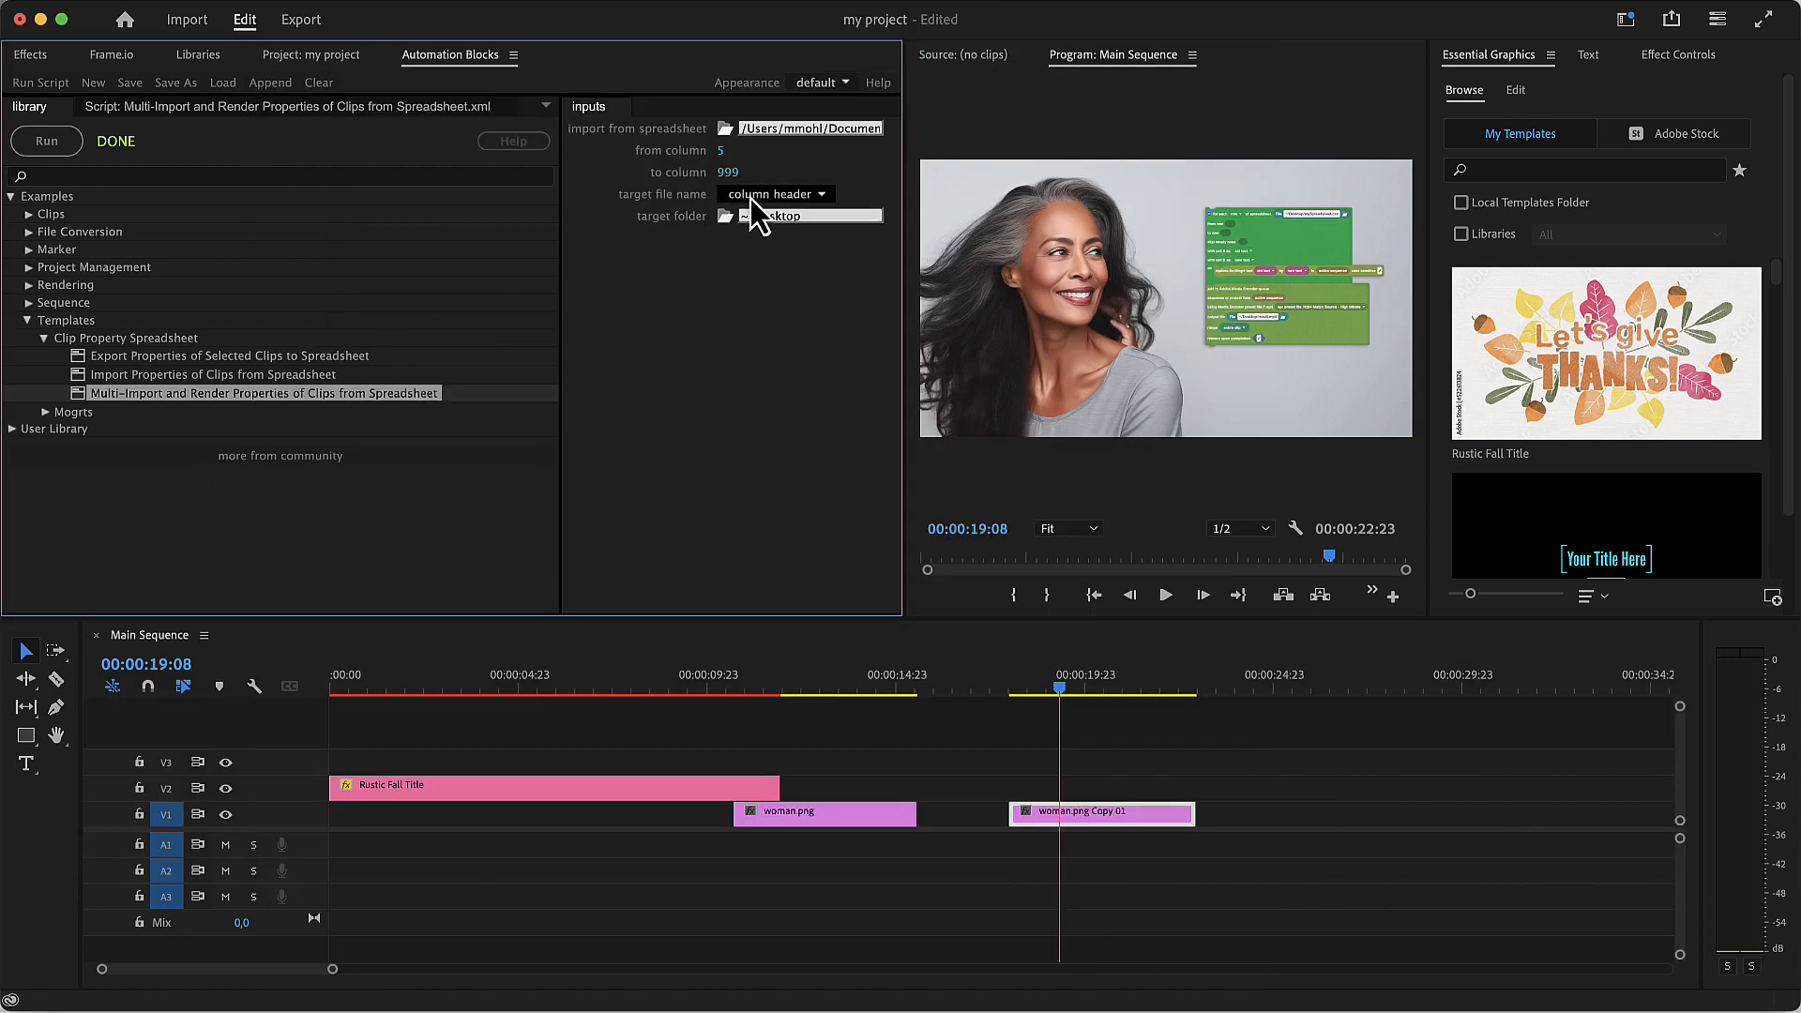
Step: Name output files by active sequence name plus column header, then browse the export presets
click(772, 194)
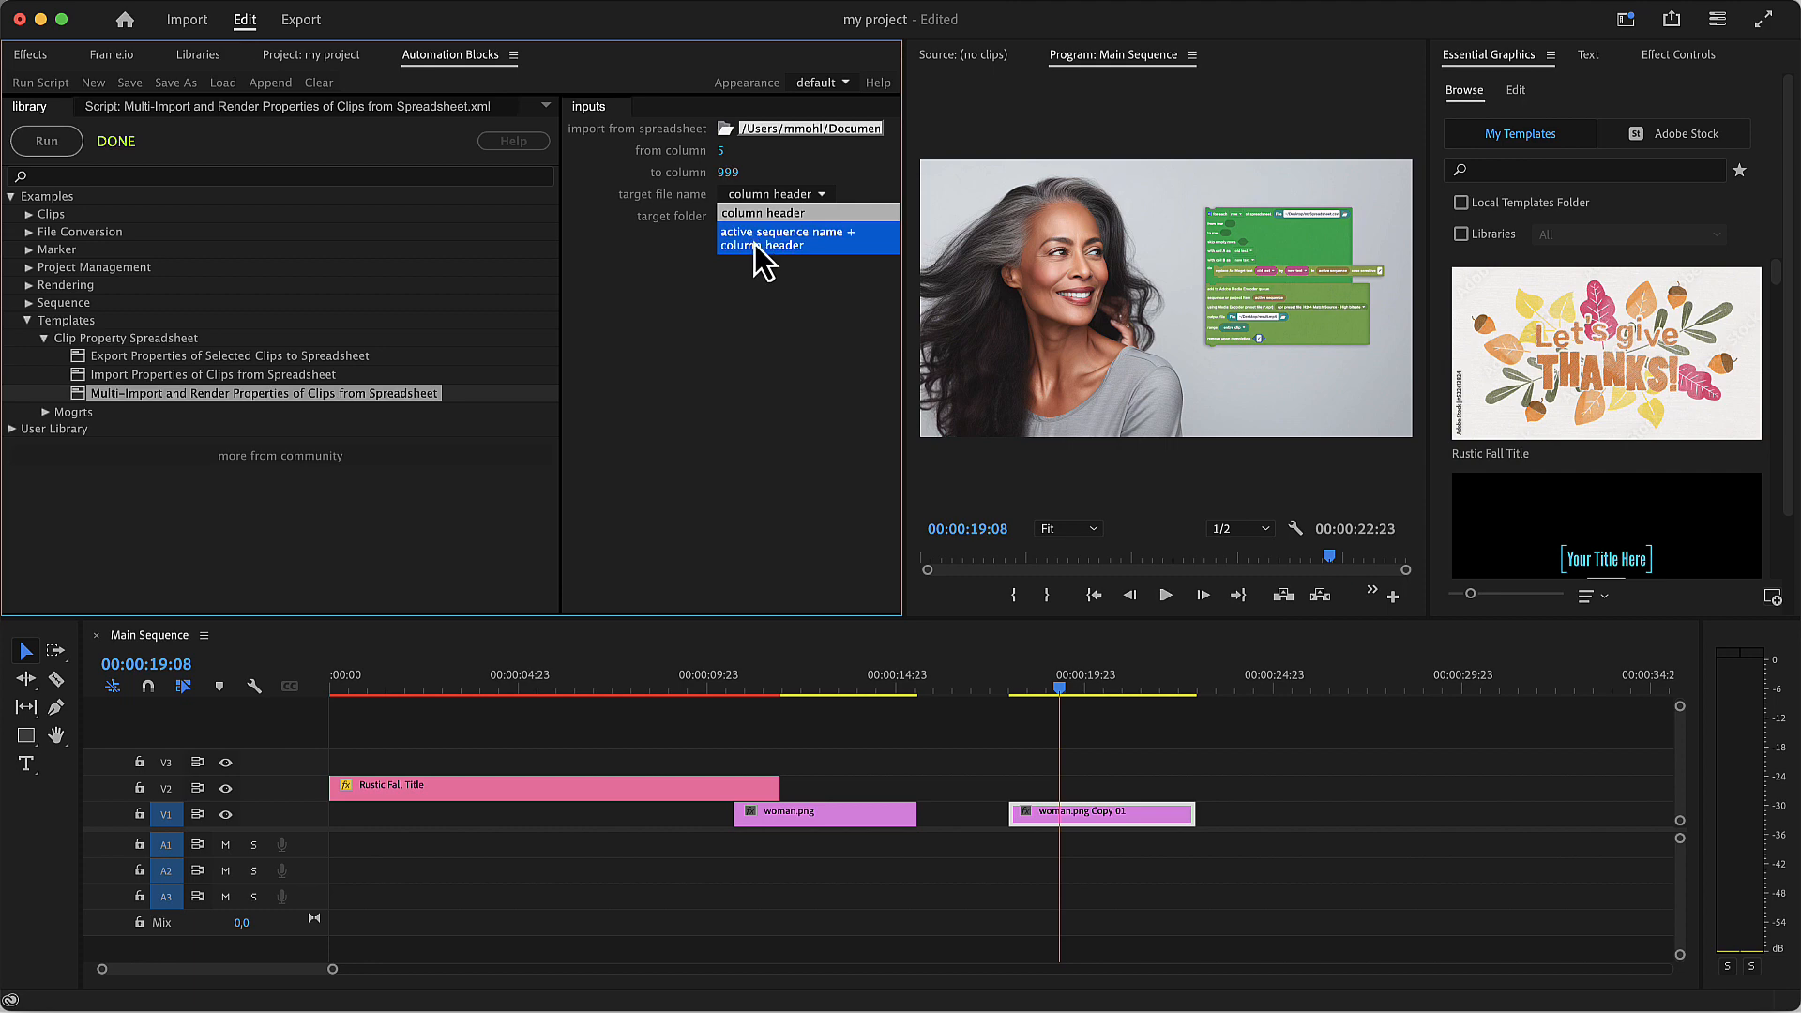
click(784, 239)
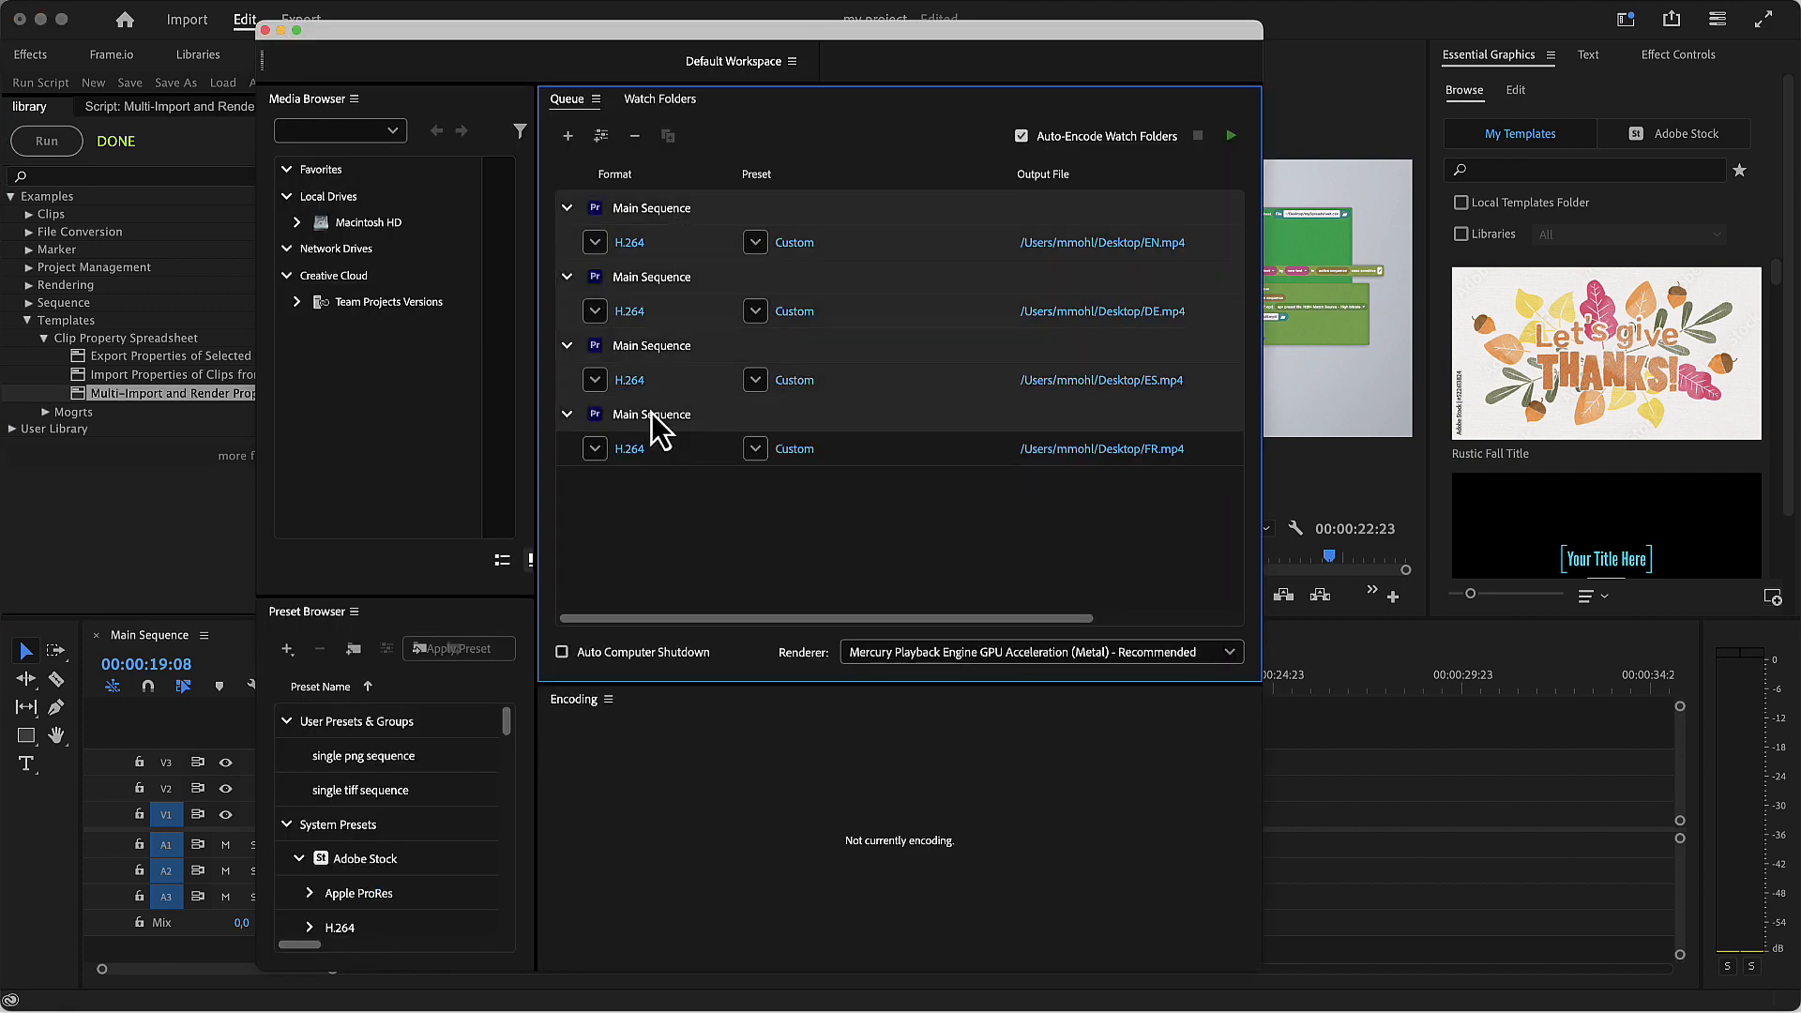
click(754, 242)
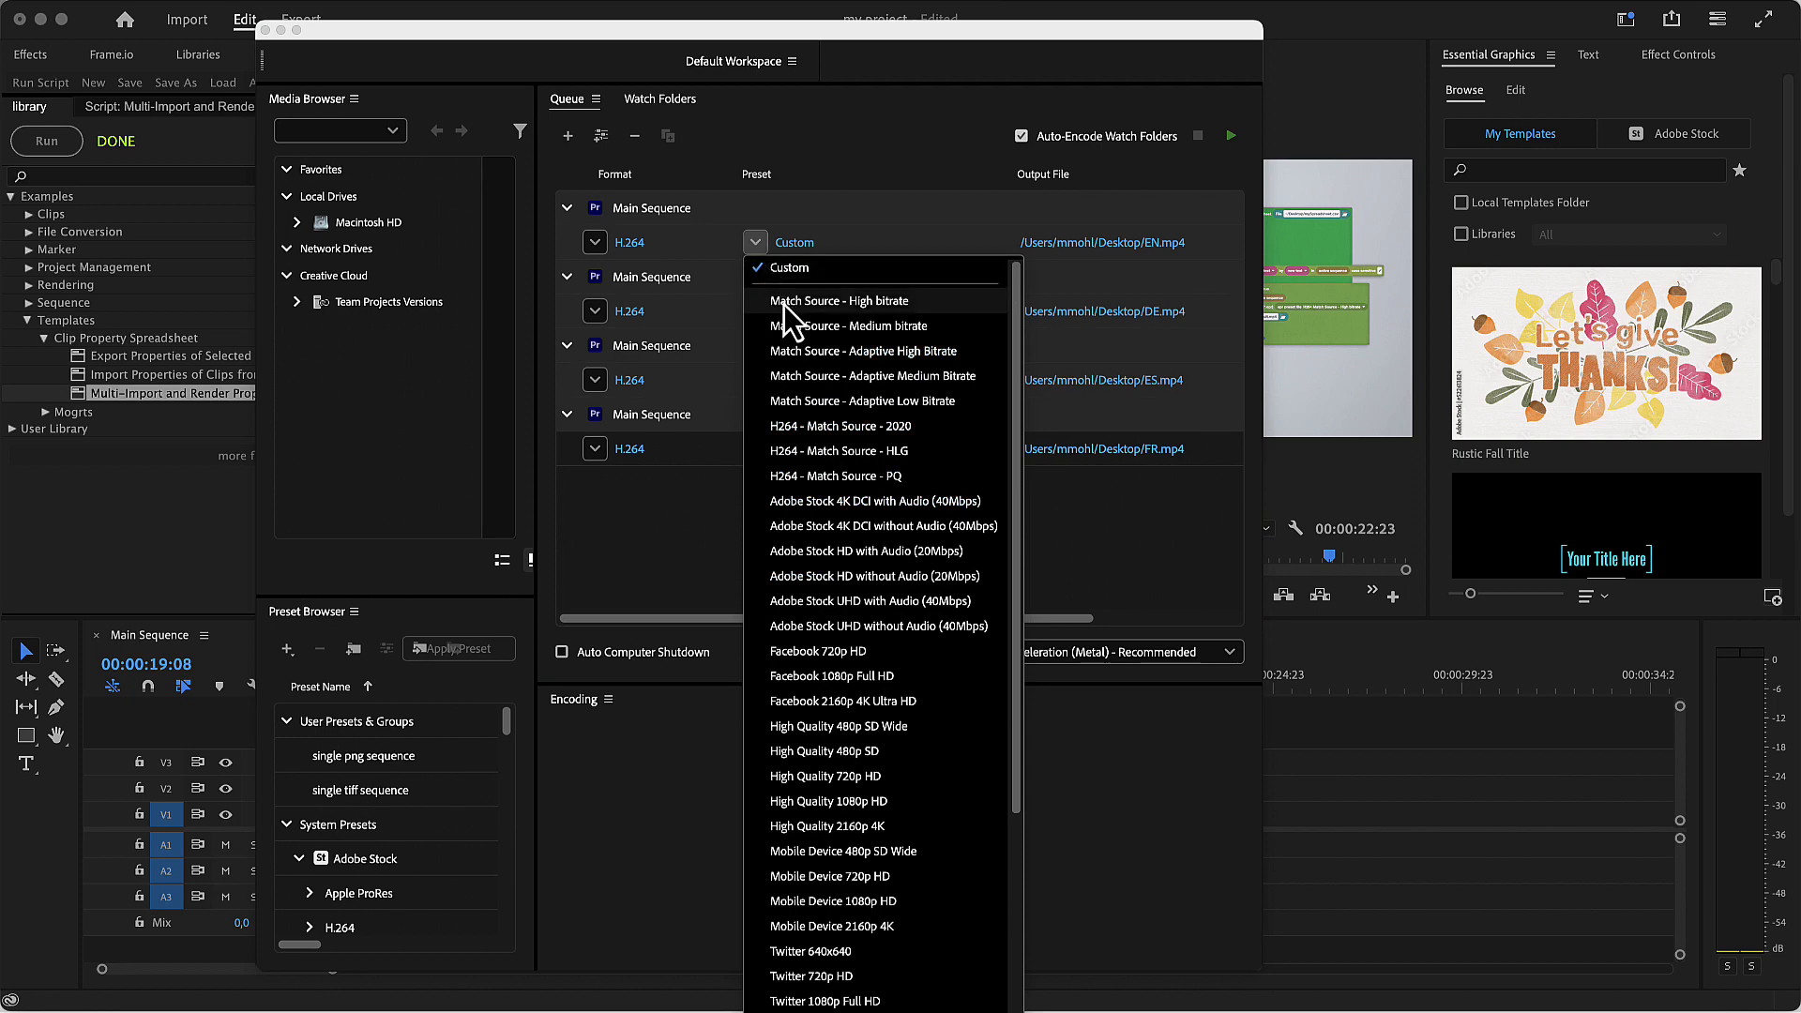
click(839, 301)
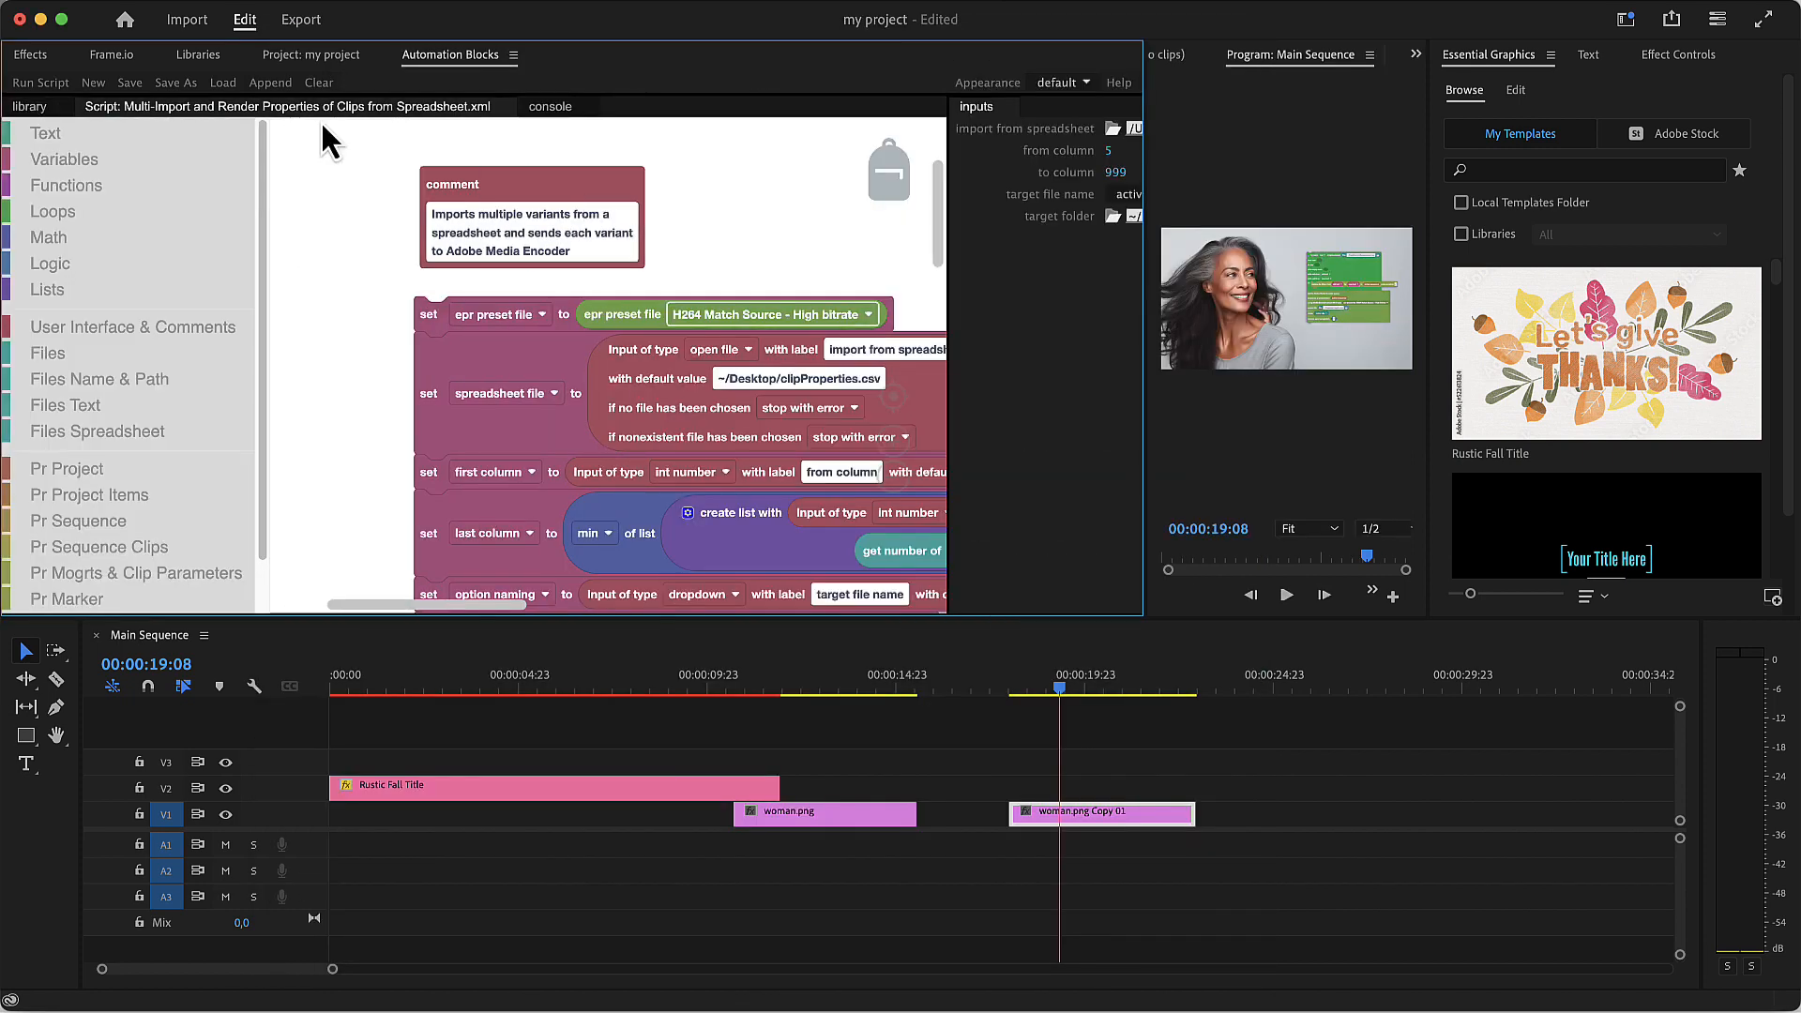
Step: Choose H264 Vimeo 1080p Full HD as the script's export preset file
click(772, 314)
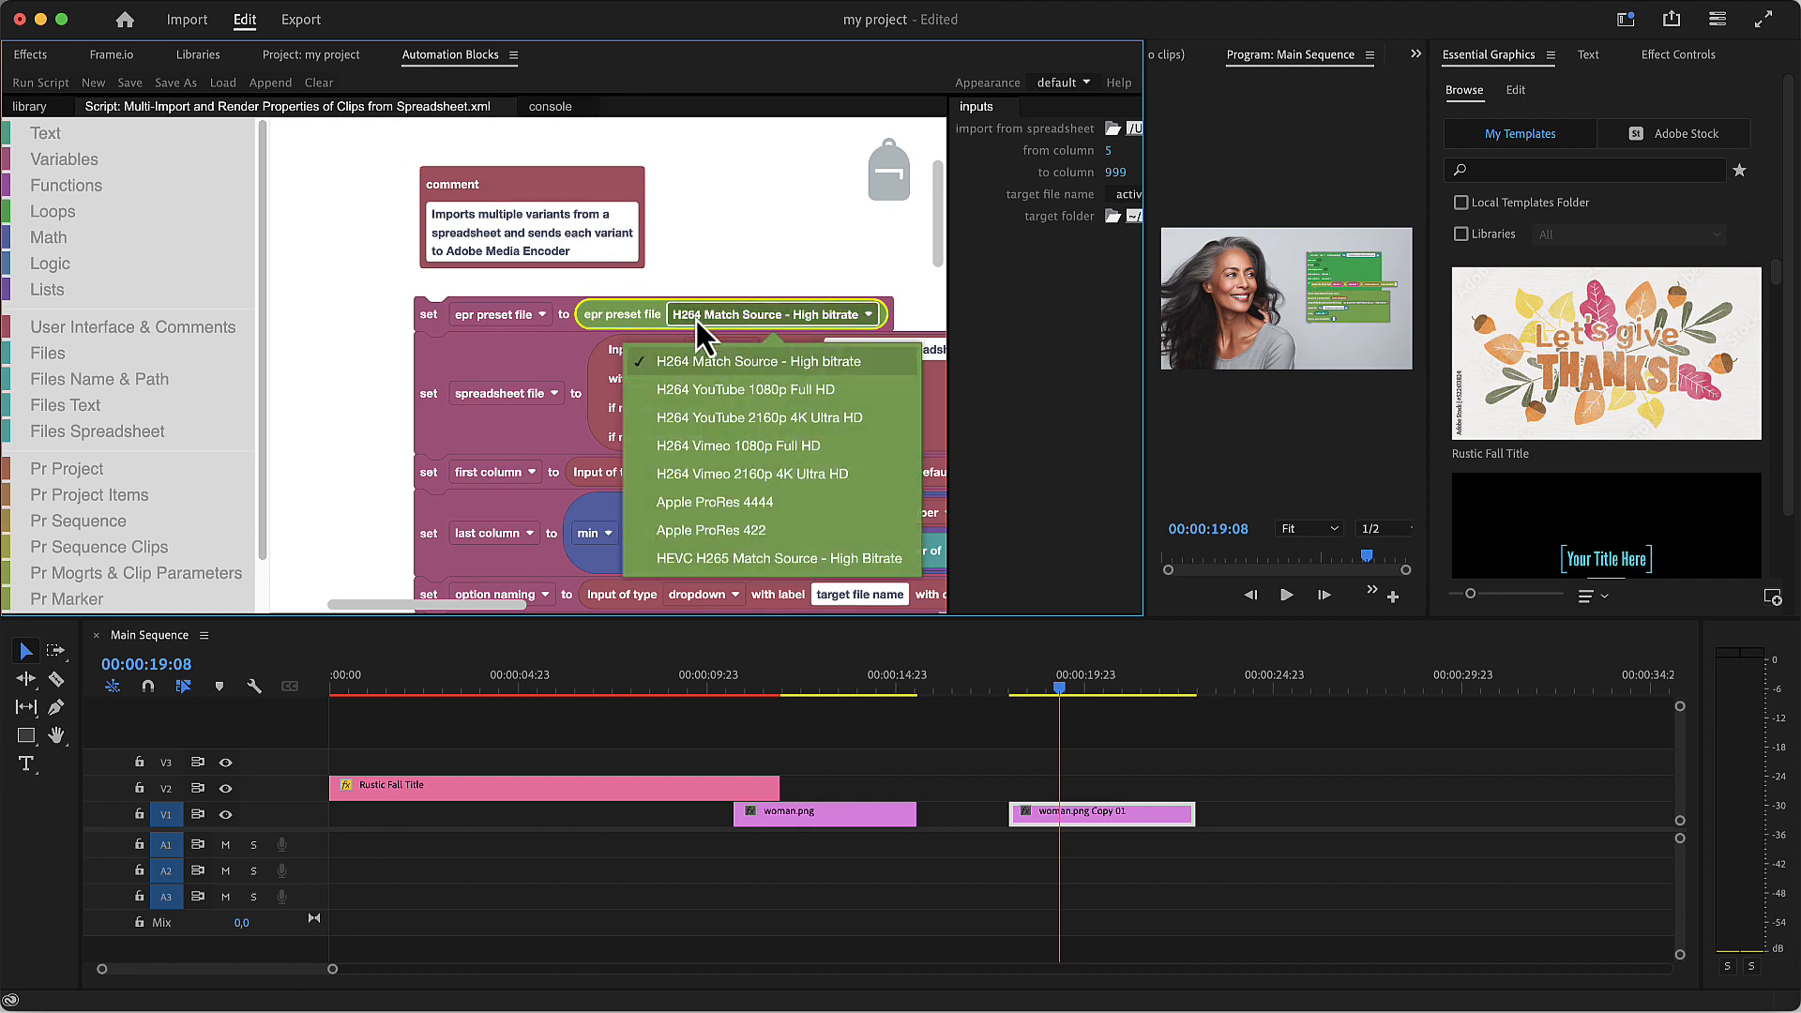
click(738, 445)
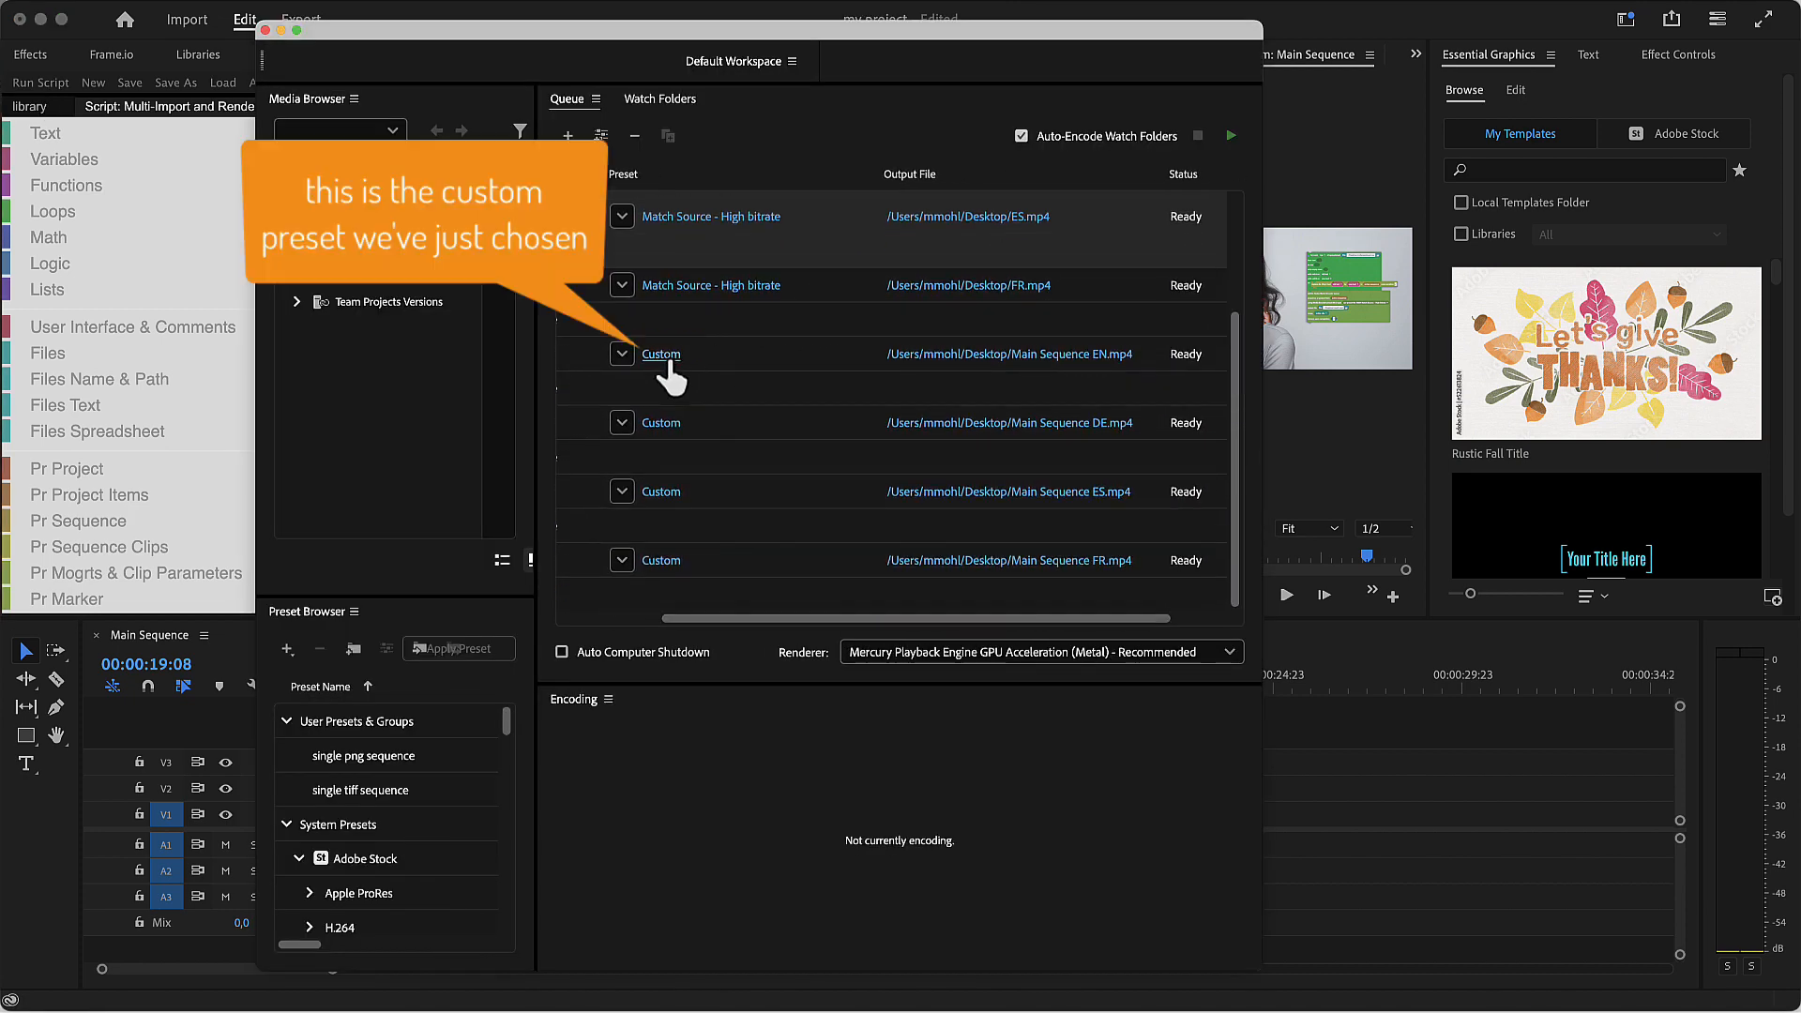
mouse_move(680, 413)
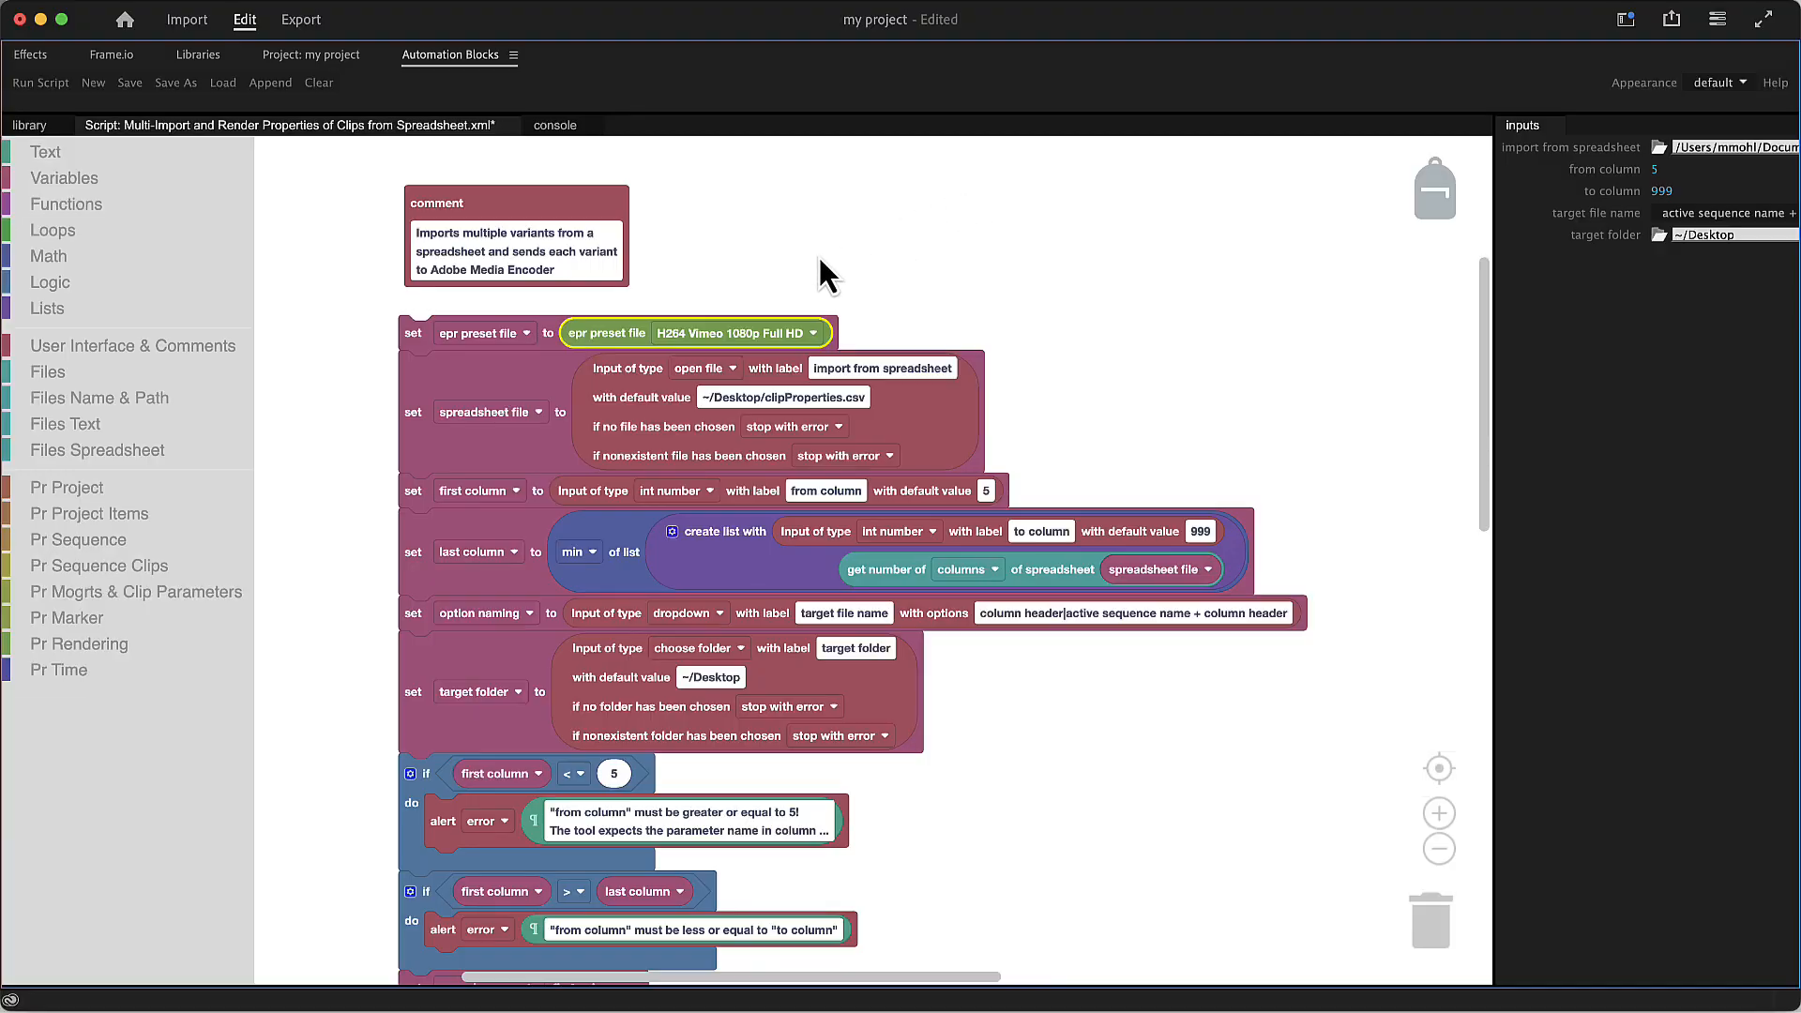
Step: Open the Help page for the export preset block
right_click(689, 333)
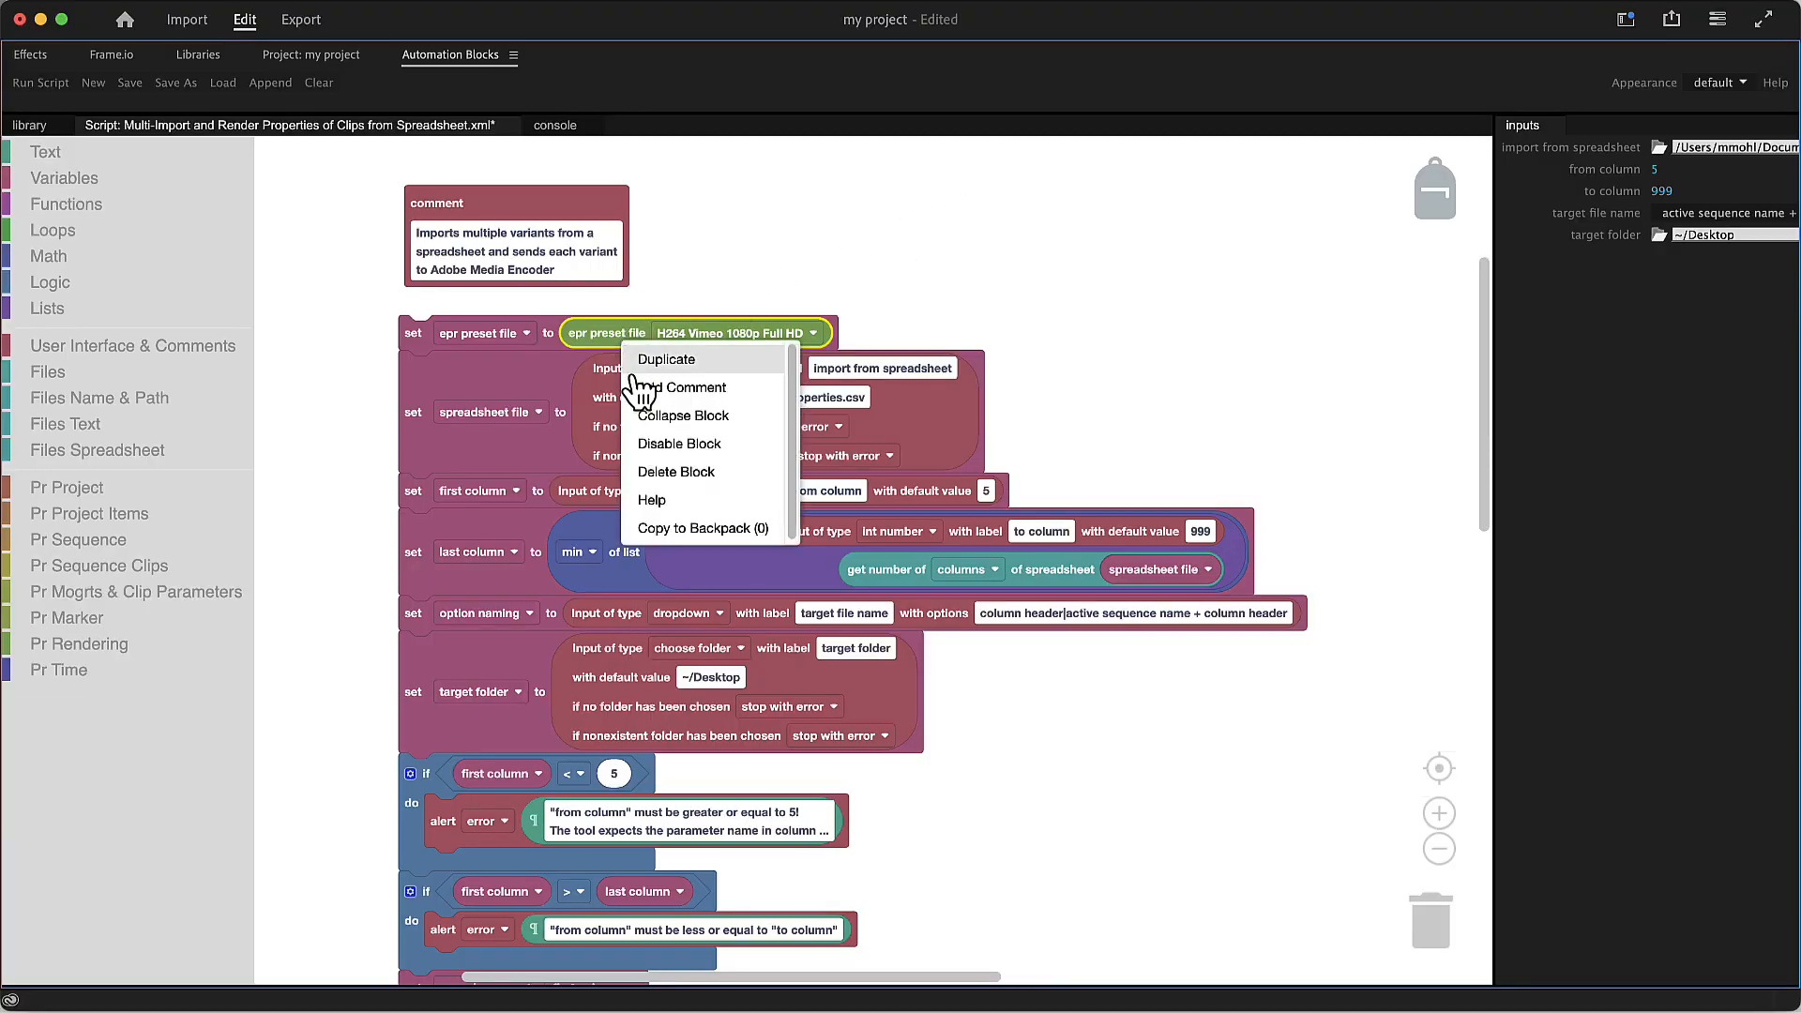
click(651, 500)
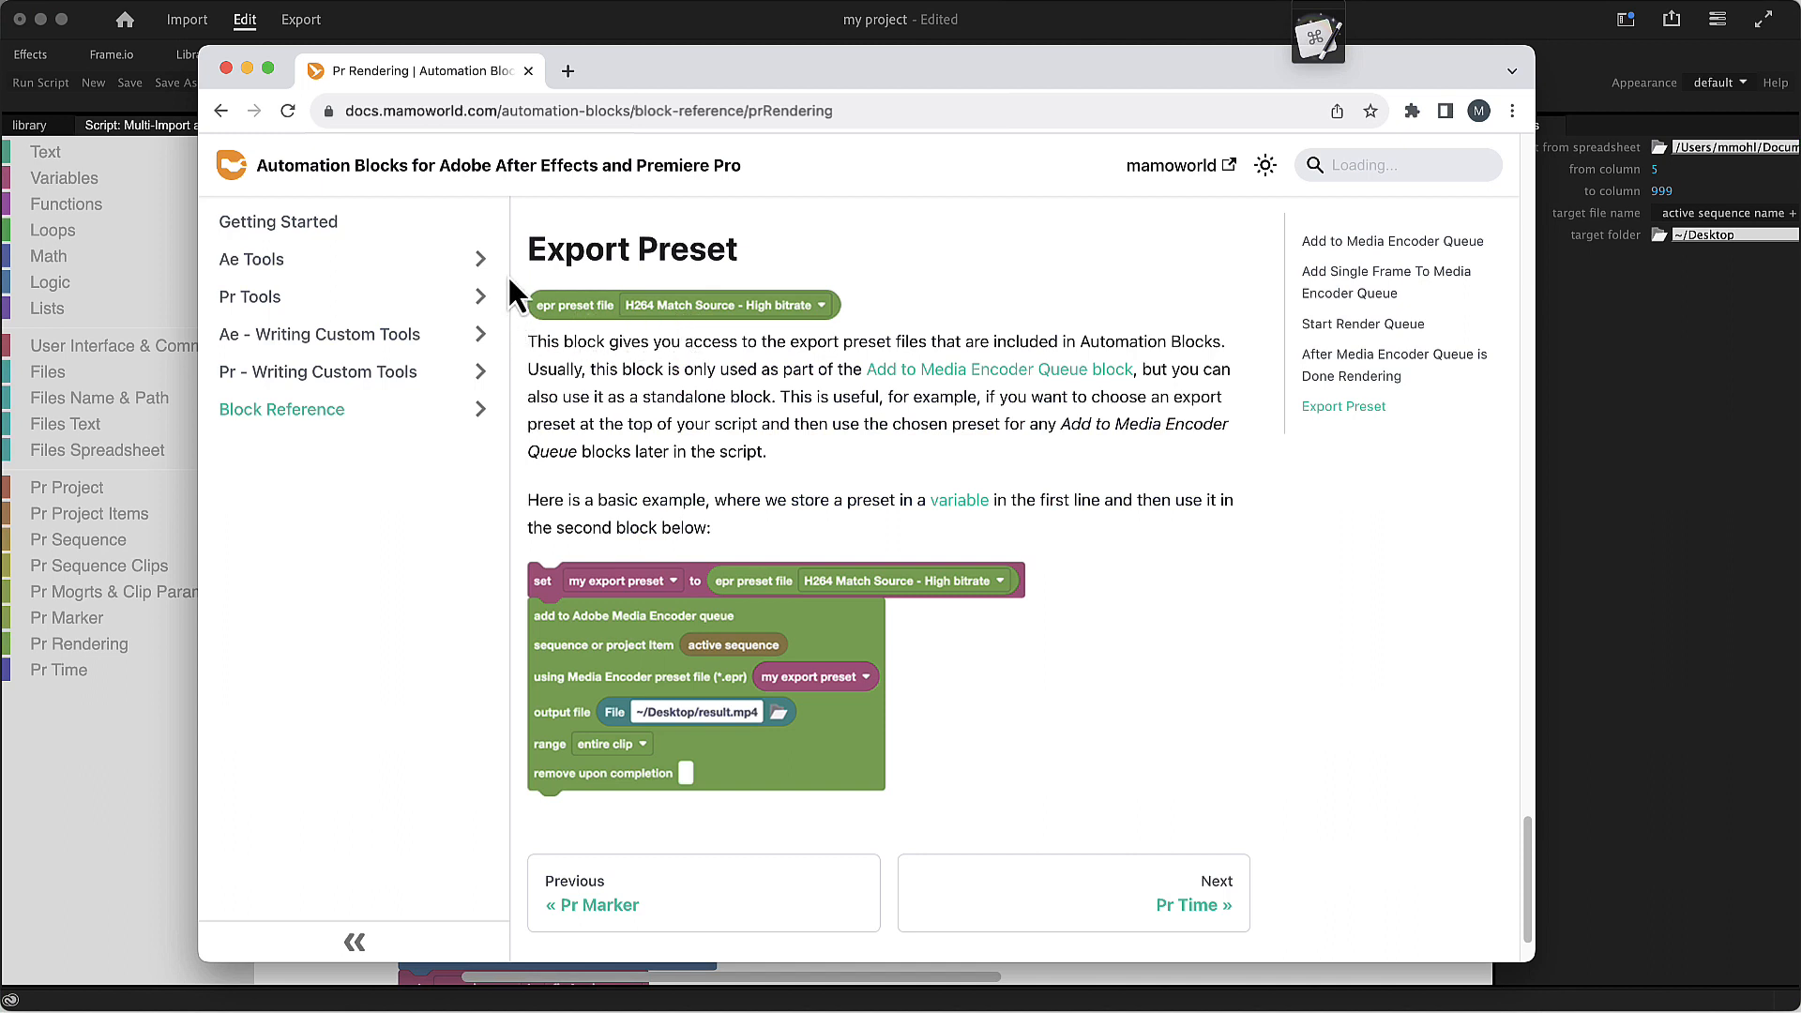
mouse_move(556, 324)
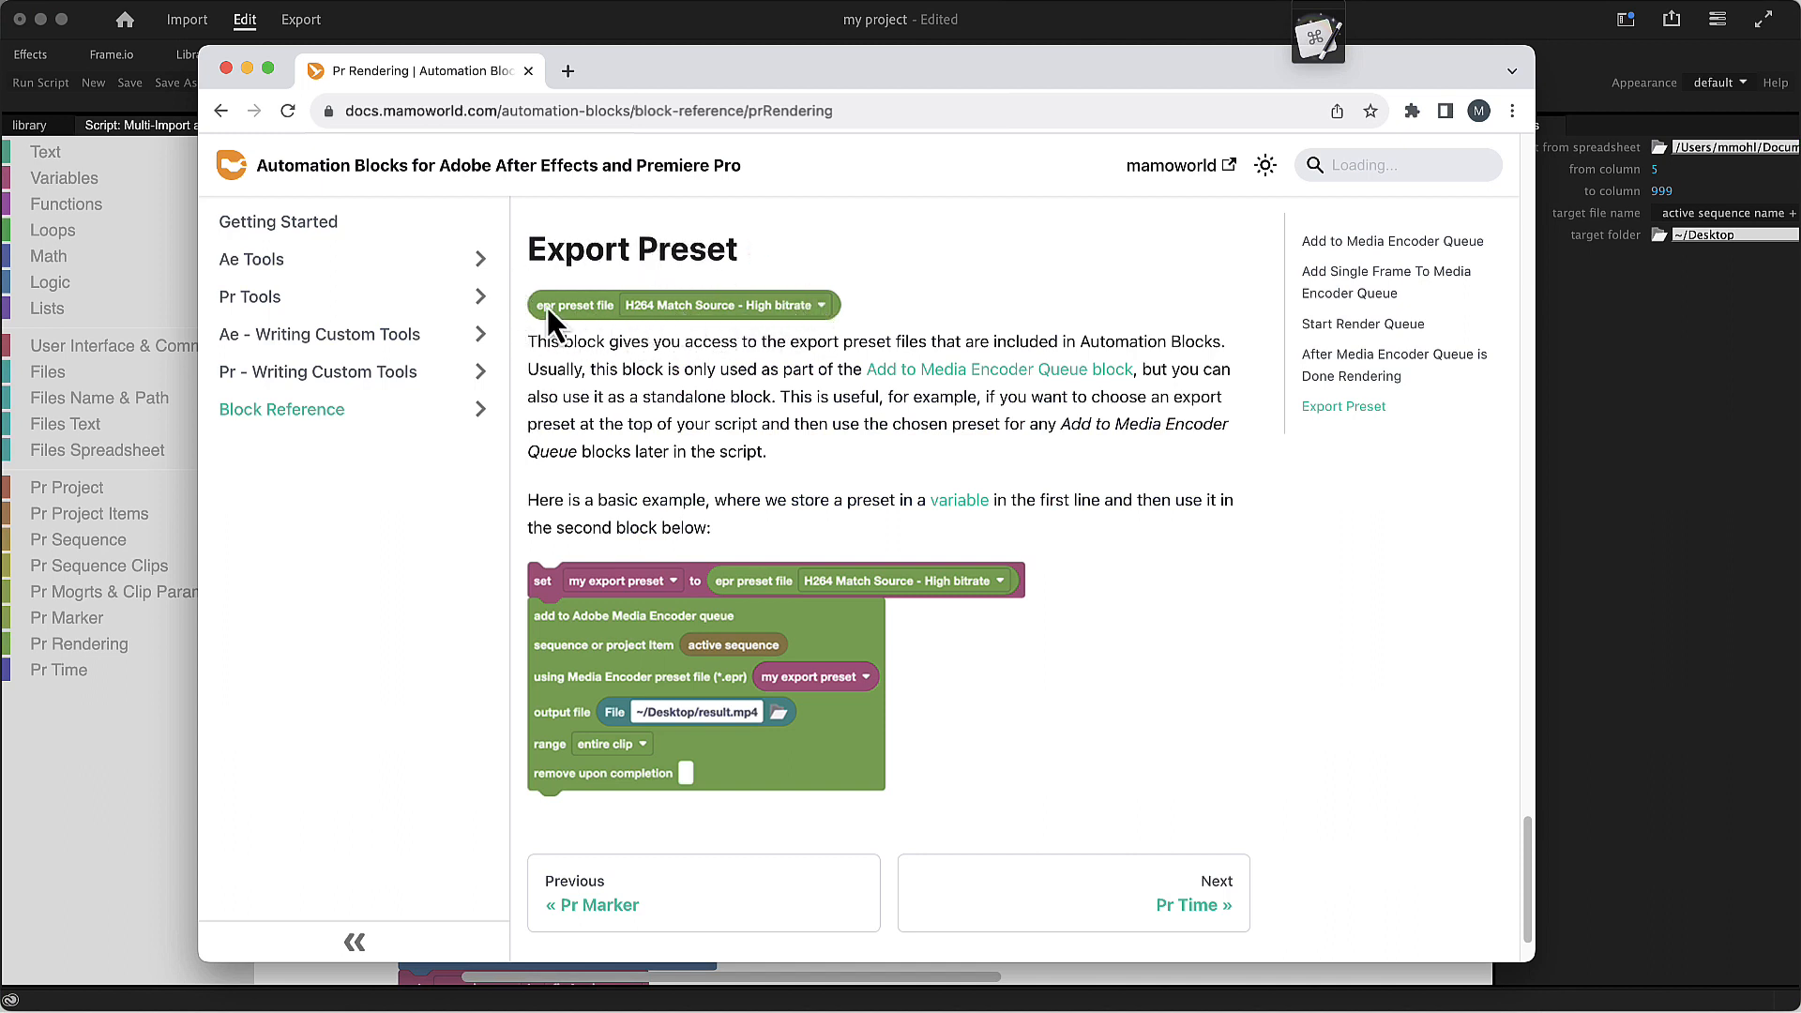
Step: Read the Custom Template Workflow with Spreadsheets tutorial under Pr - Writing Custom Tools
click(317, 371)
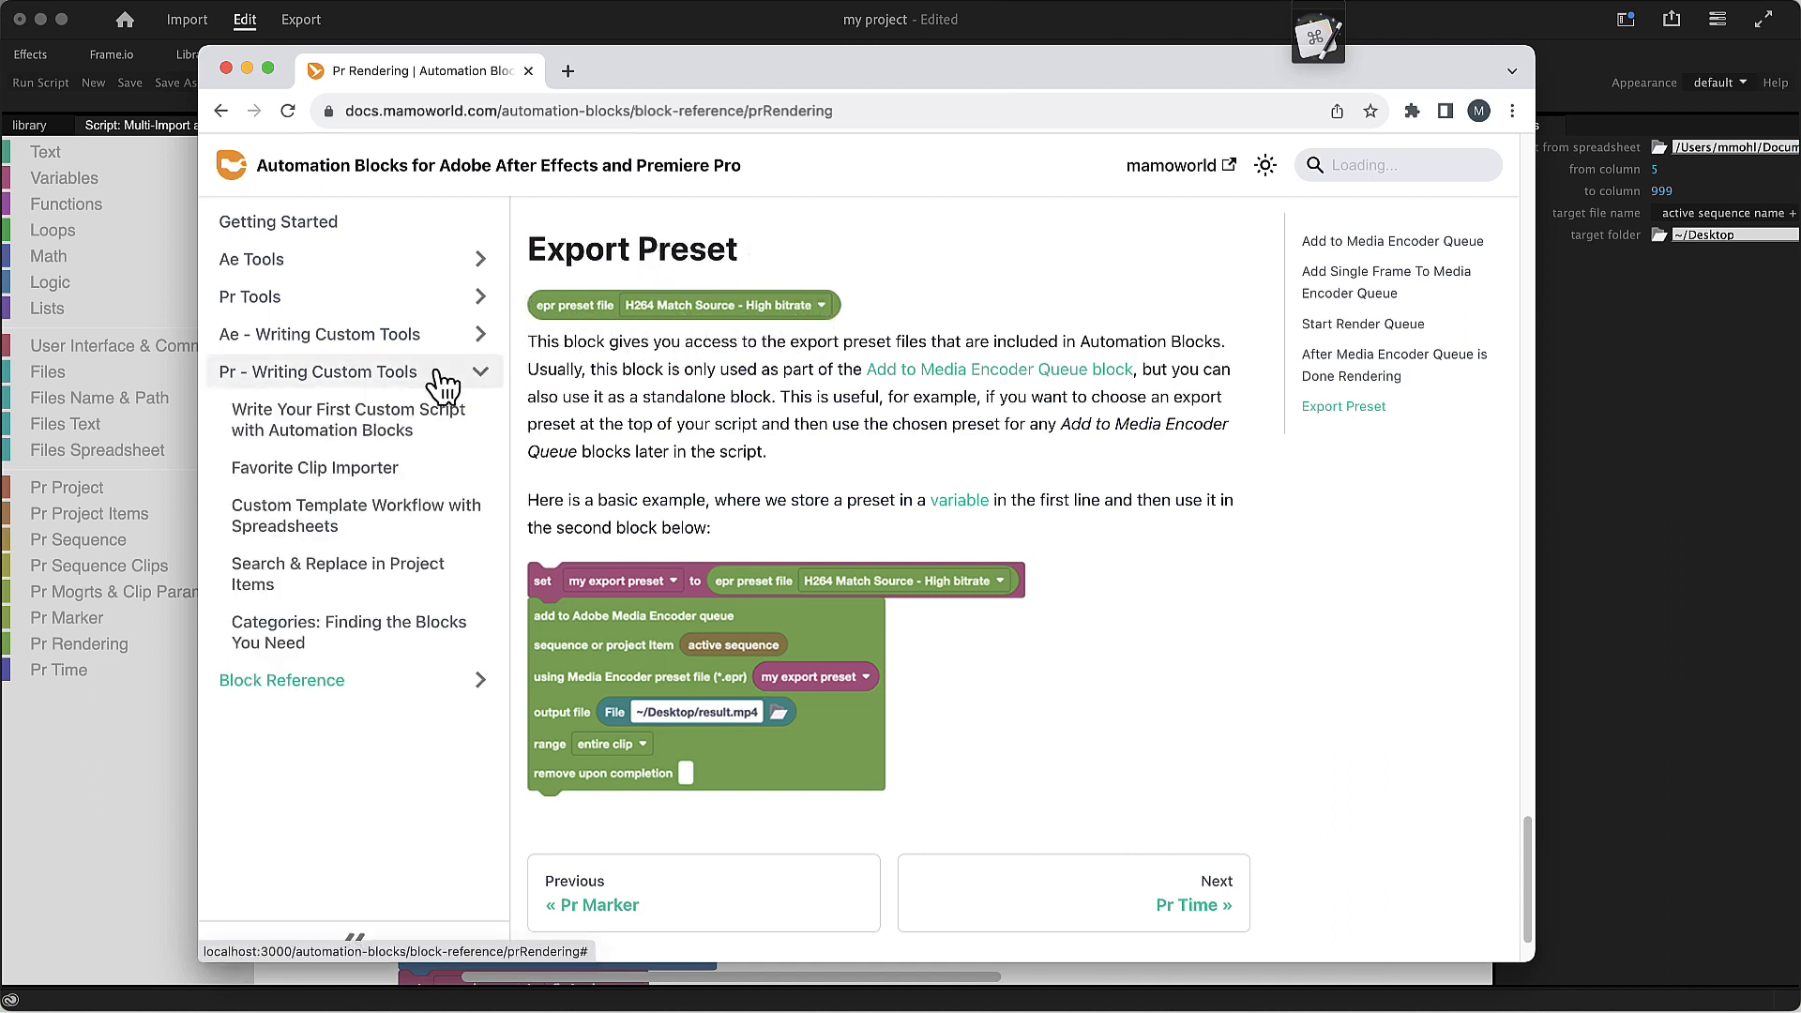
mouse_move(394, 514)
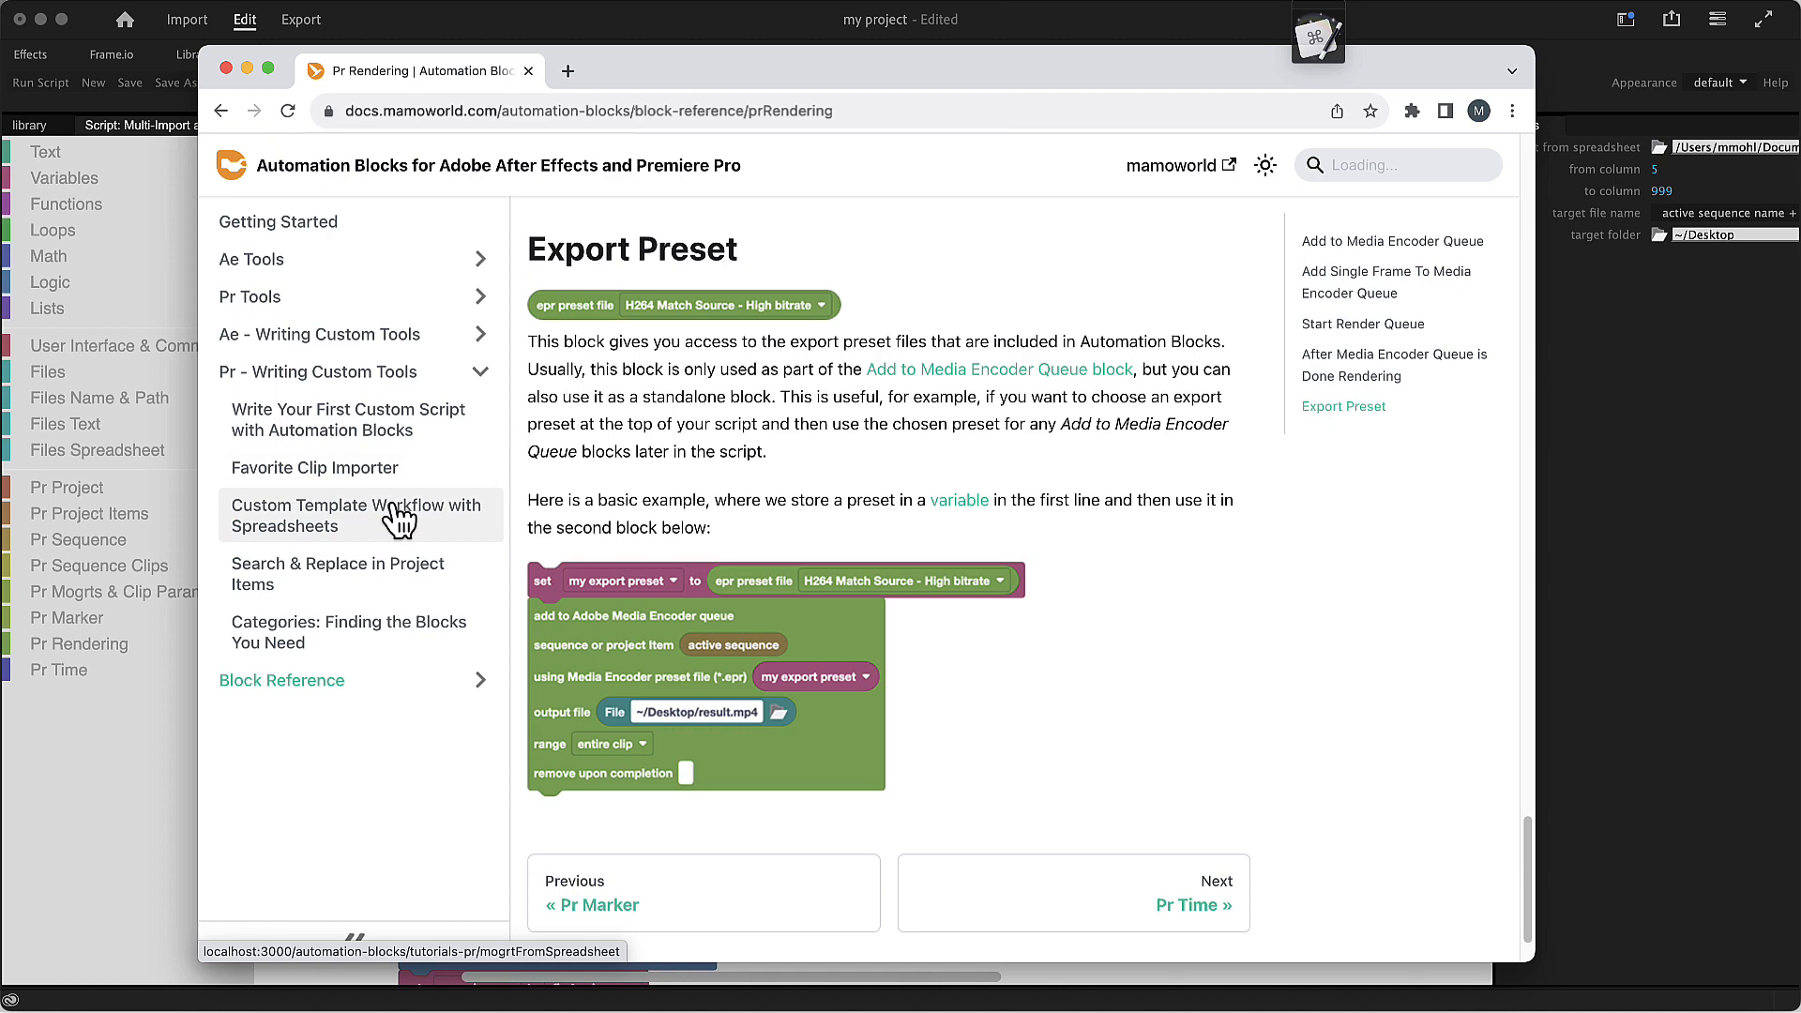
click(353, 505)
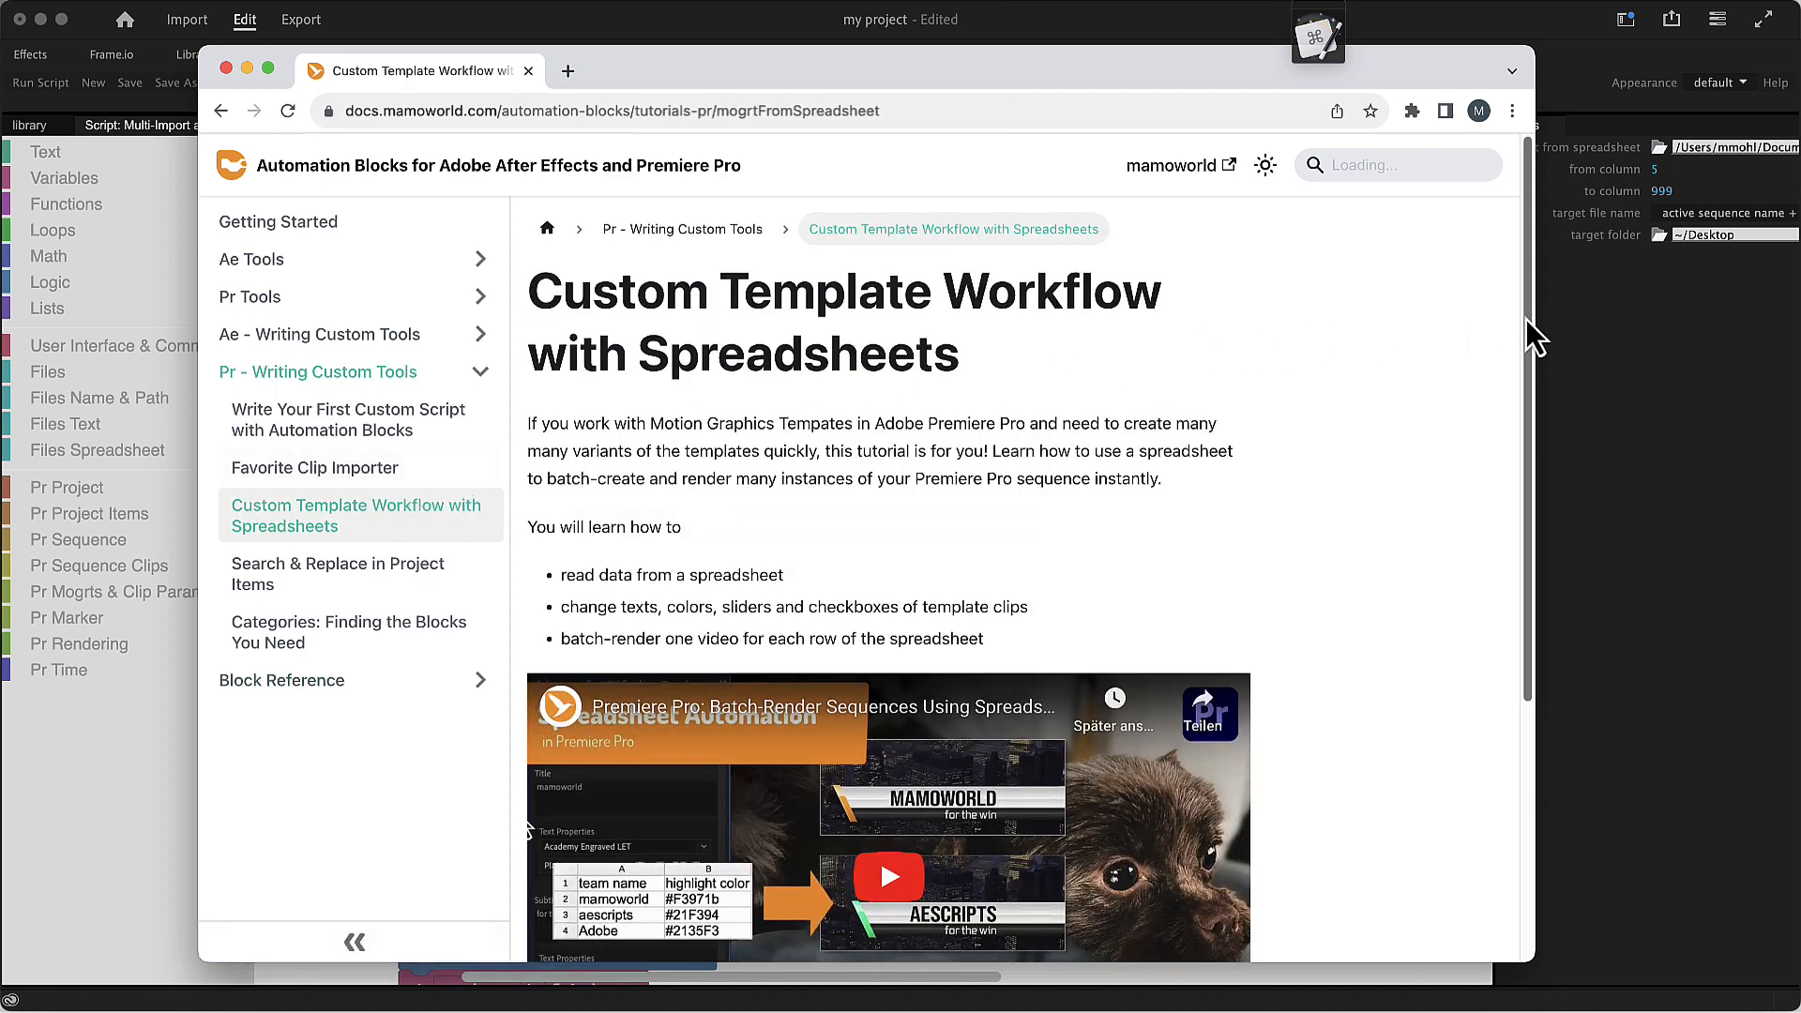
scroll(down, 3)
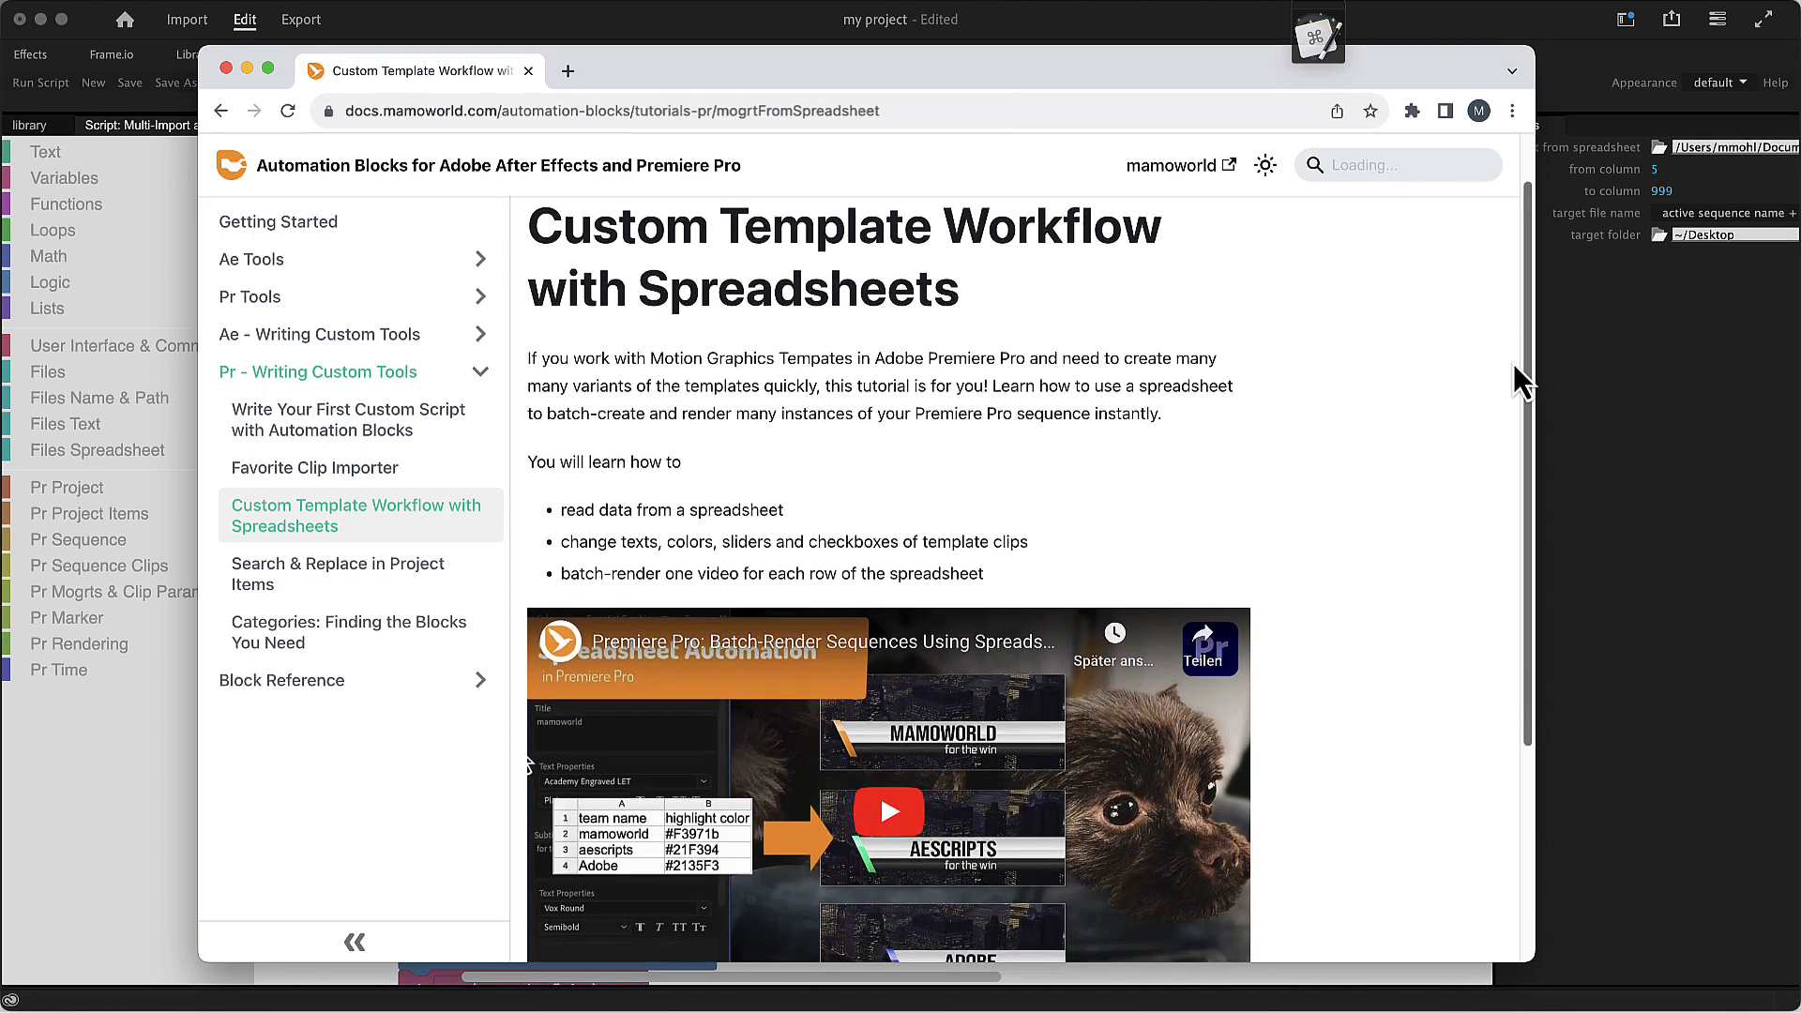
scroll(down, 3)
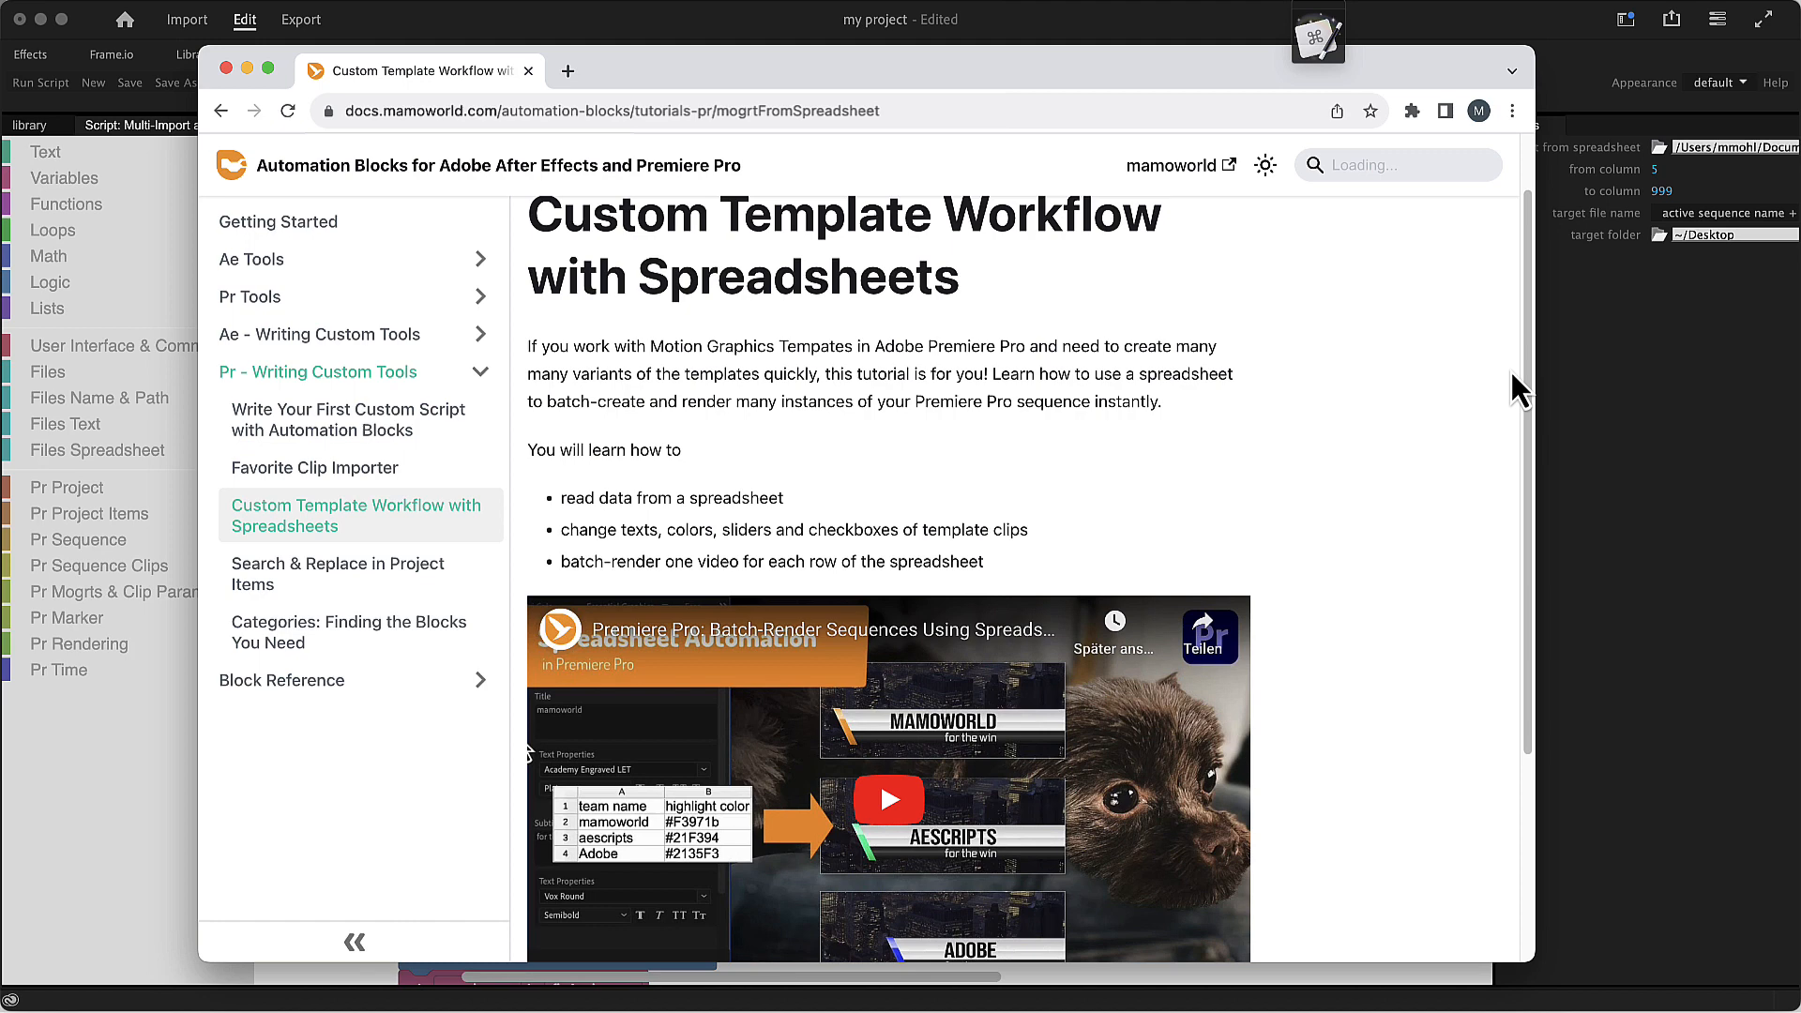
mouse_move(1510, 413)
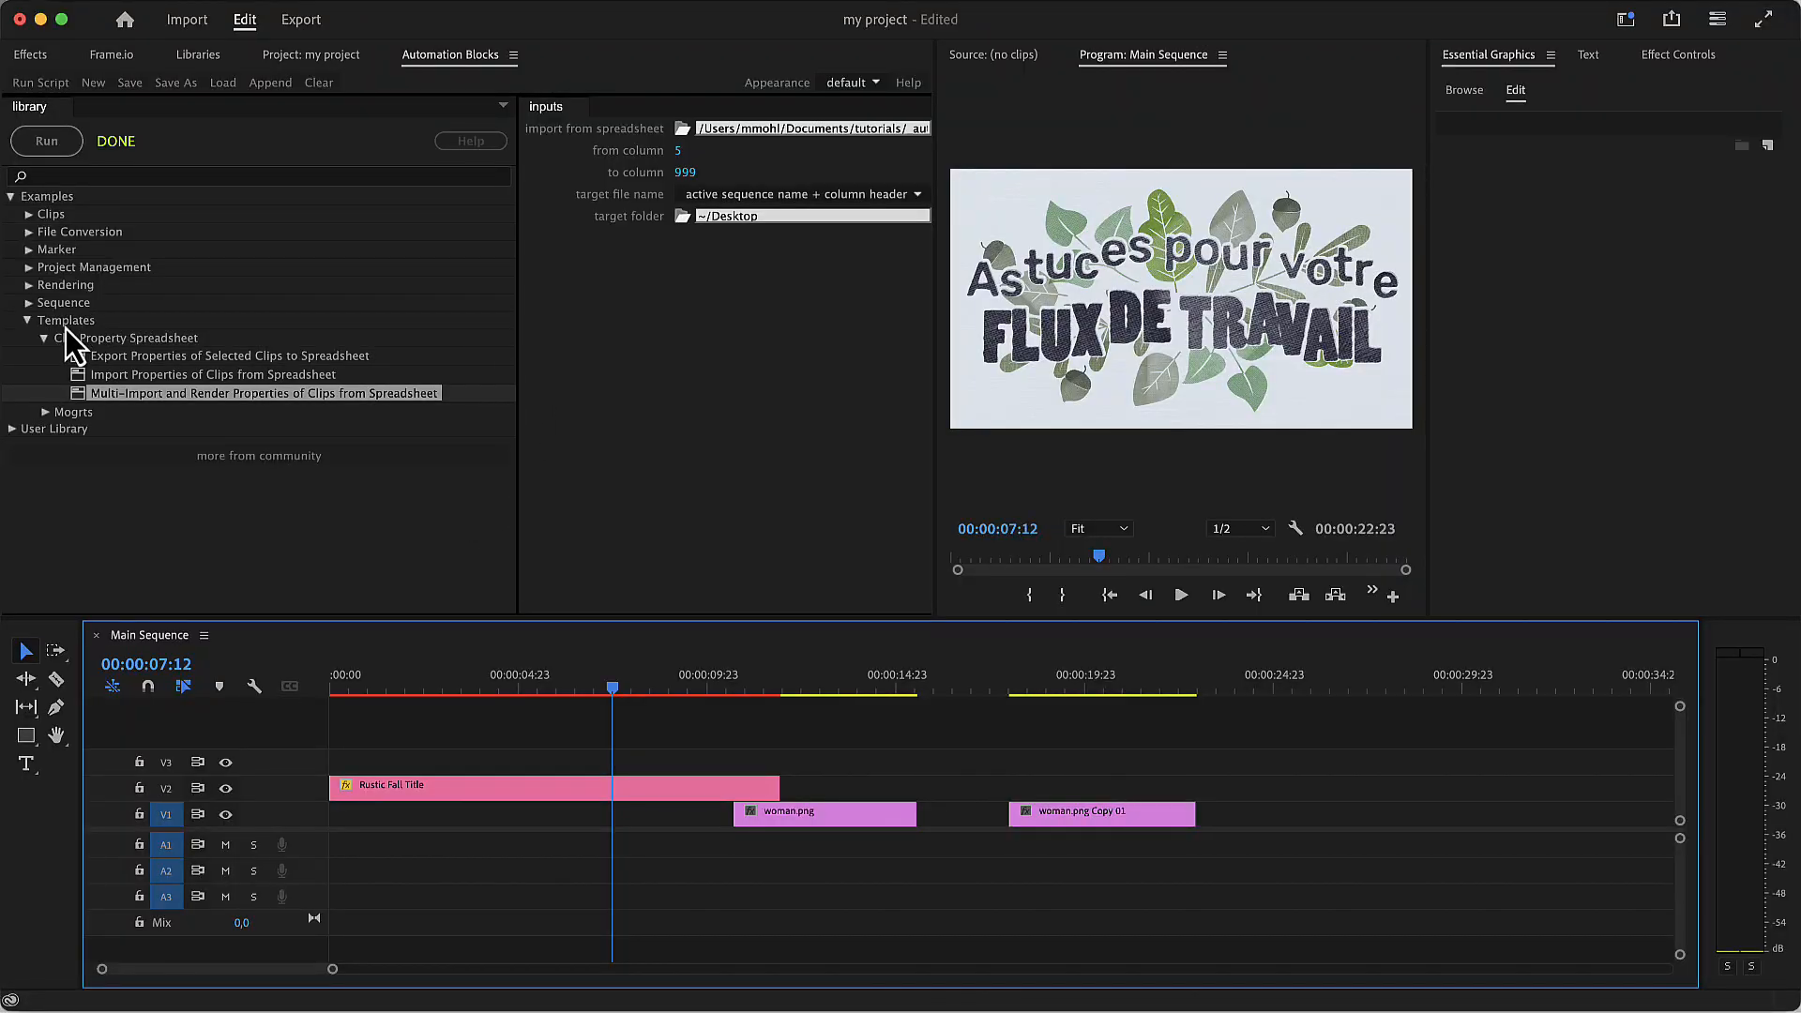
mouse_move(211, 361)
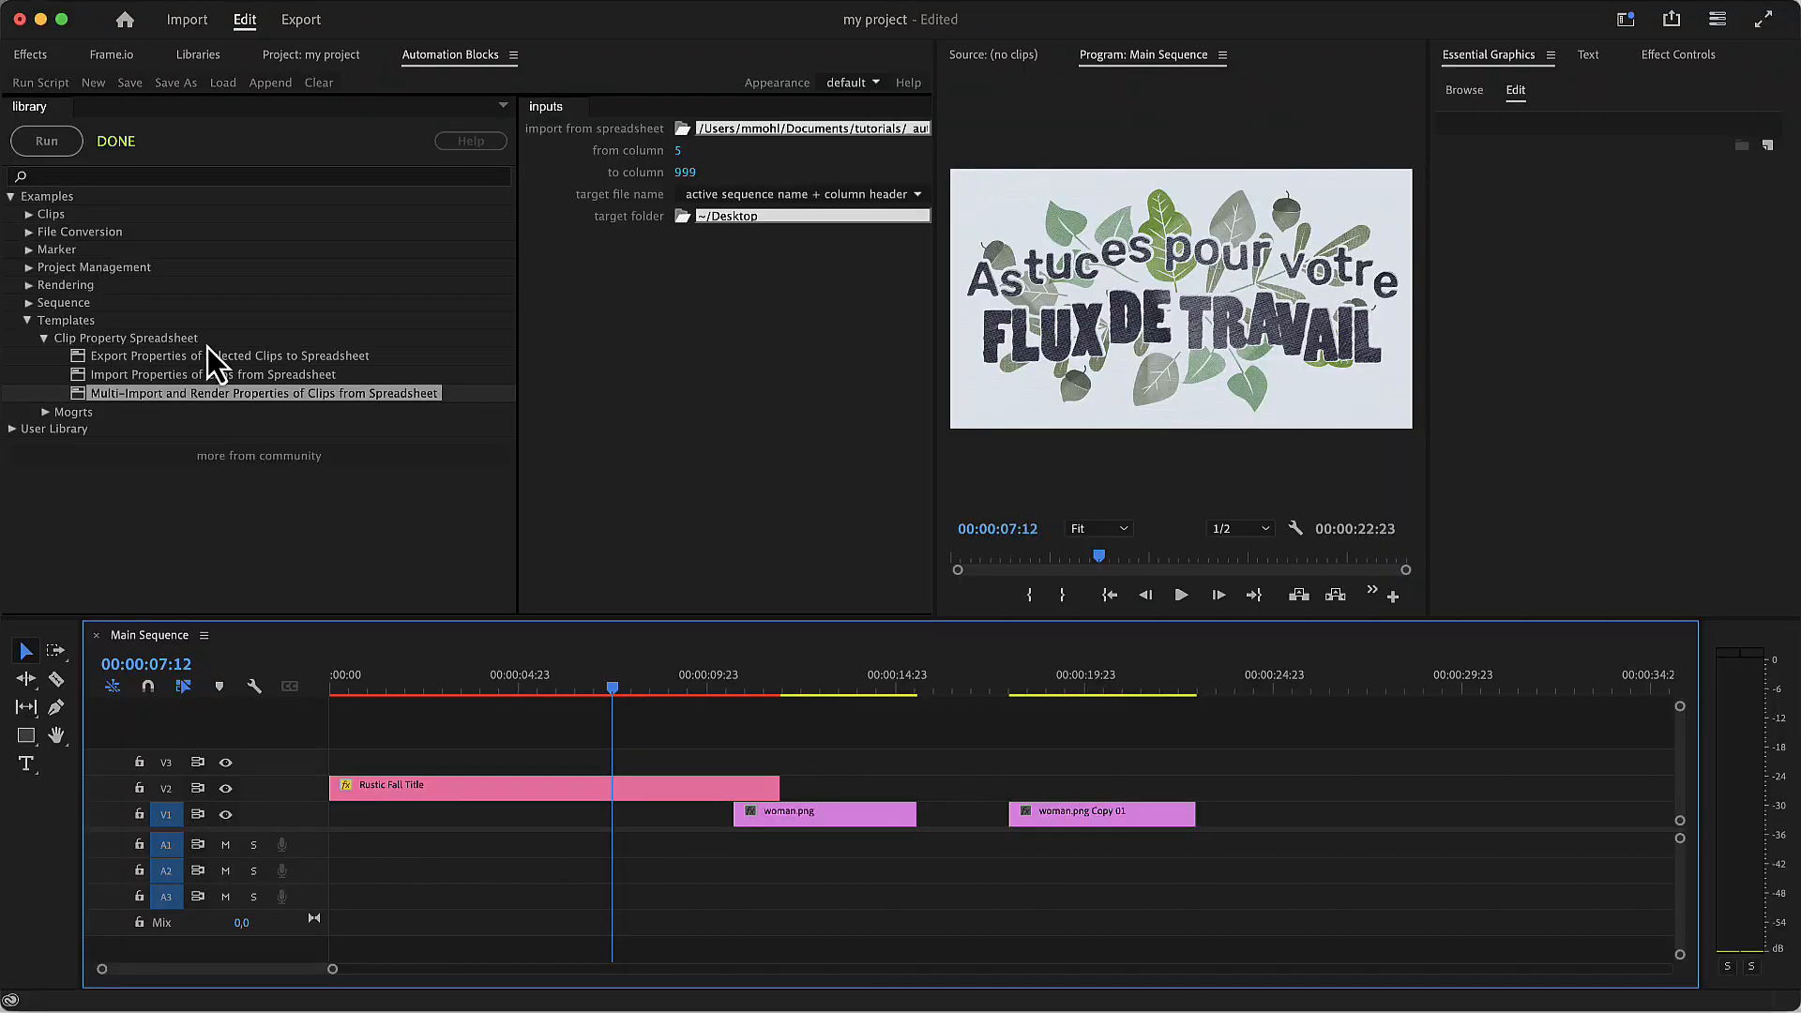